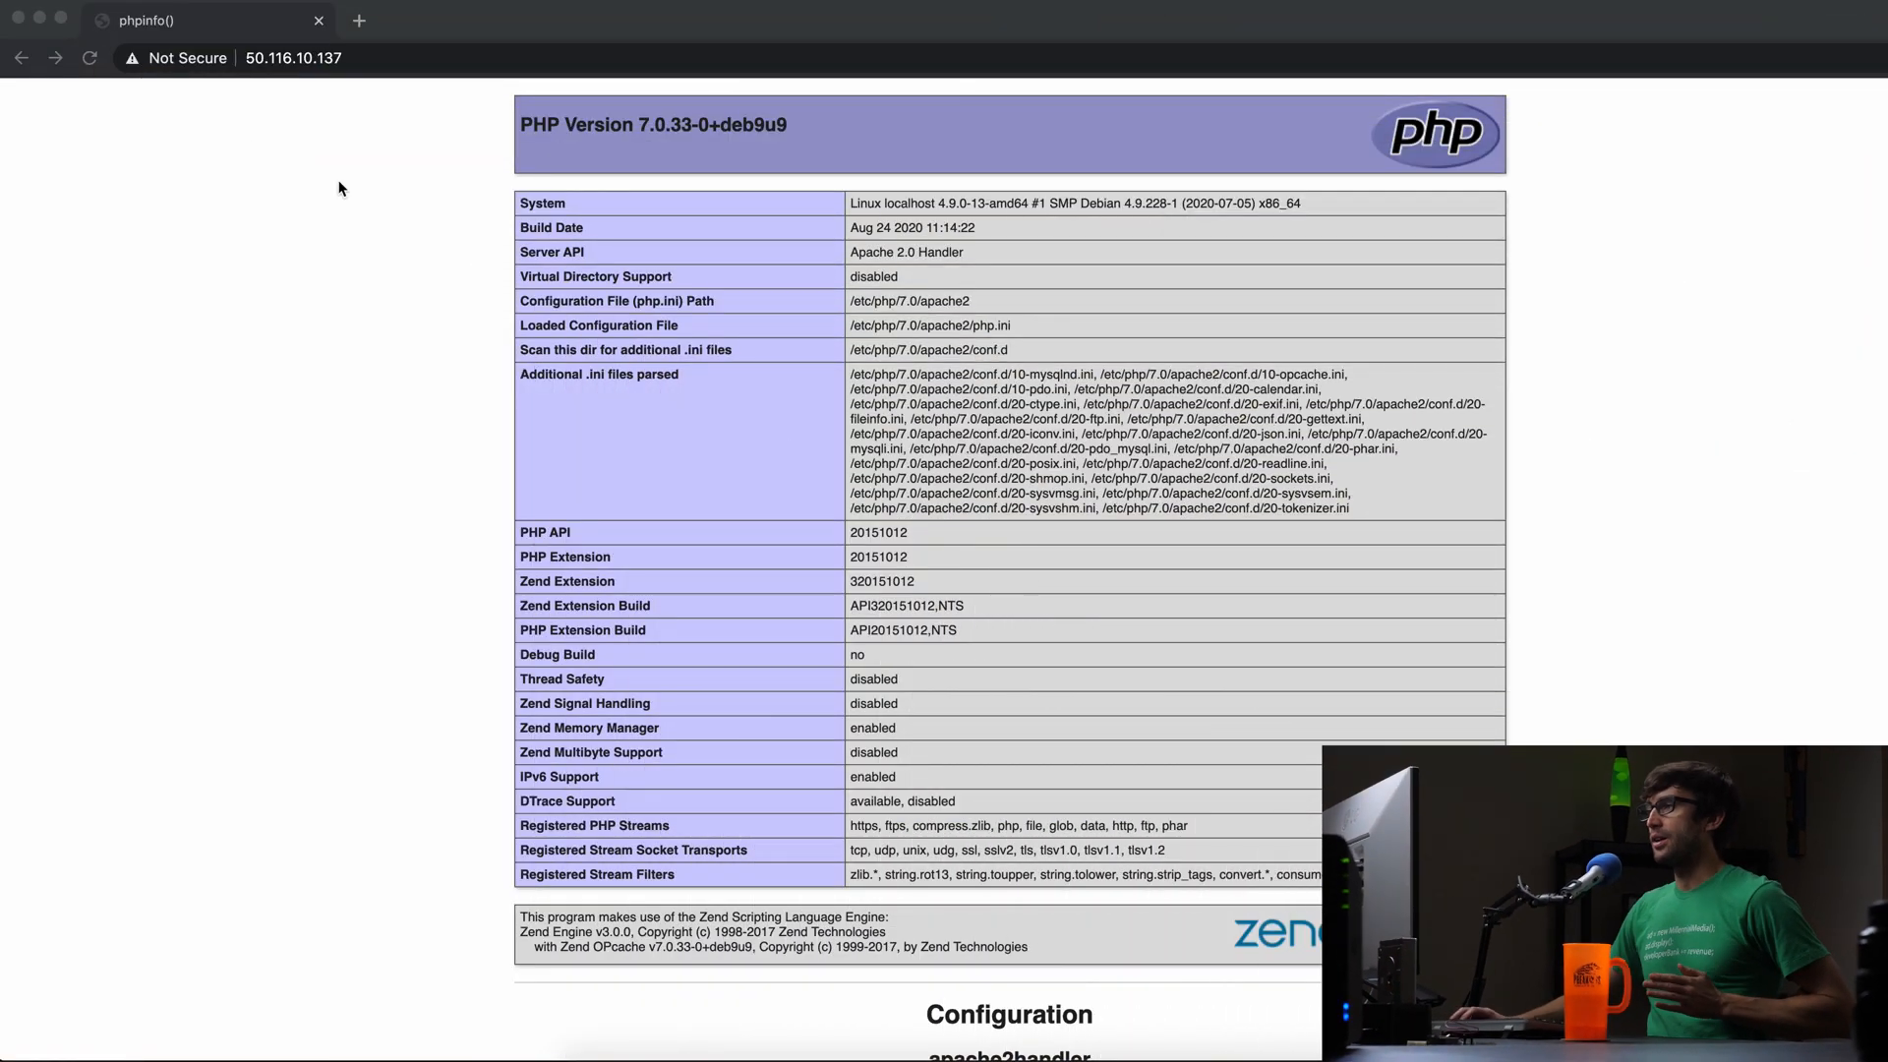
pyautogui.moveTo(403, 67)
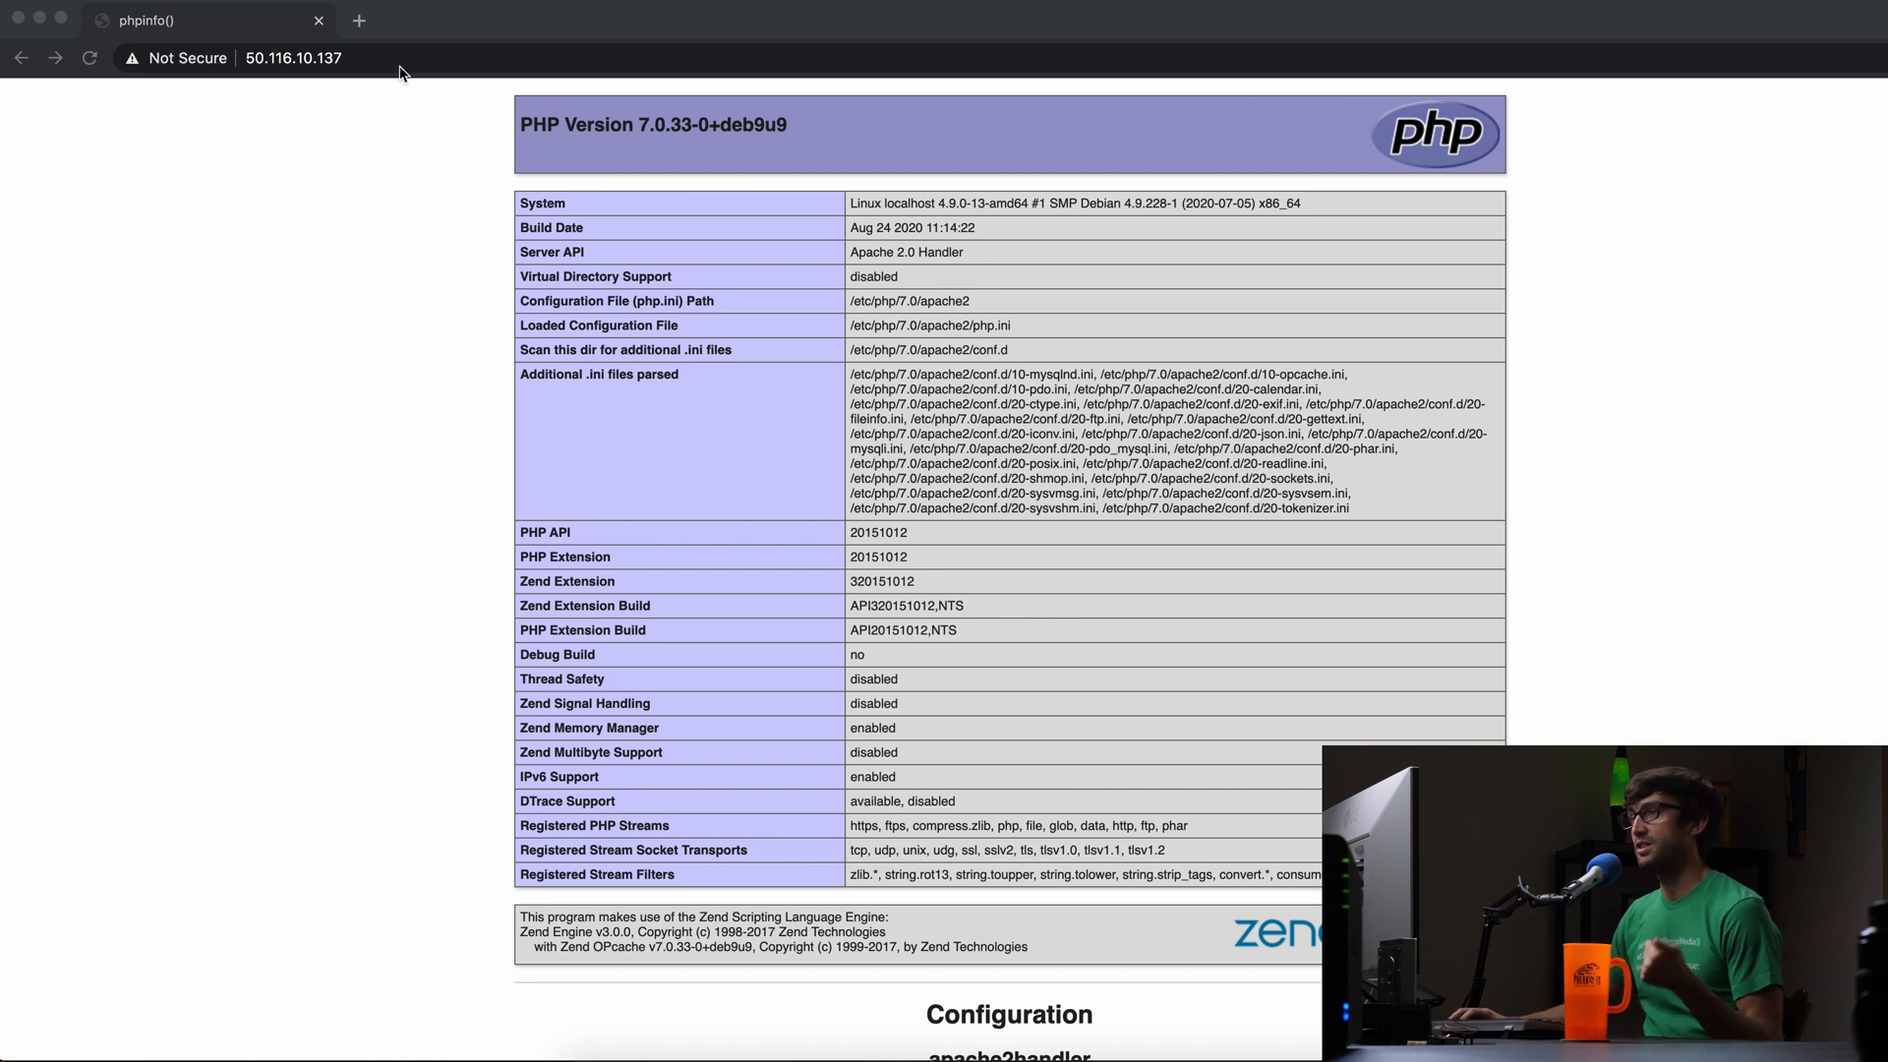
# - Review the server's PHP info page in Chrome before connecting over SSH to 50.116.10.137
pyautogui.click(293, 58)
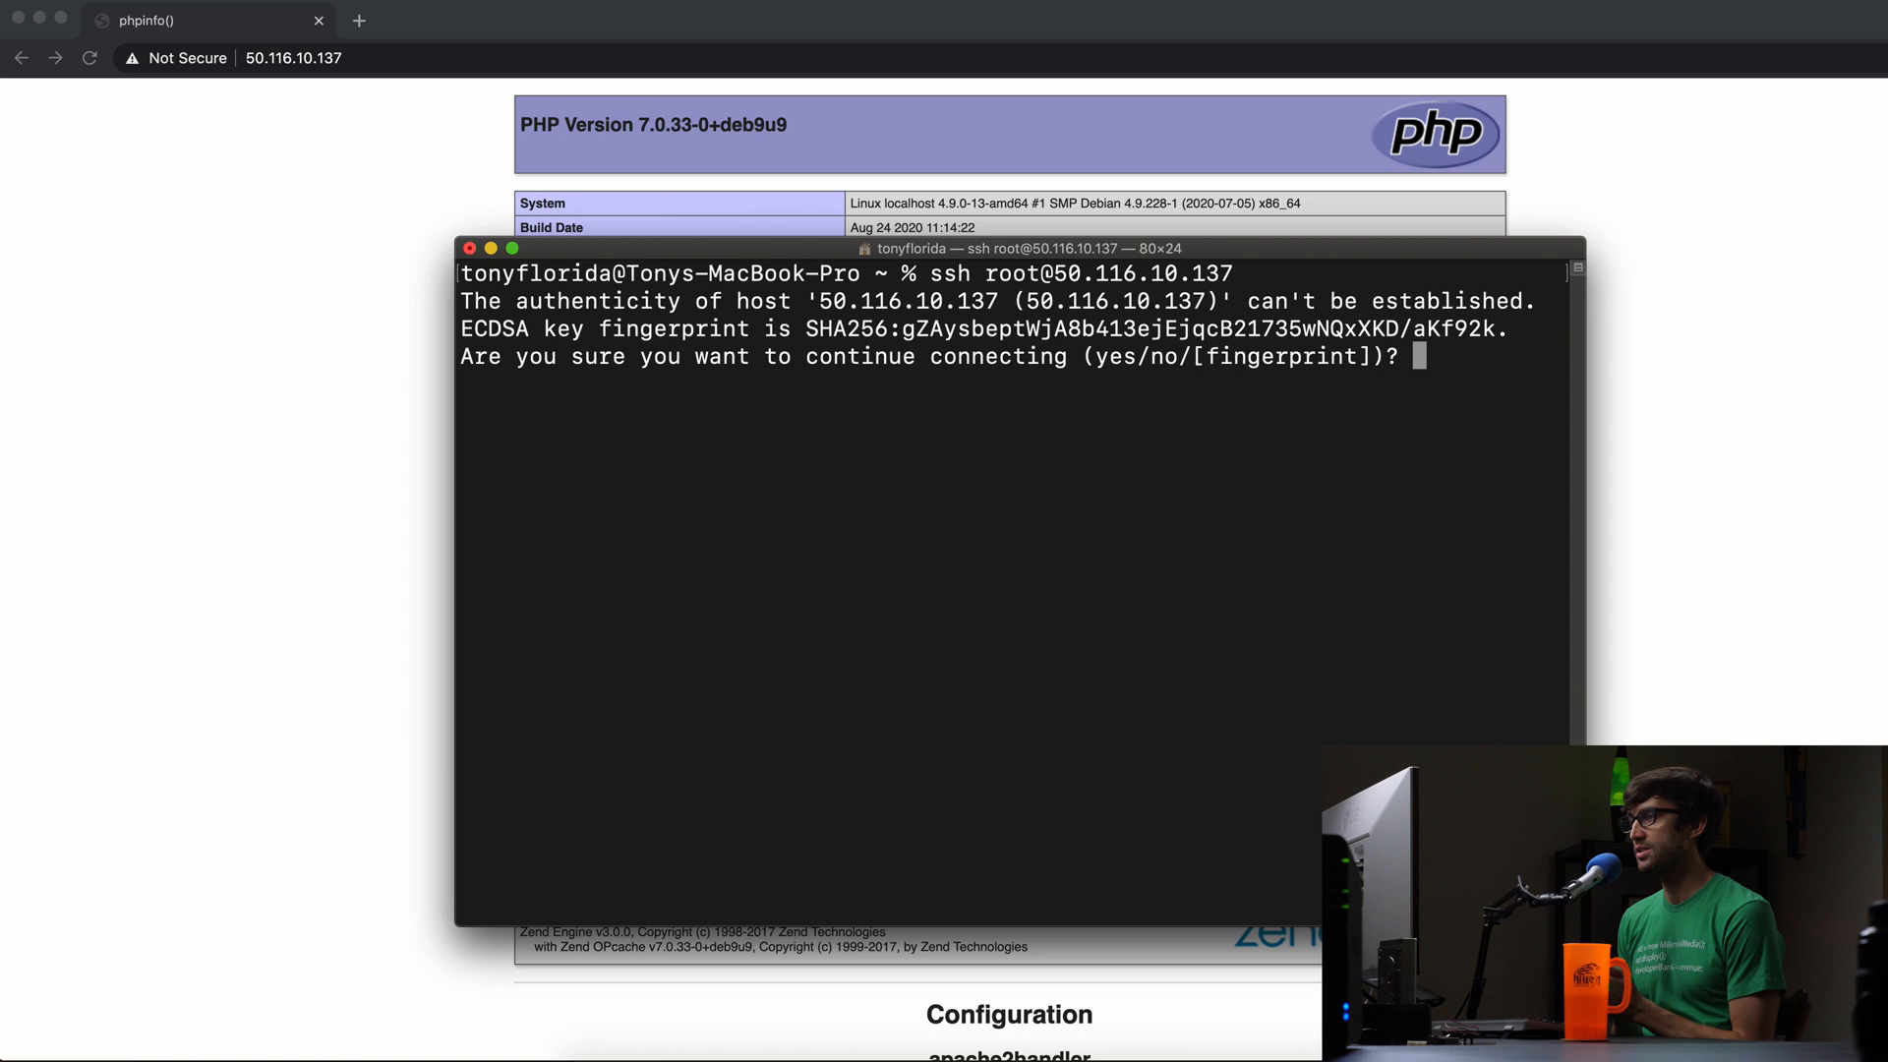
# - Accept the host key with 'yes' and run apt-get install phpmyadmin on the Debian server
pyautogui.write('yes')
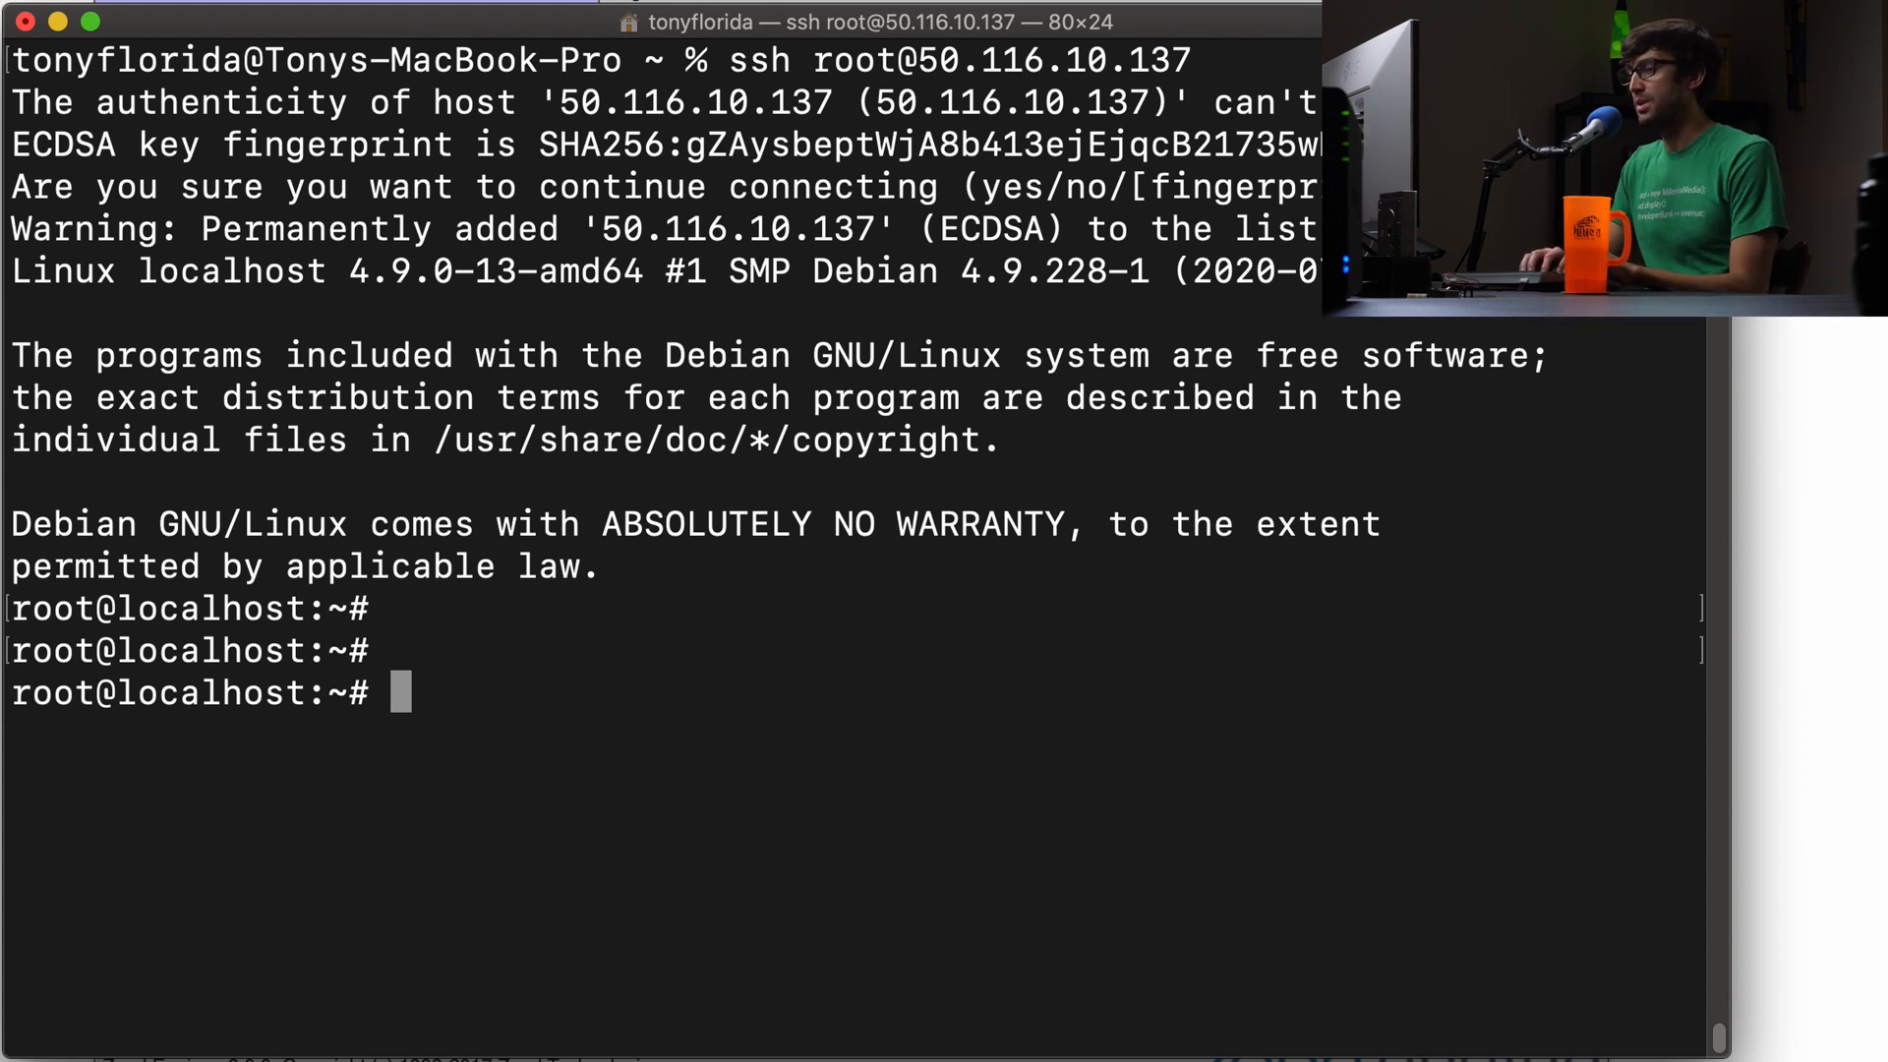
pyautogui.write('a')
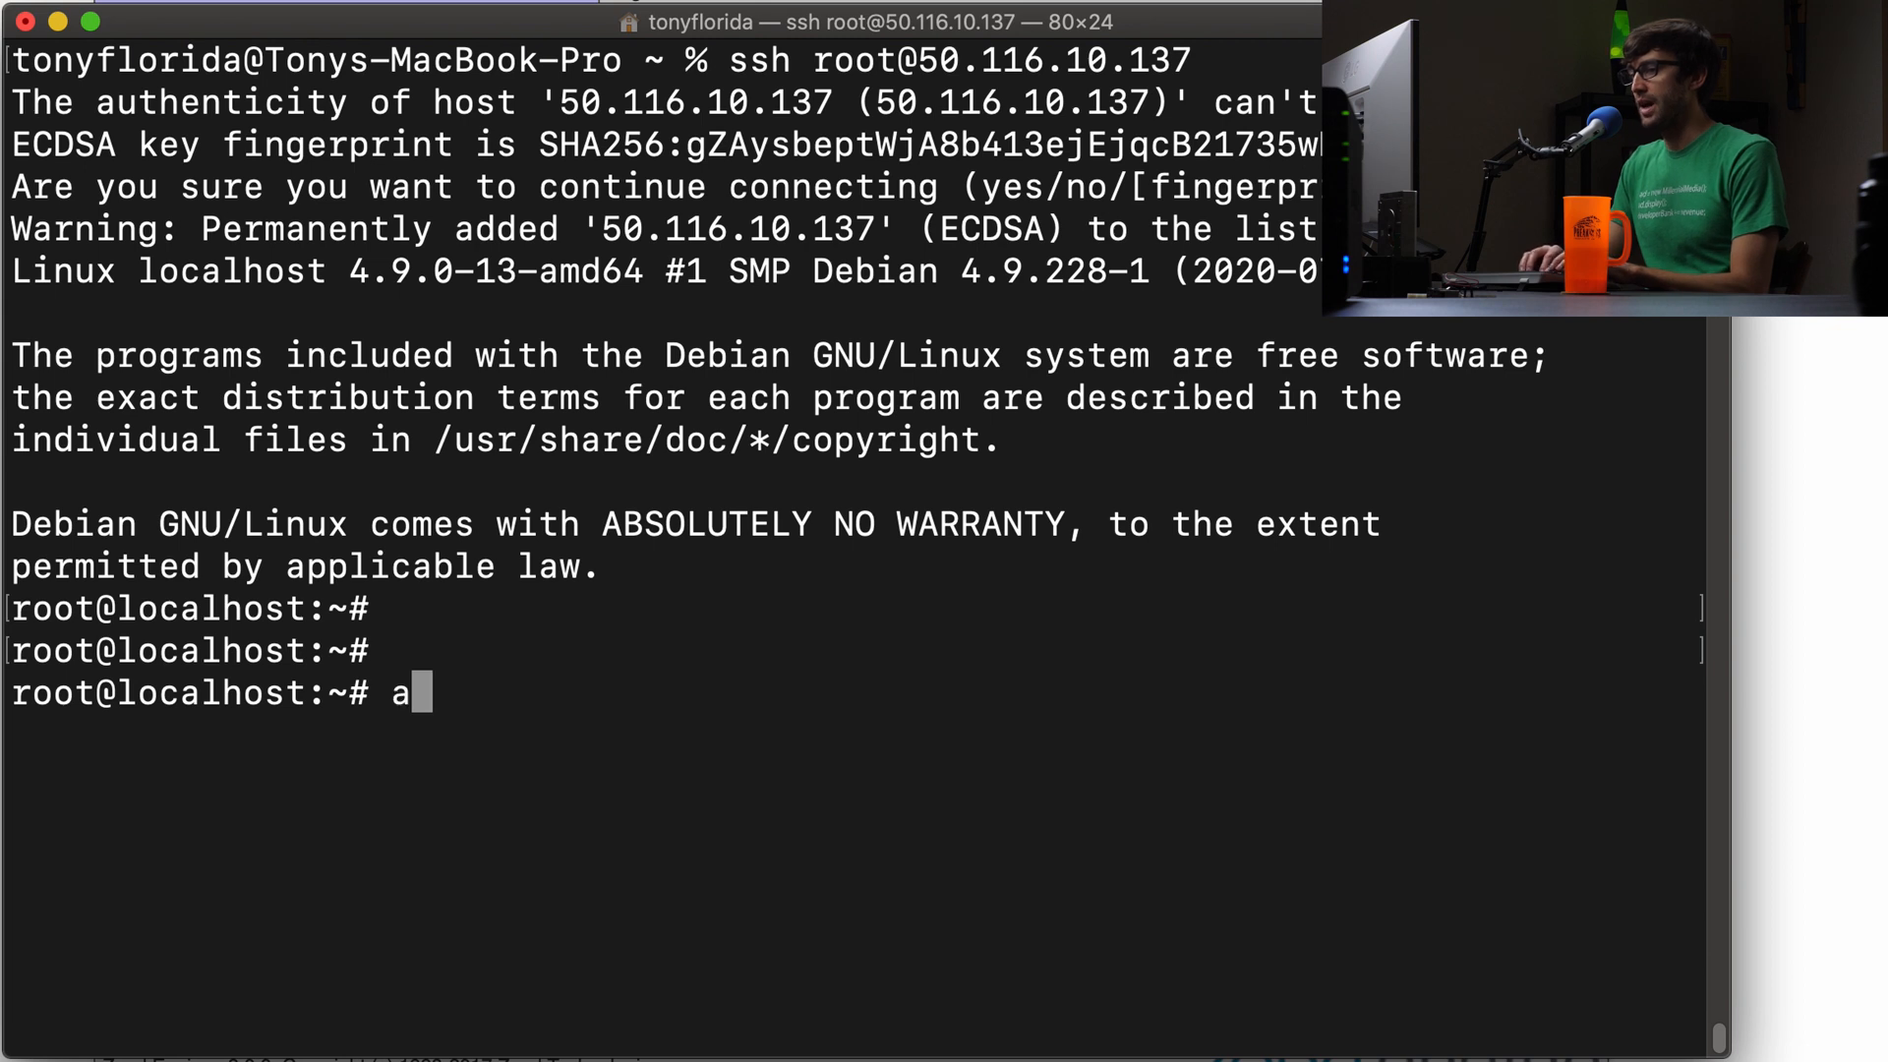
pyautogui.write('pt-get install phpm')
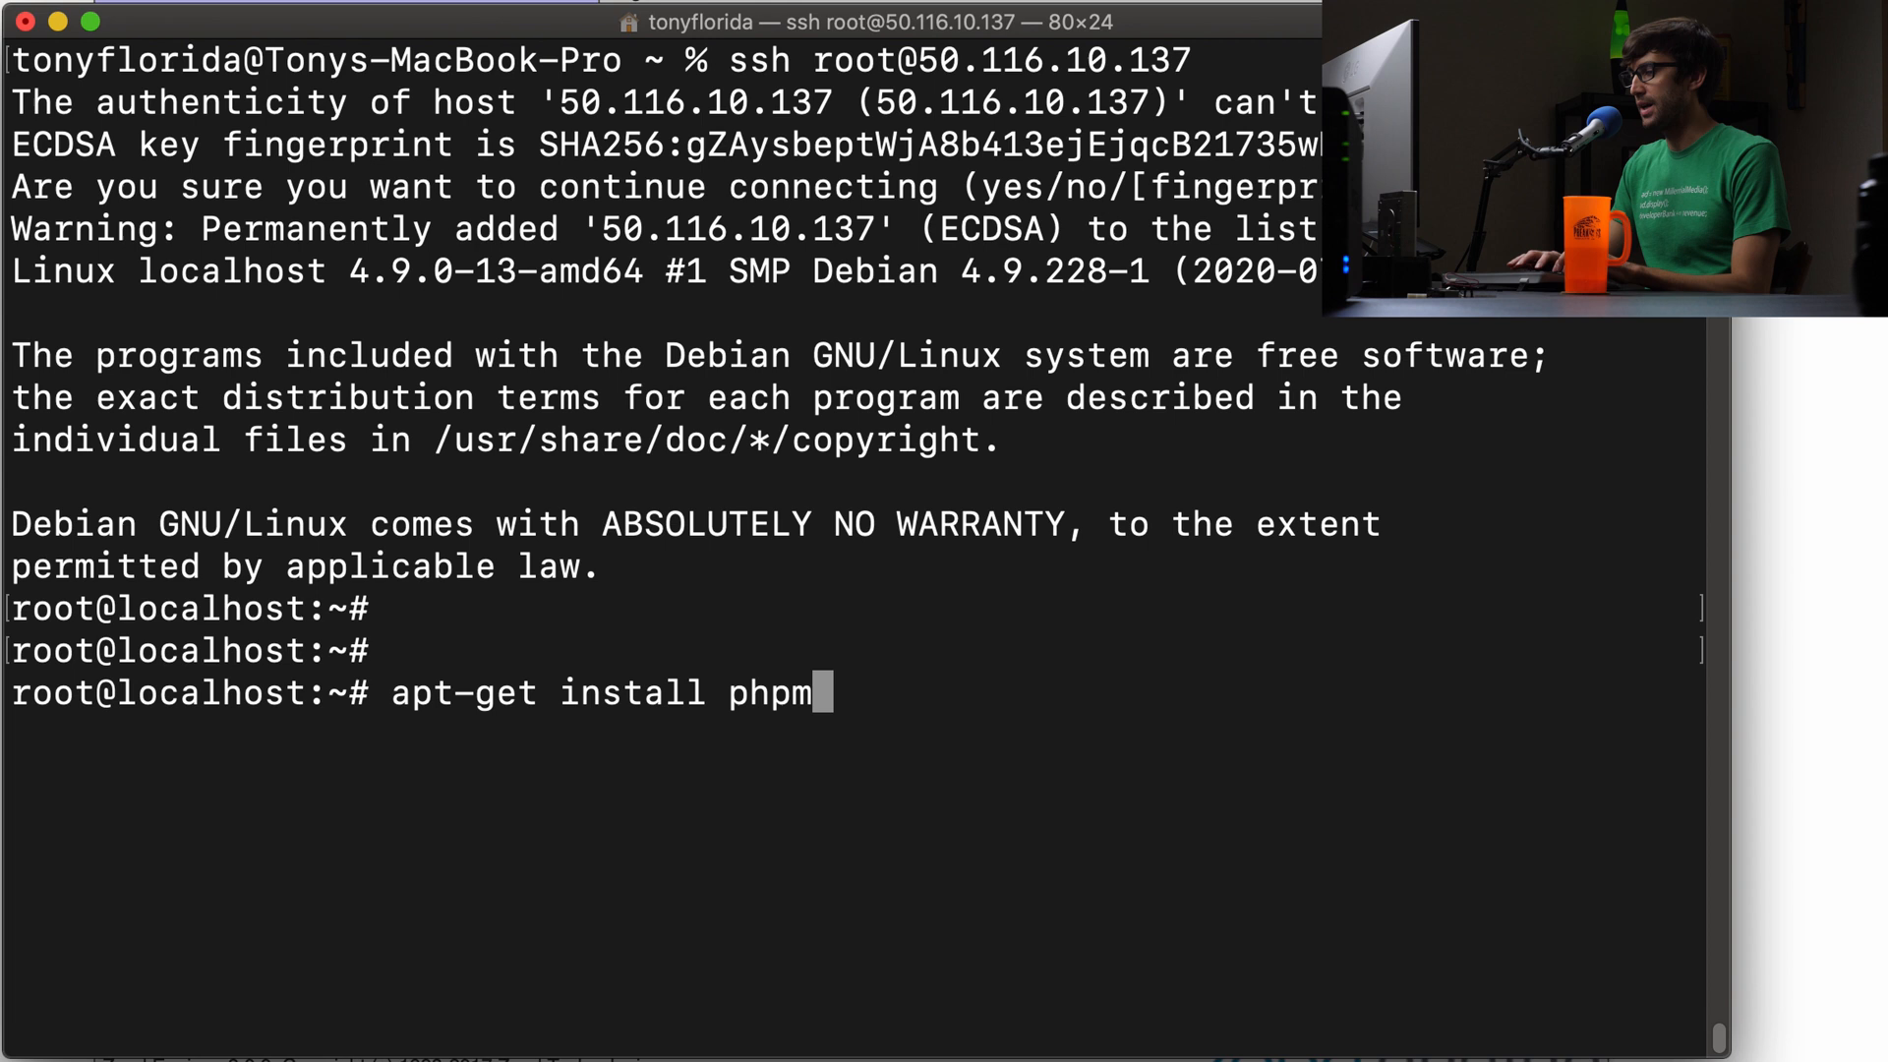
pyautogui.press('Return')
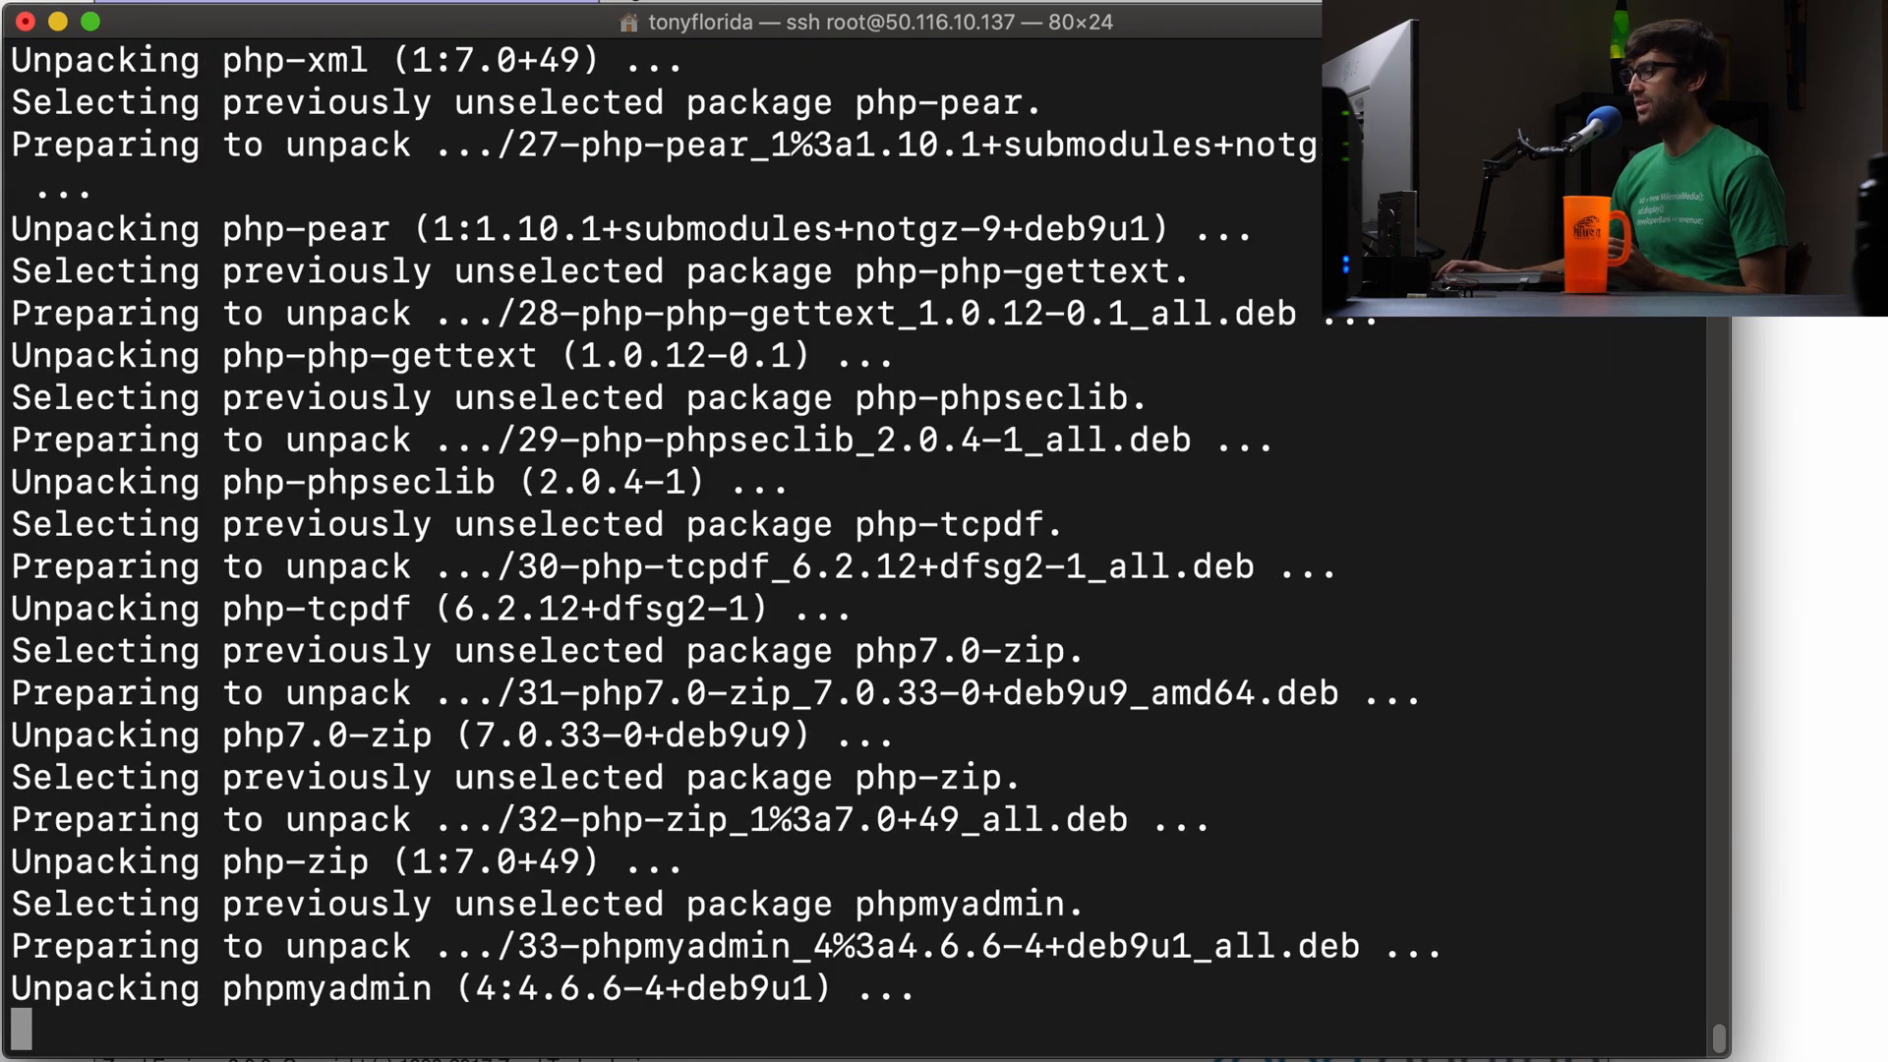
pyautogui.scroll(-3)
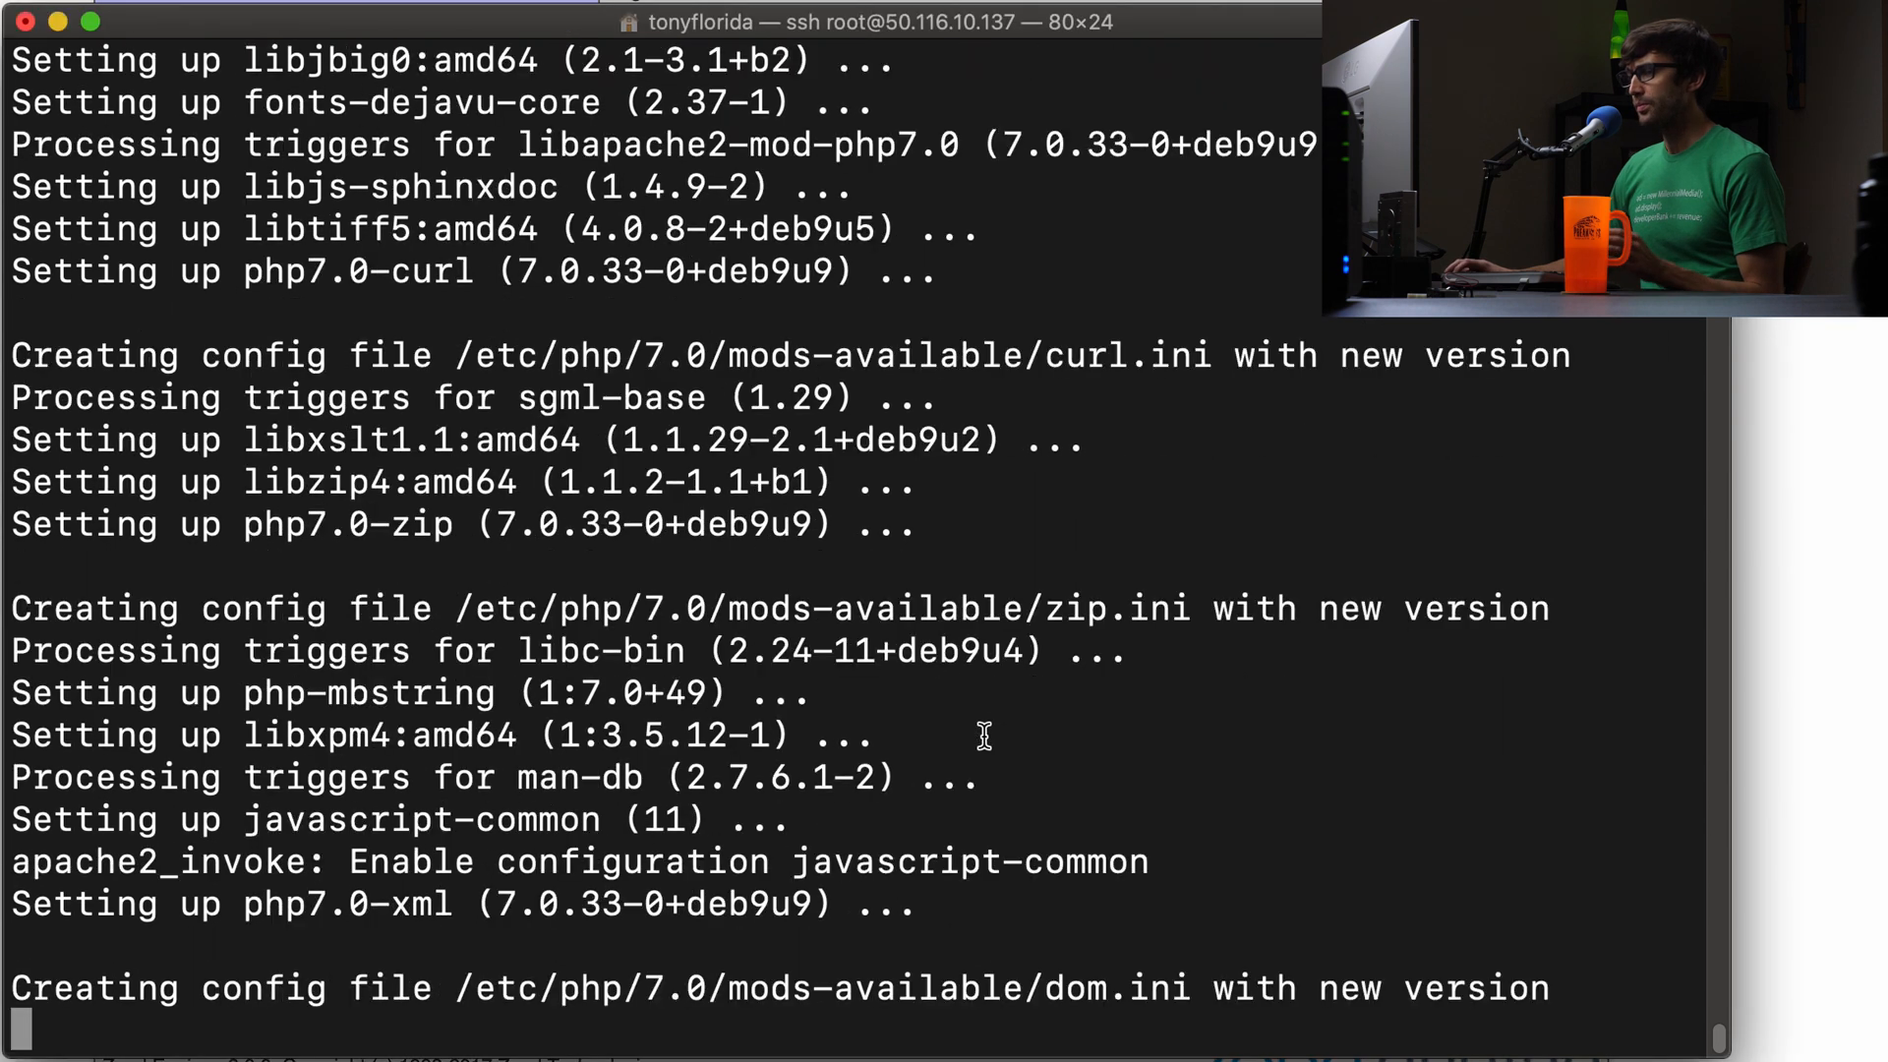
pyautogui.scroll(-3)
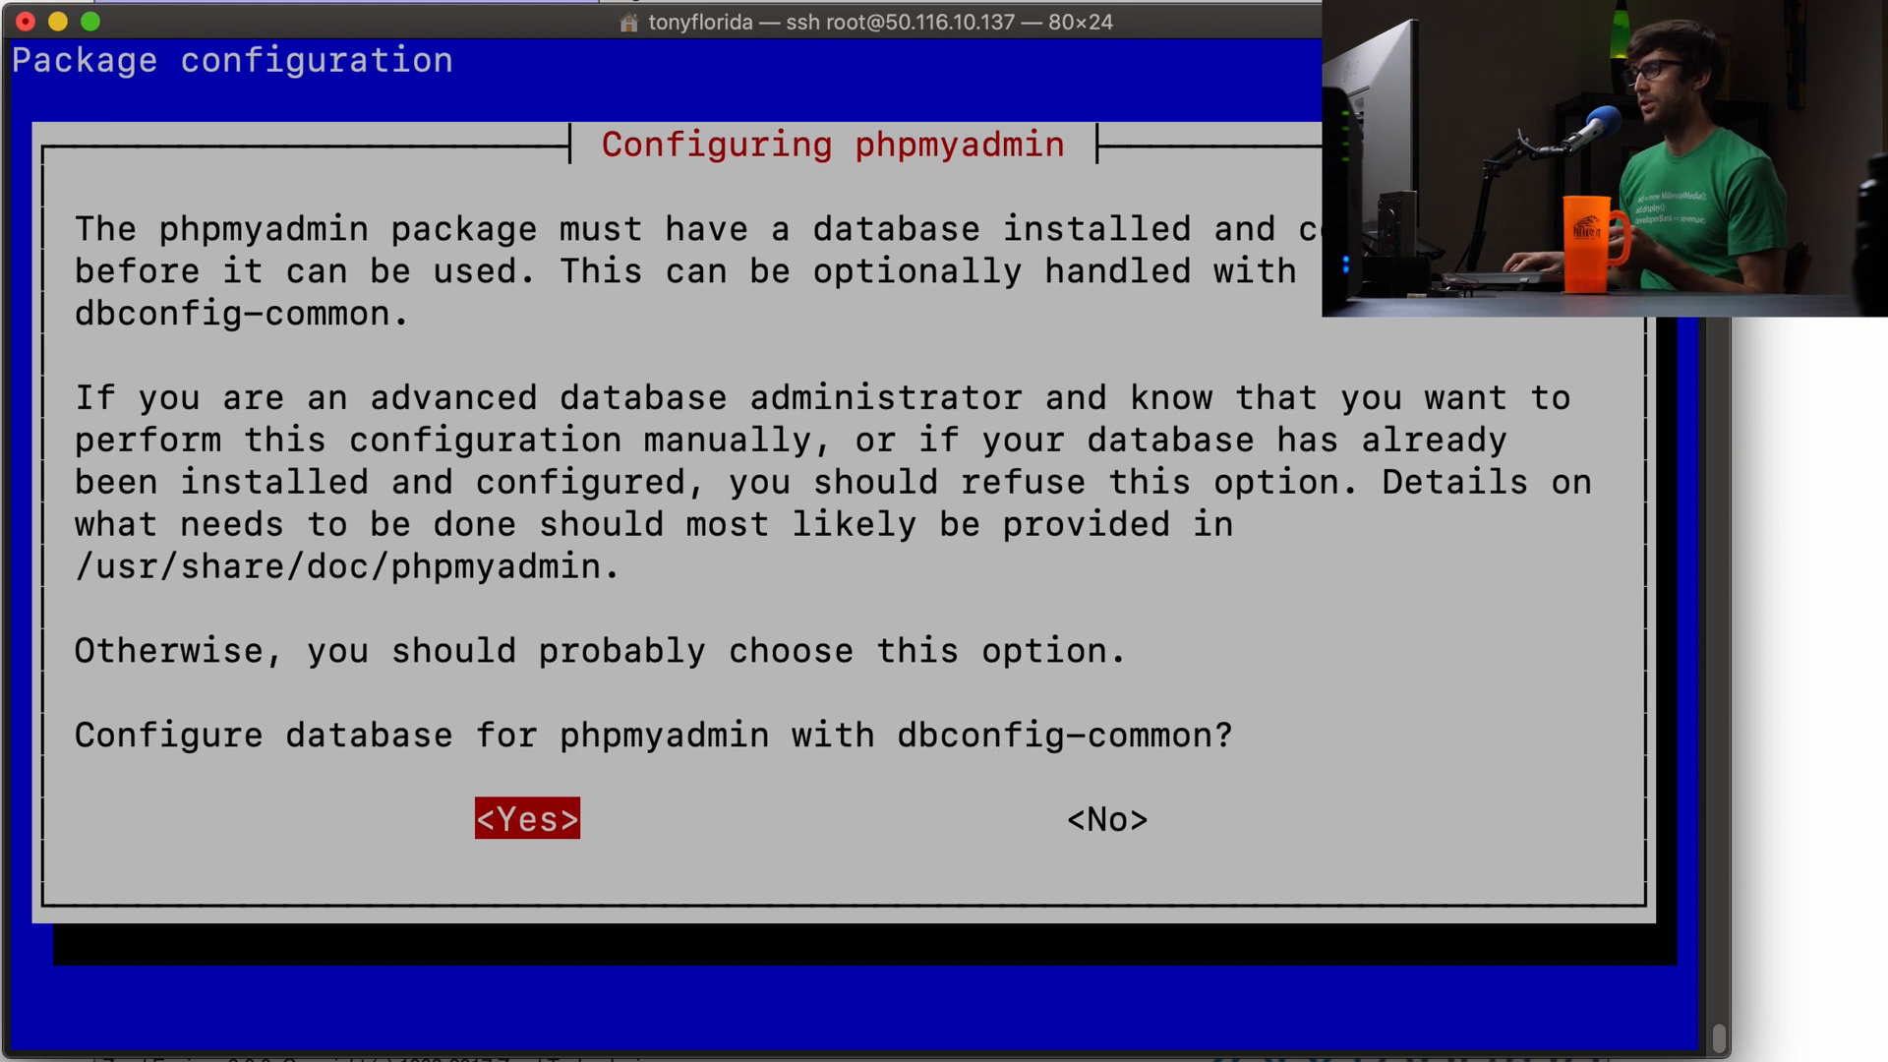
# - Let dbconfig-common create the phpmyadmin database with a chosen password and finish the install
pyautogui.press('Return')
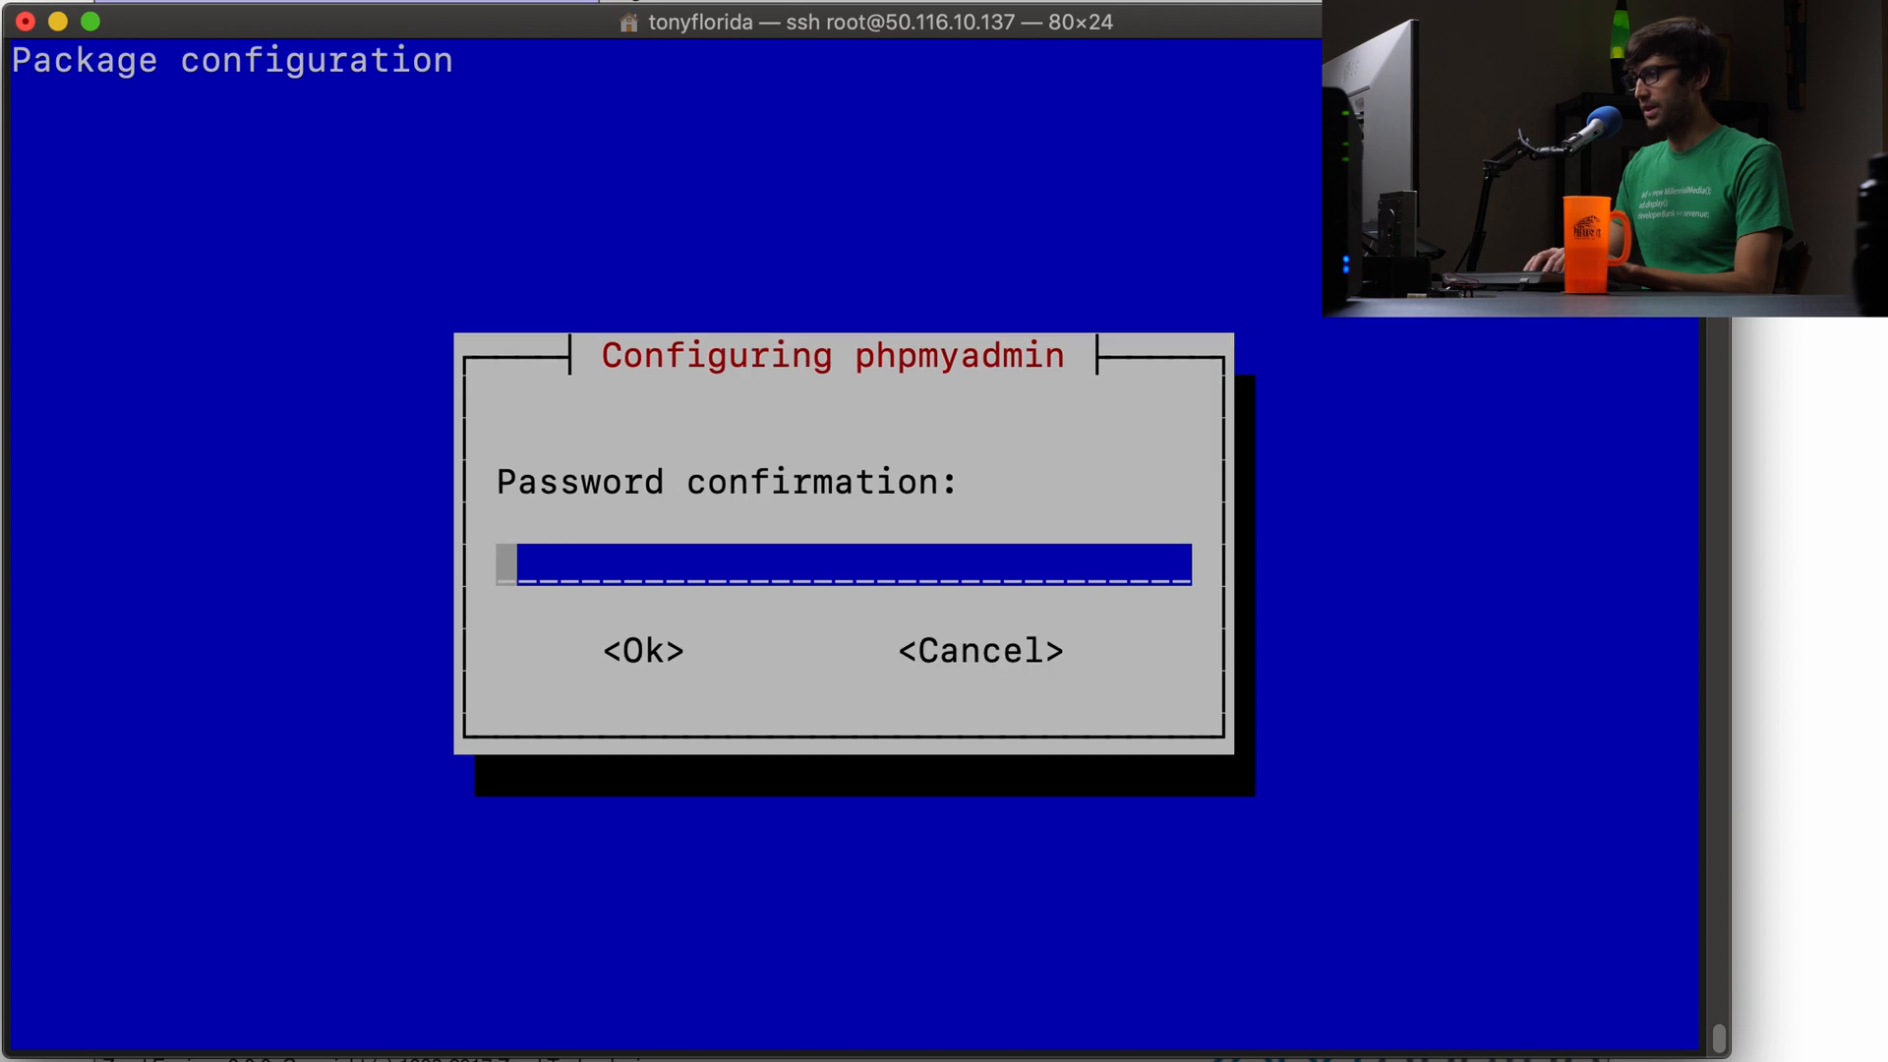
pyautogui.write('*****')
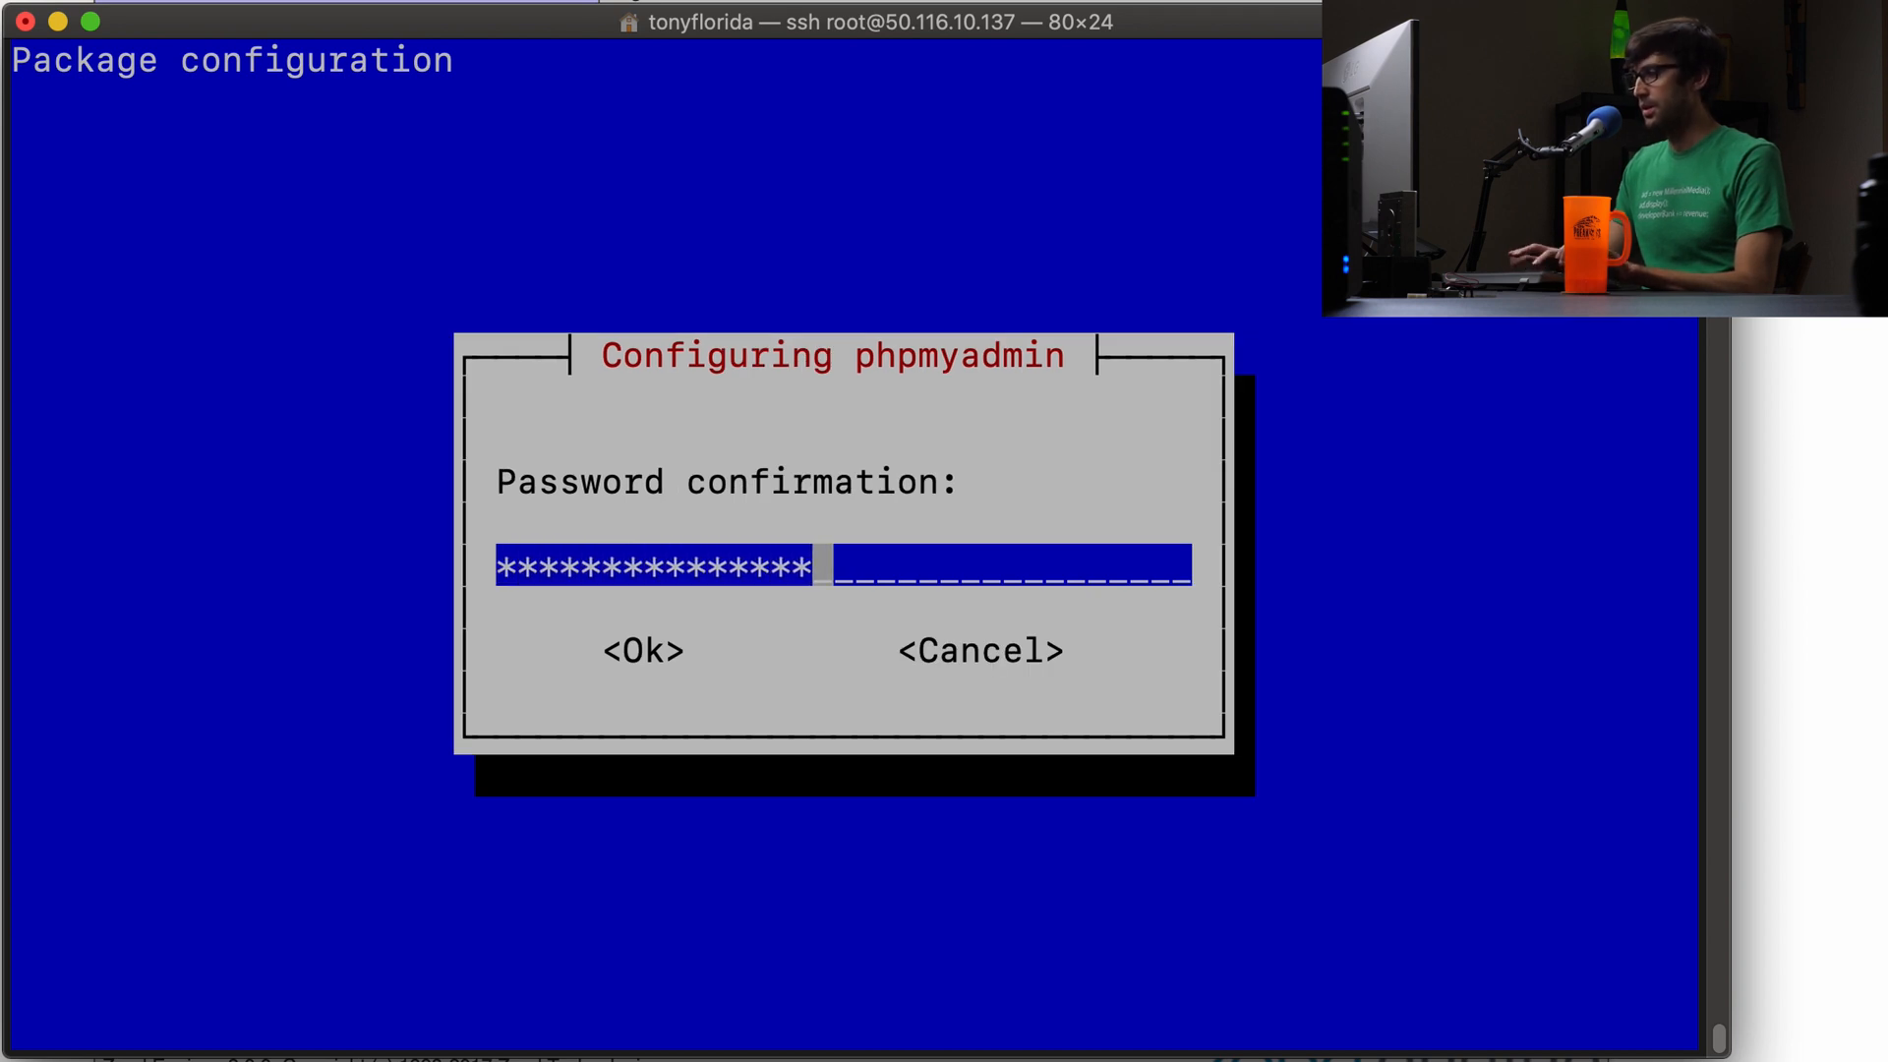
pyautogui.press('Return')
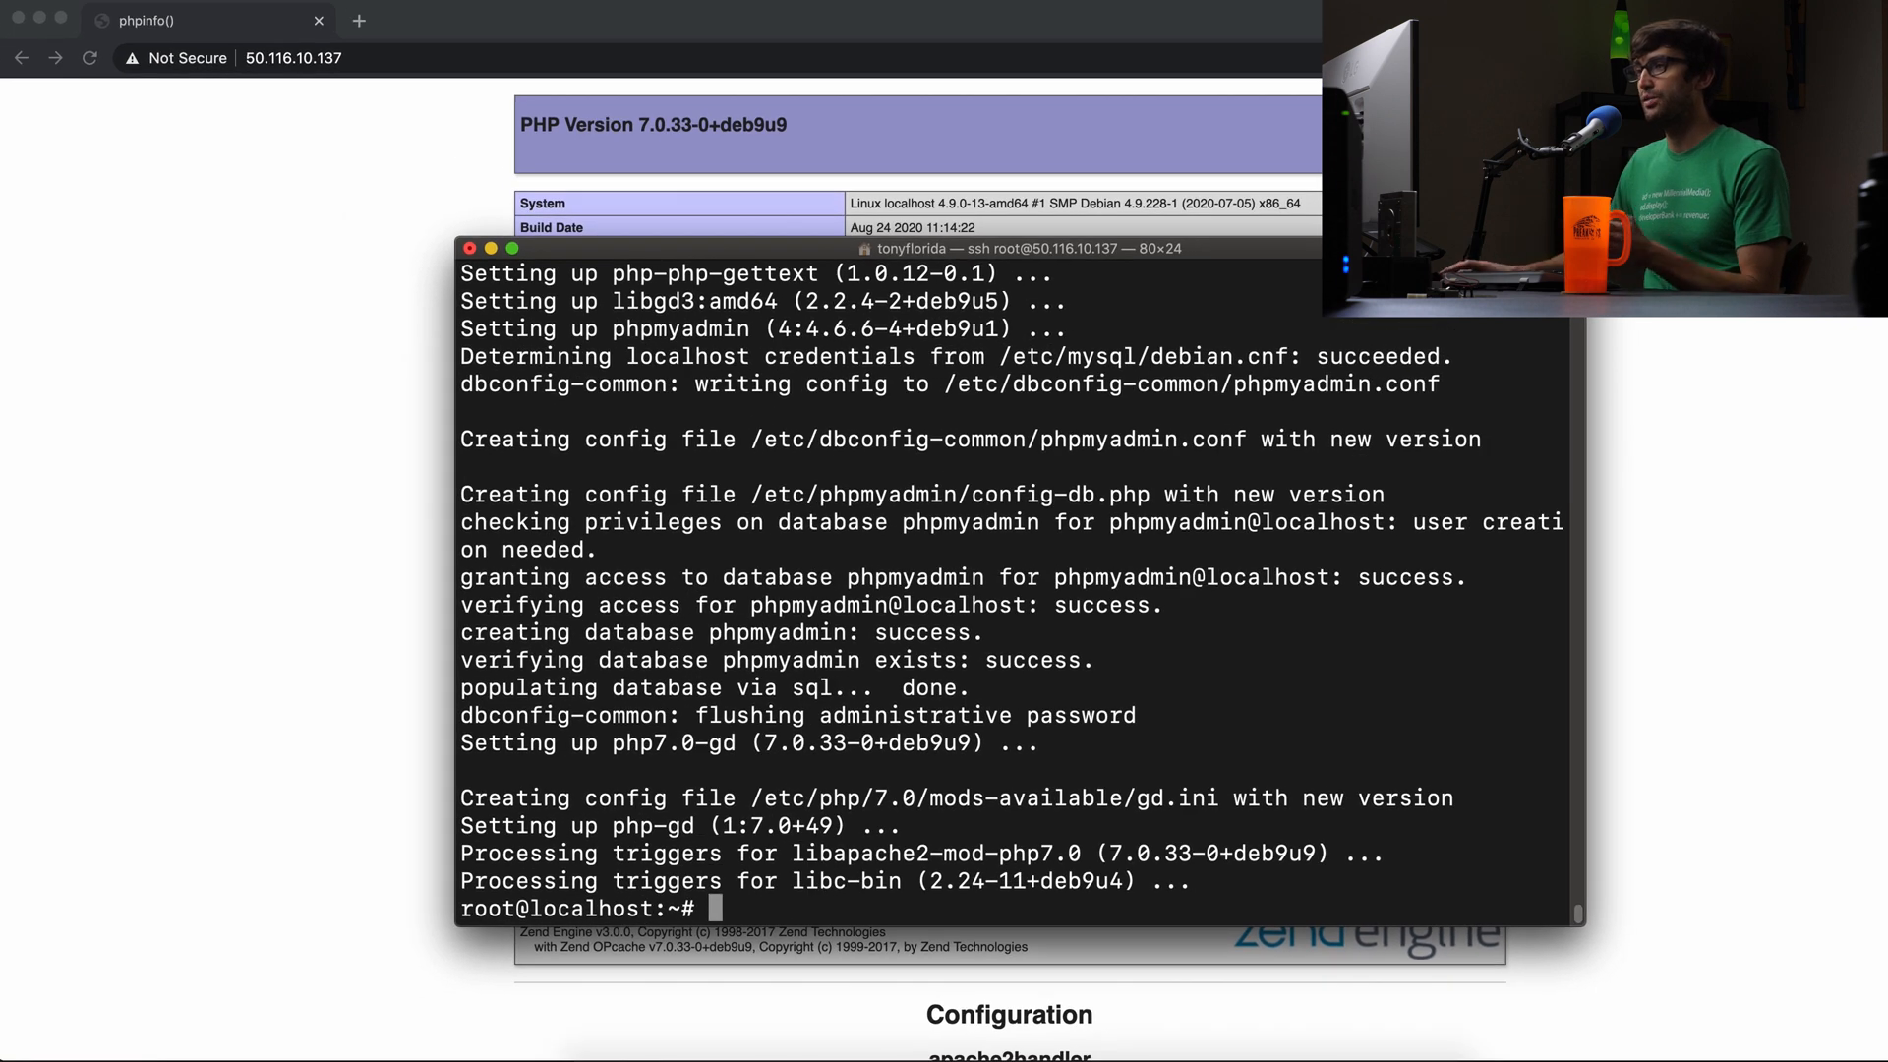
# - Request 50.116.10.137/phpmyadmin in Chrome to check whether phpMyAdmin is available yet
pyautogui.click(240, 58)
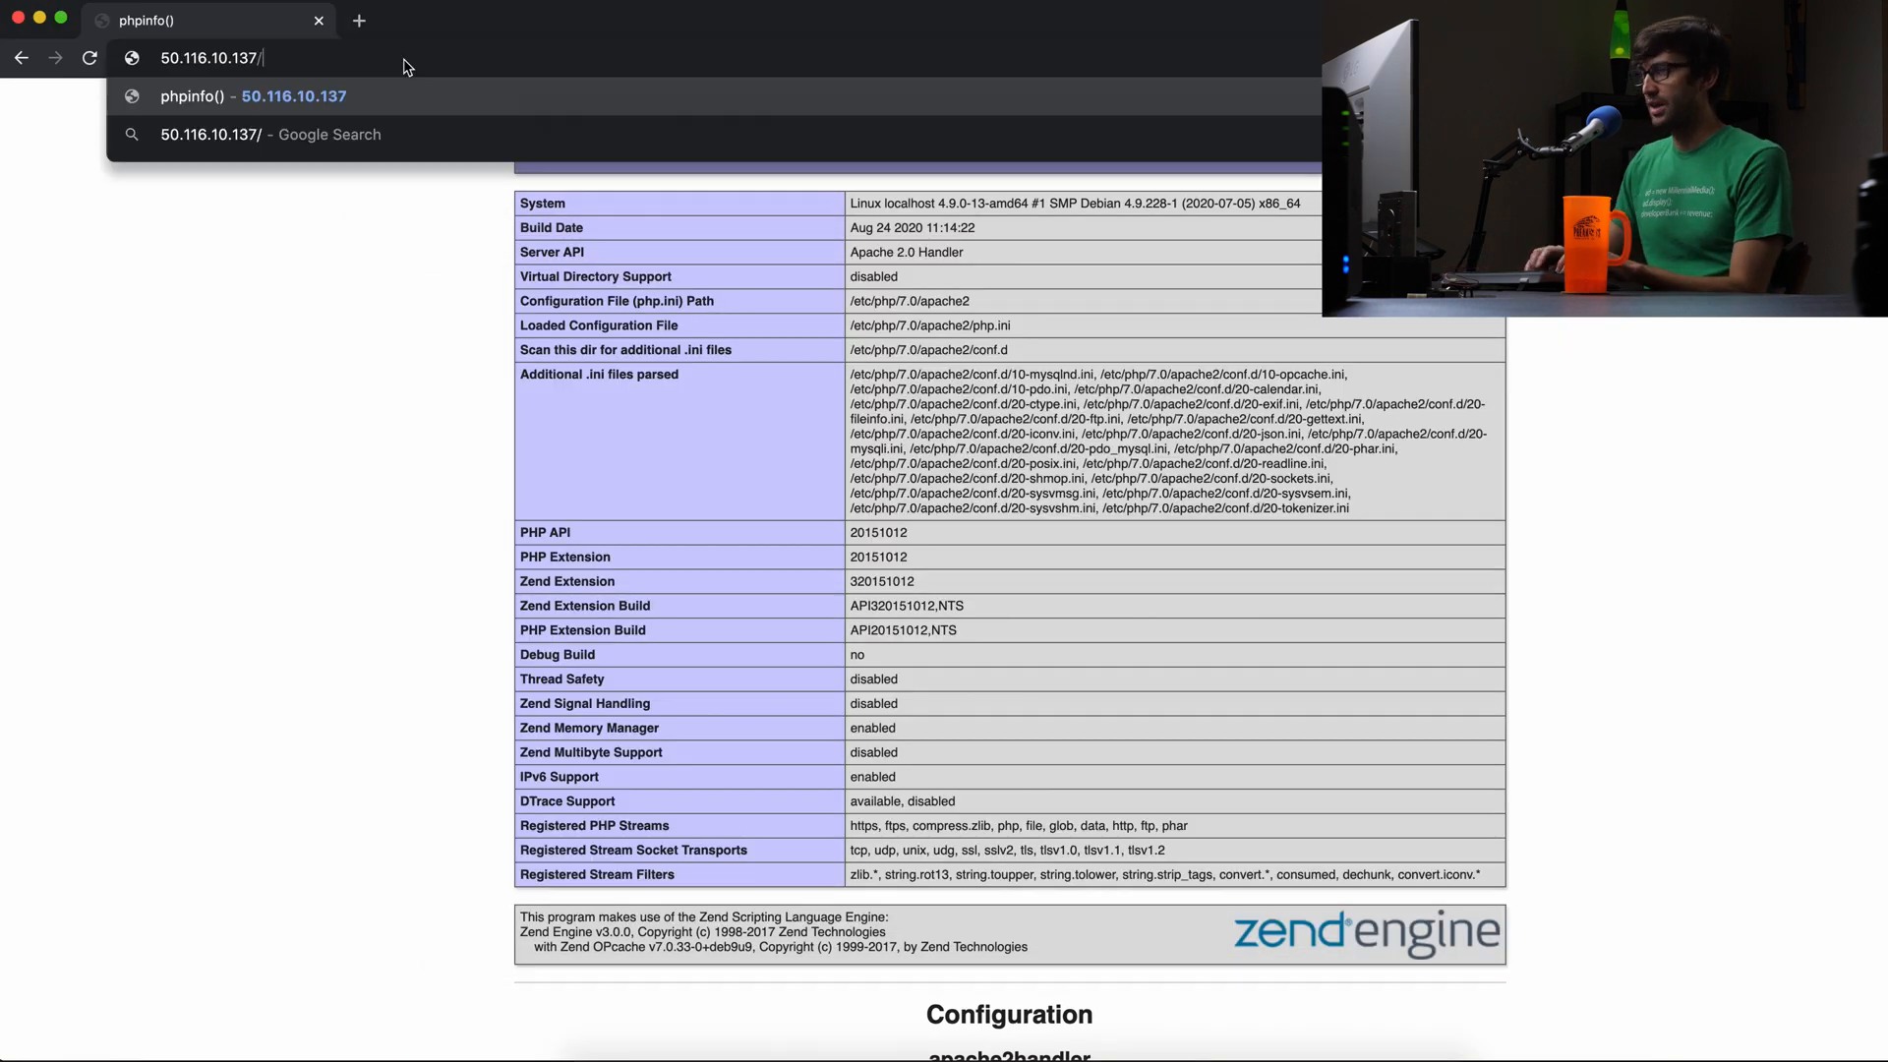
pyautogui.write('phpm')
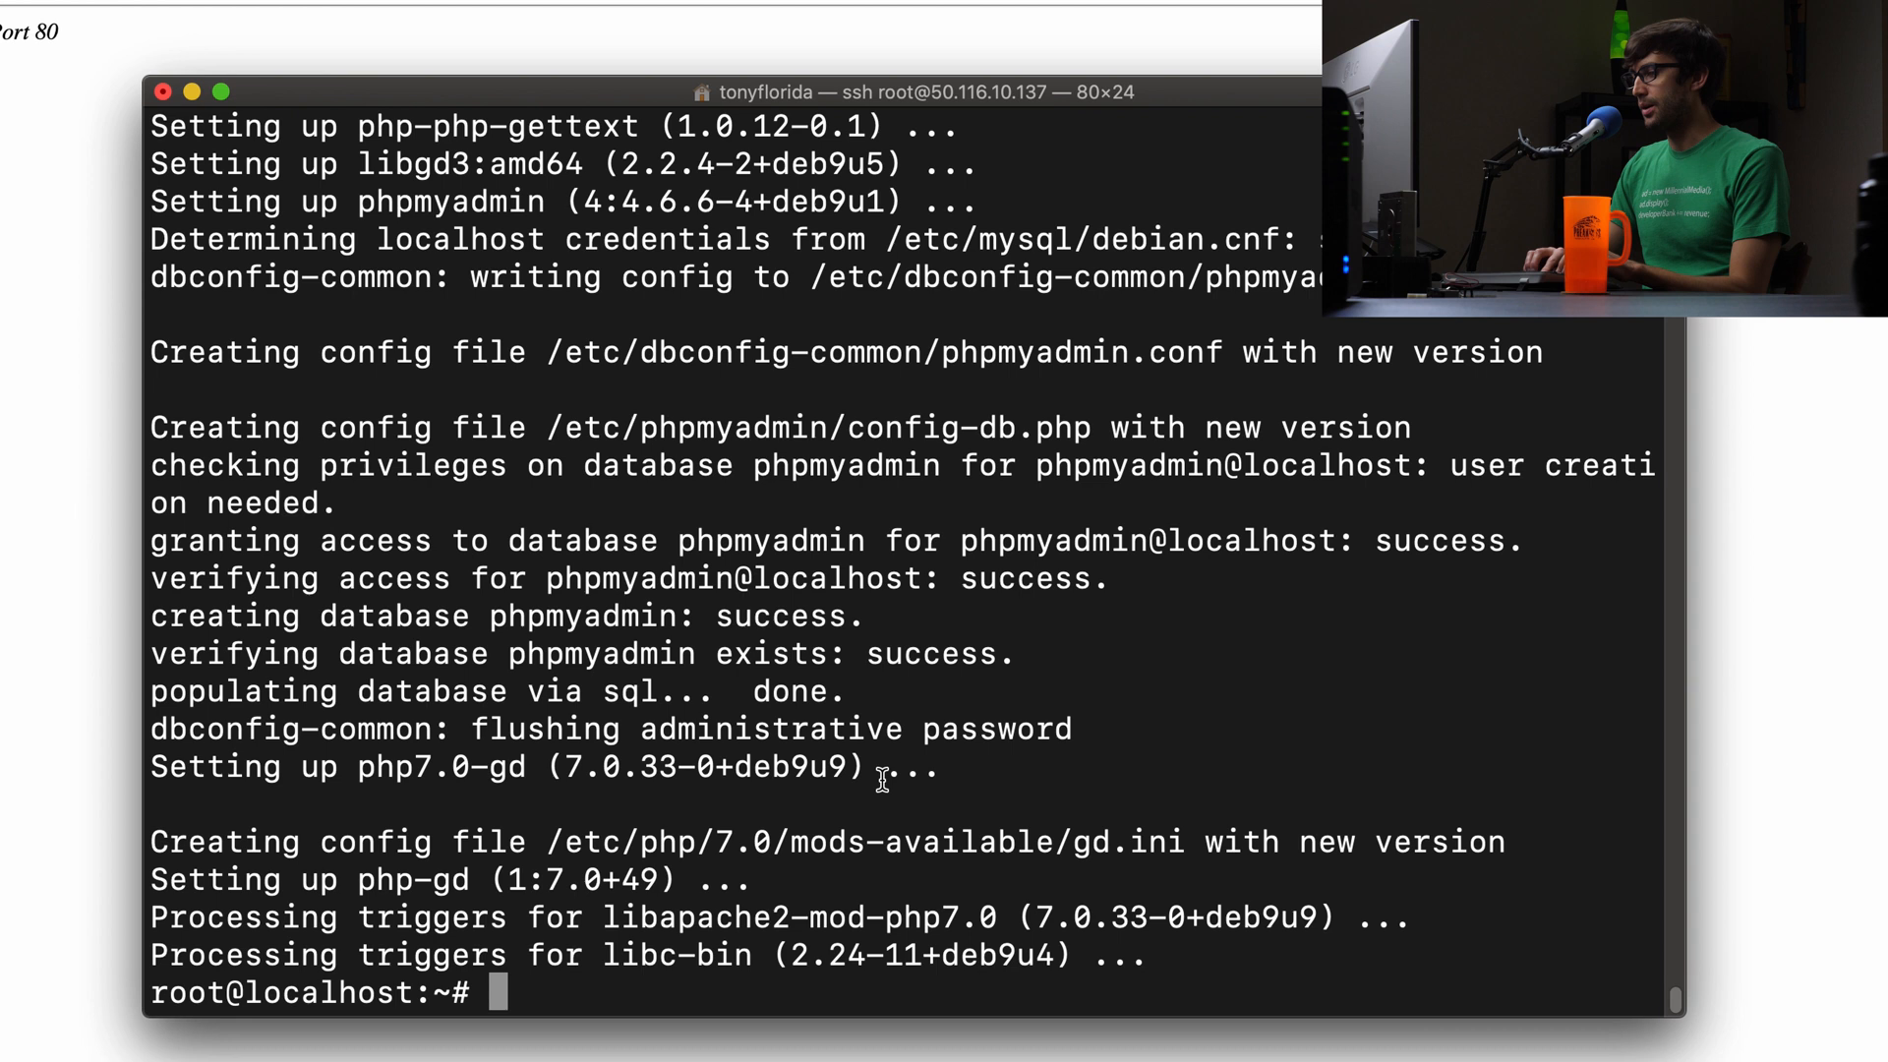
pyautogui.write('ls /')
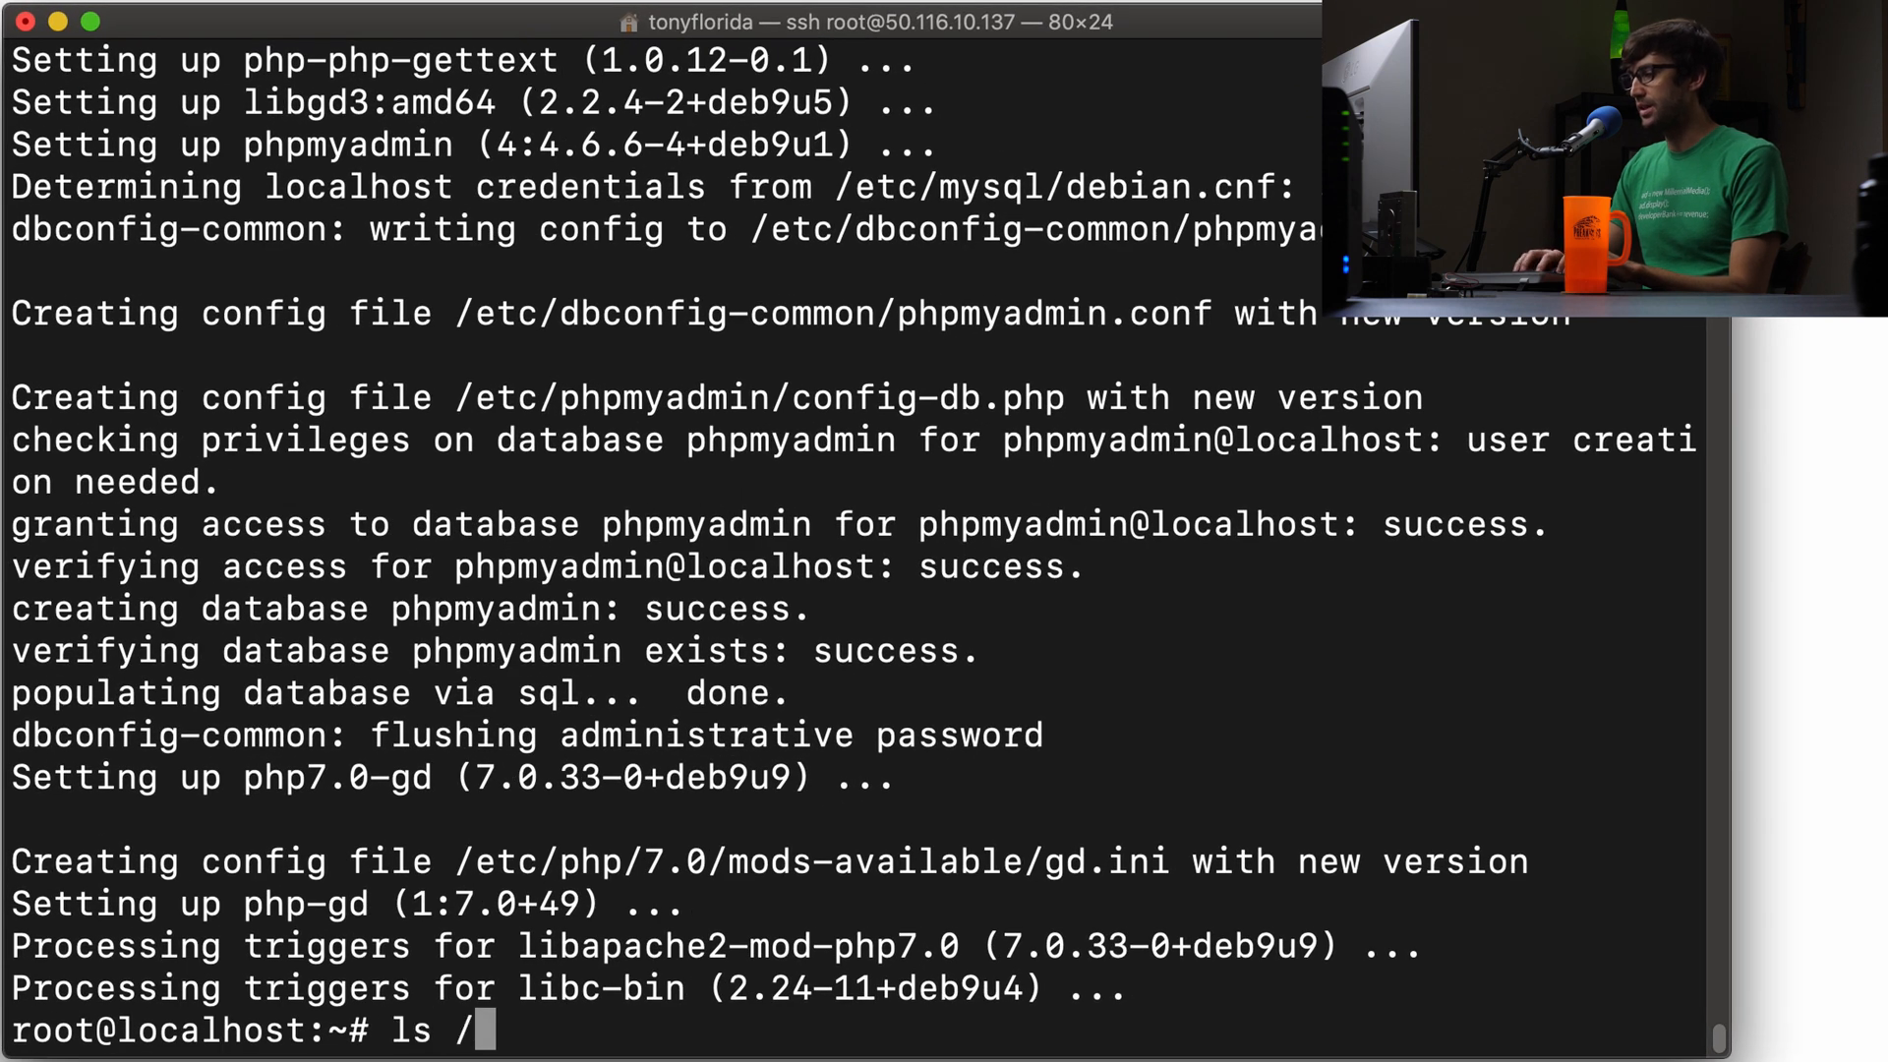
pyautogui.write('etc/p')
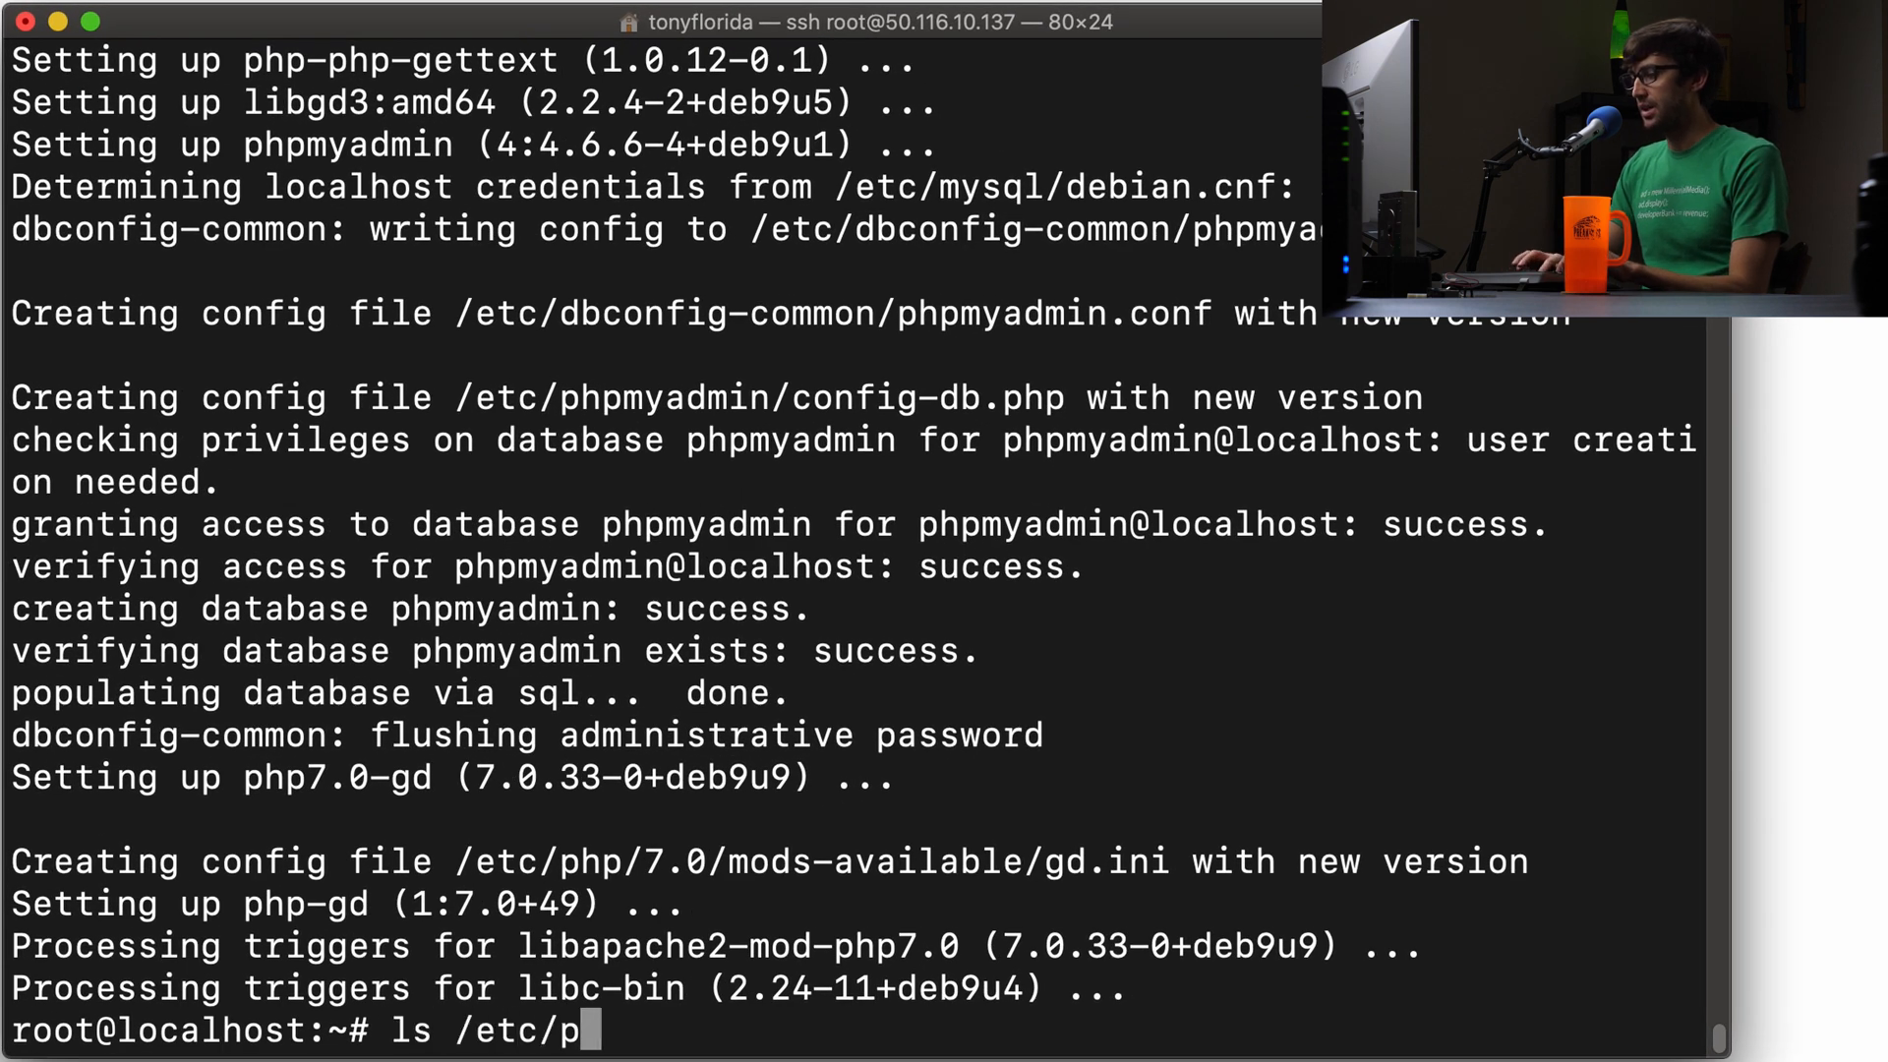
pyautogui.write('ypmyad')
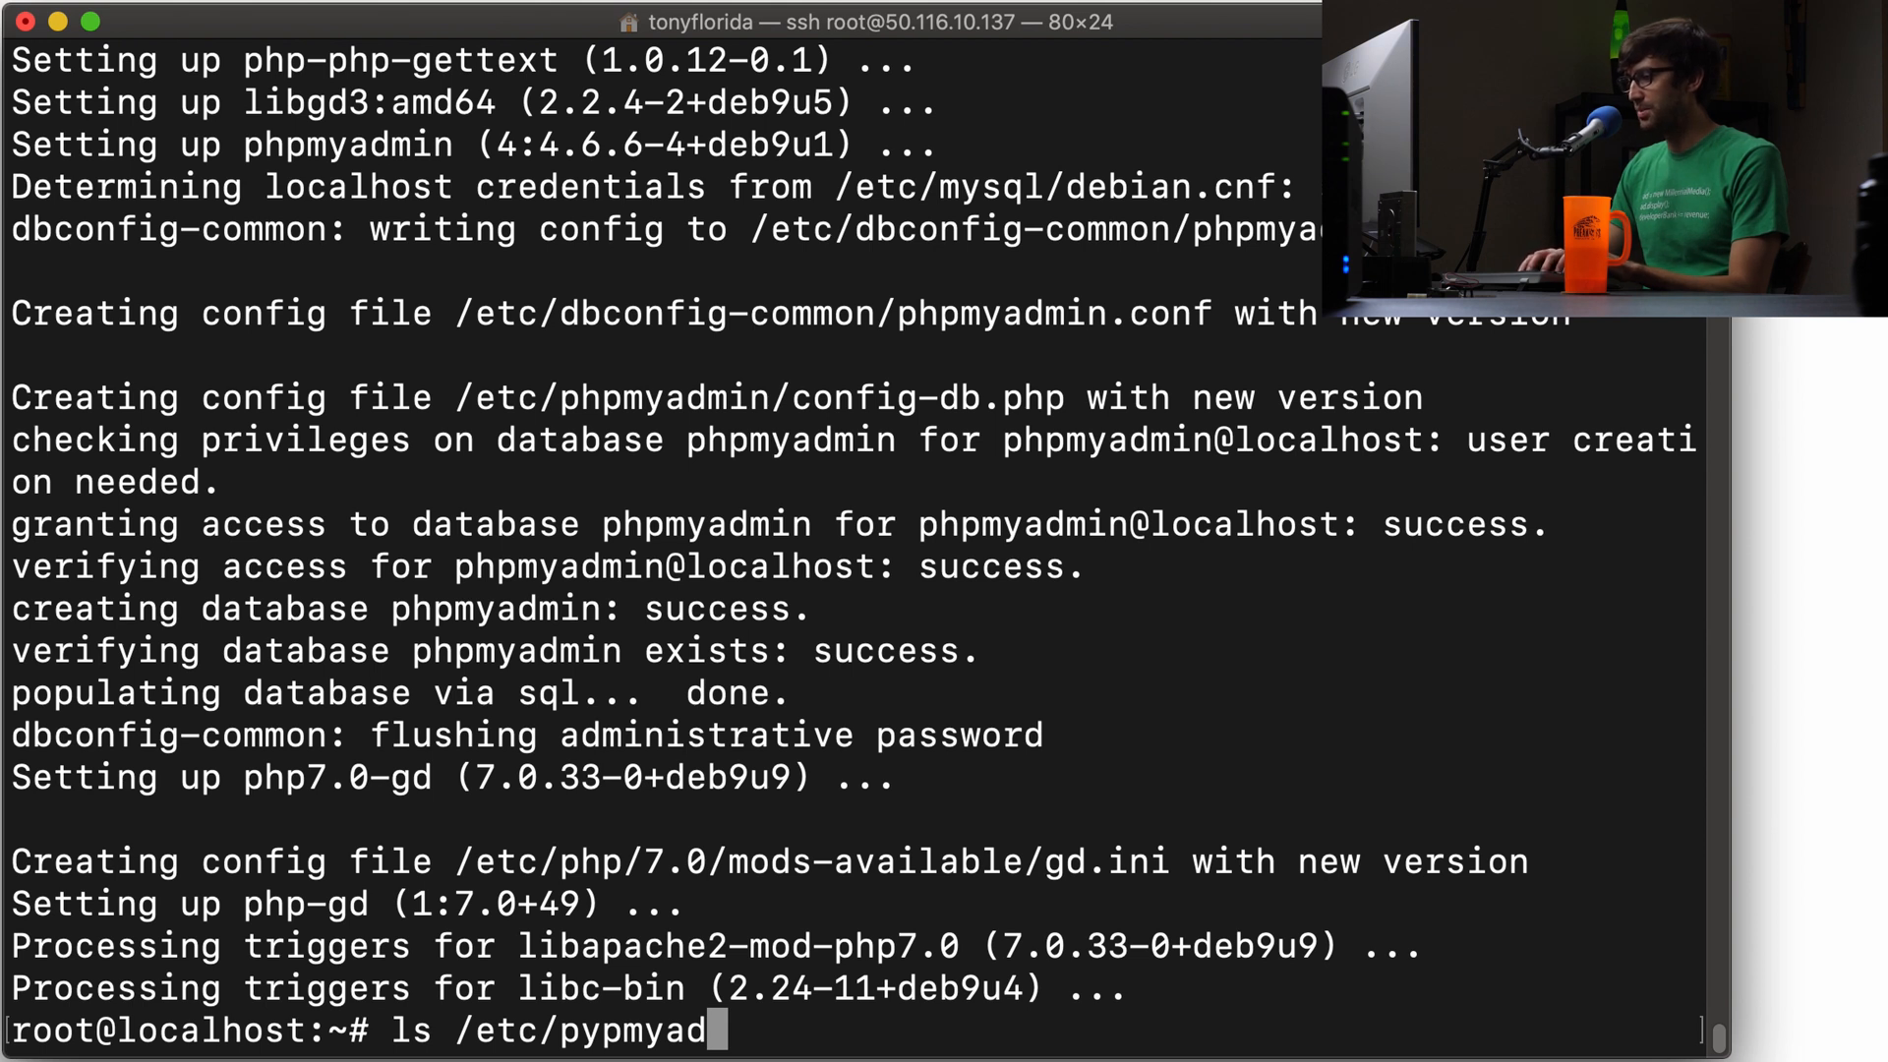
pyautogui.press('Backspace')
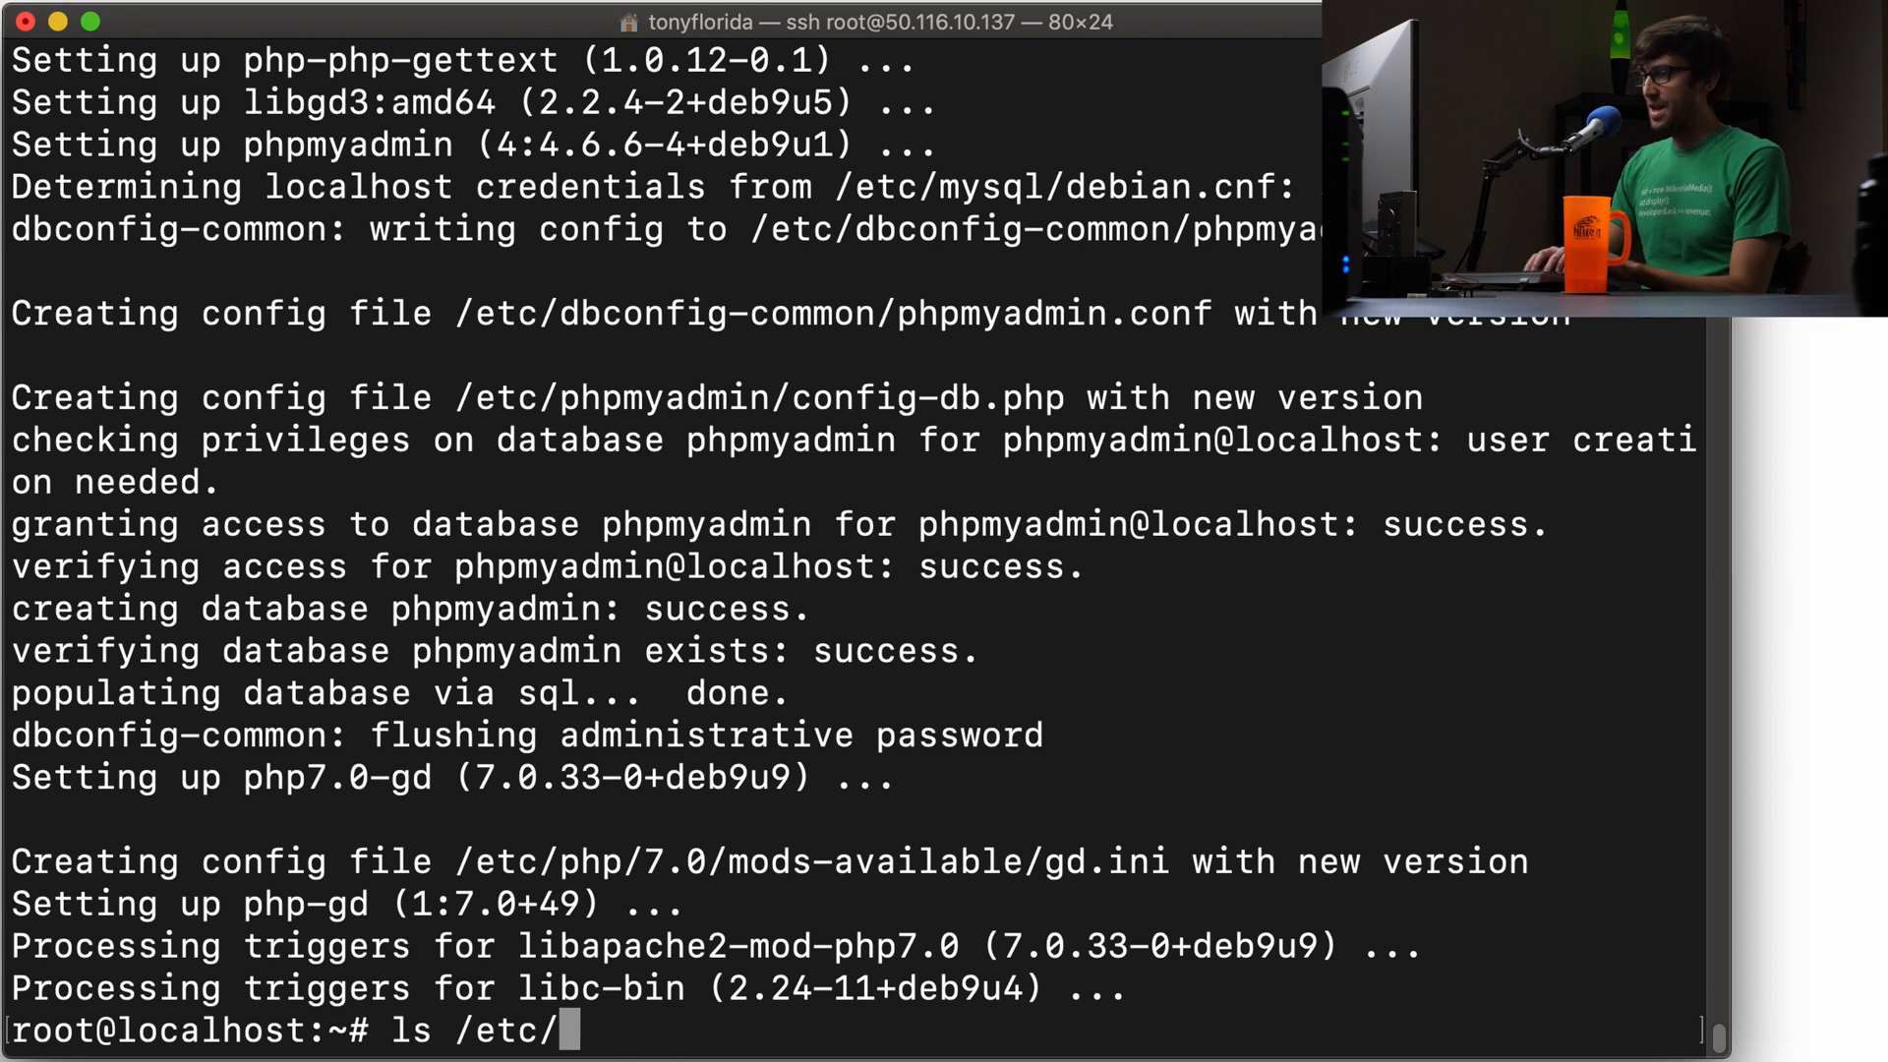
pyautogui.write('phpm')
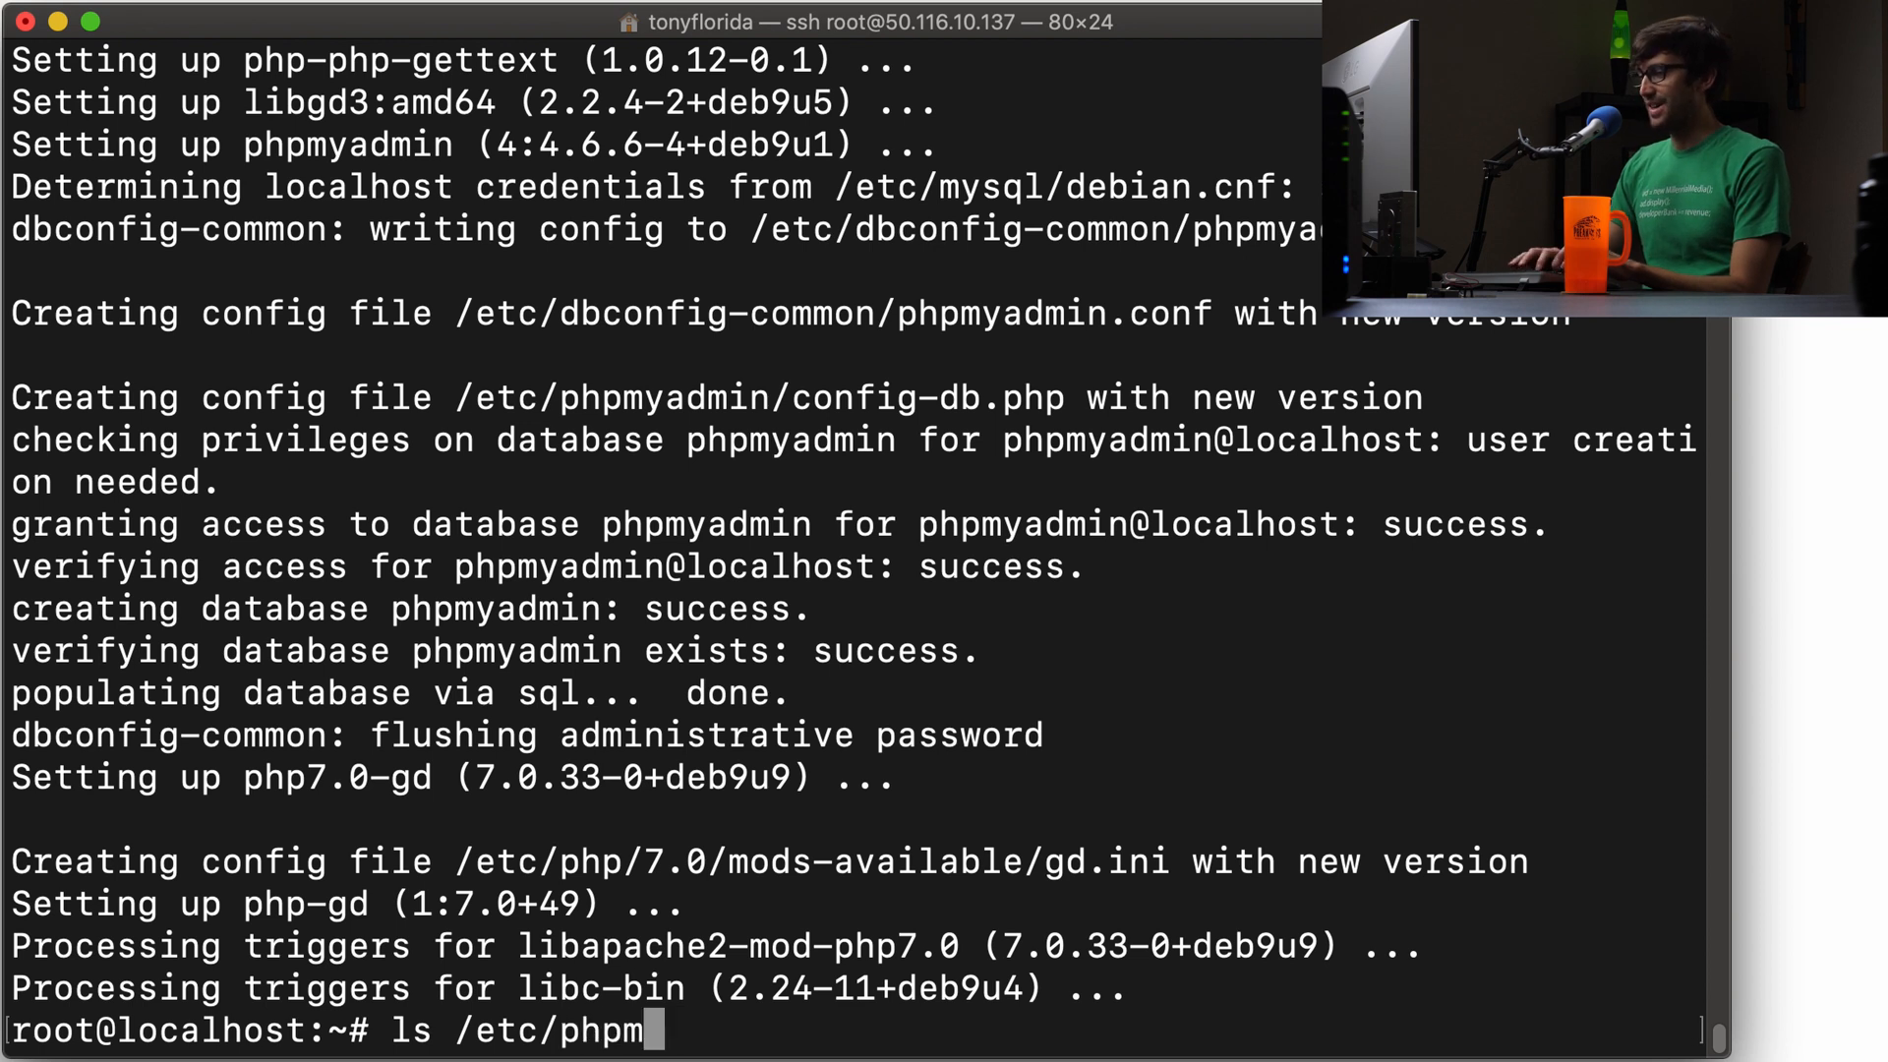
pyautogui.write('yadmin/')
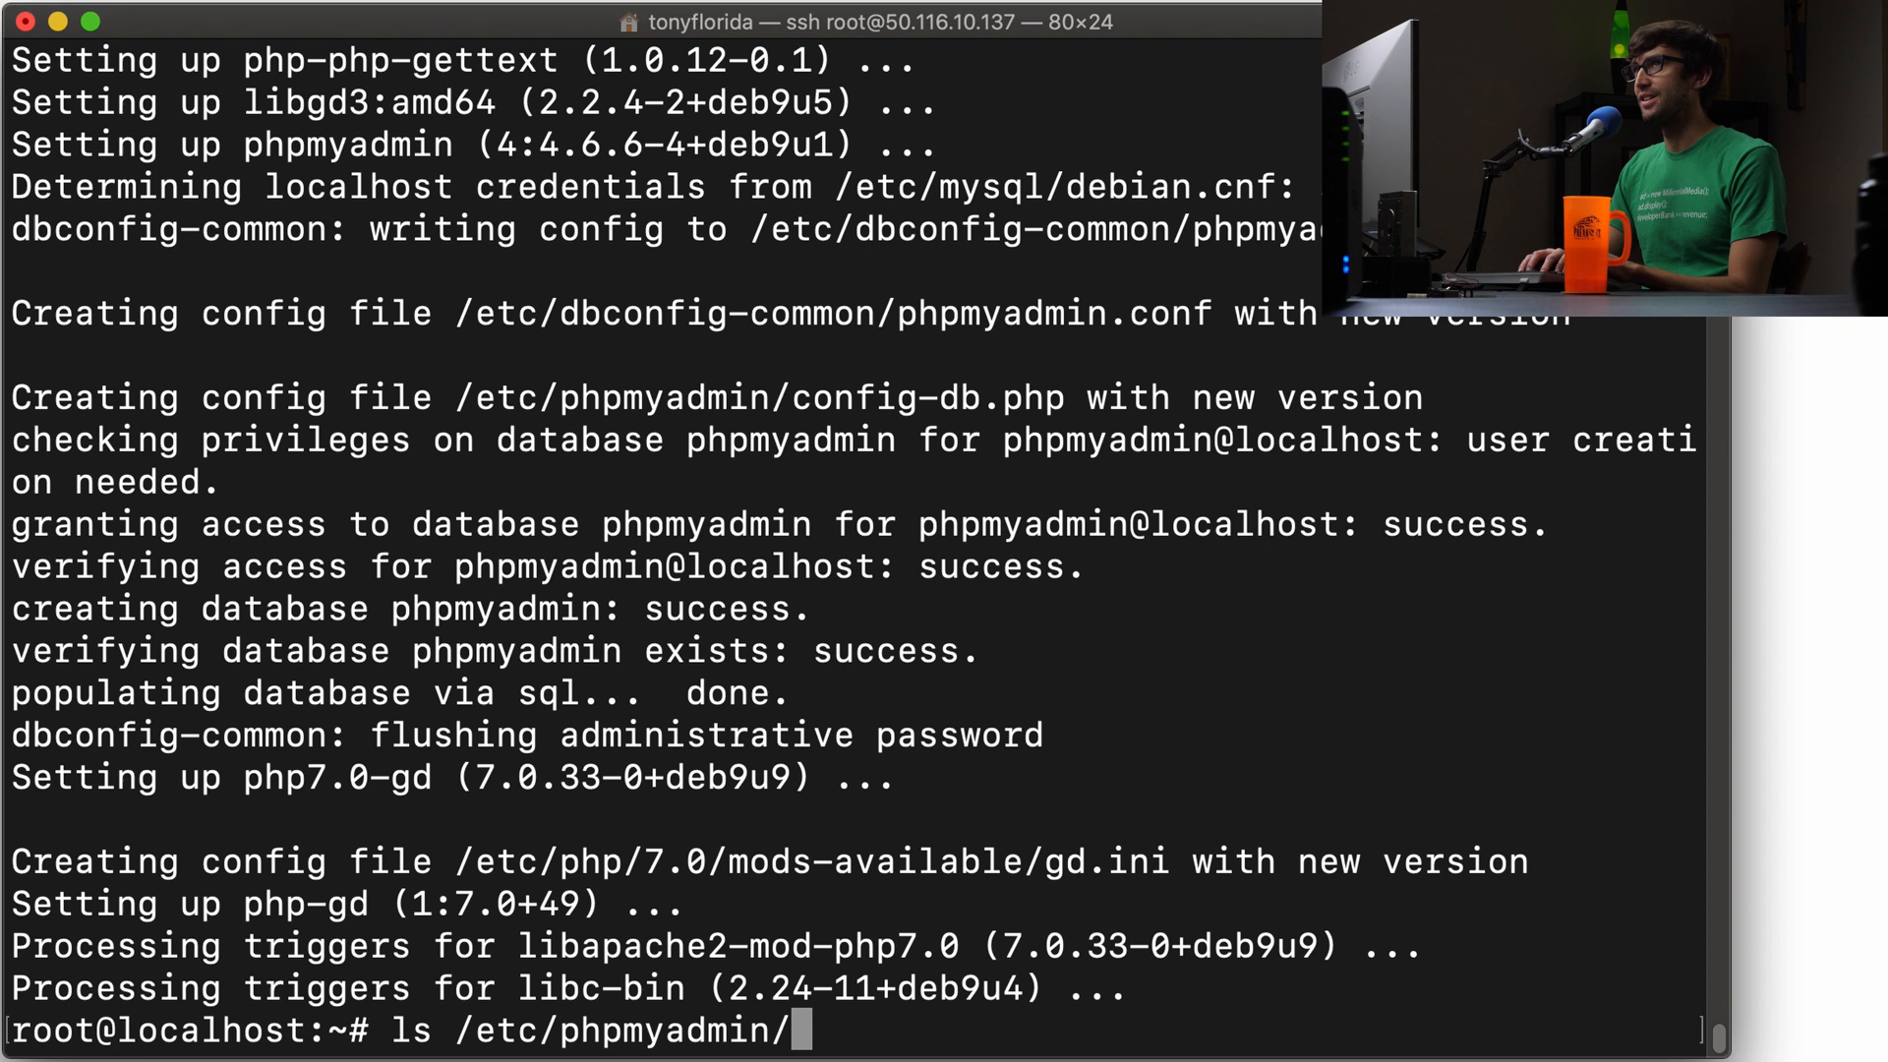
pyautogui.write('apache.conf')
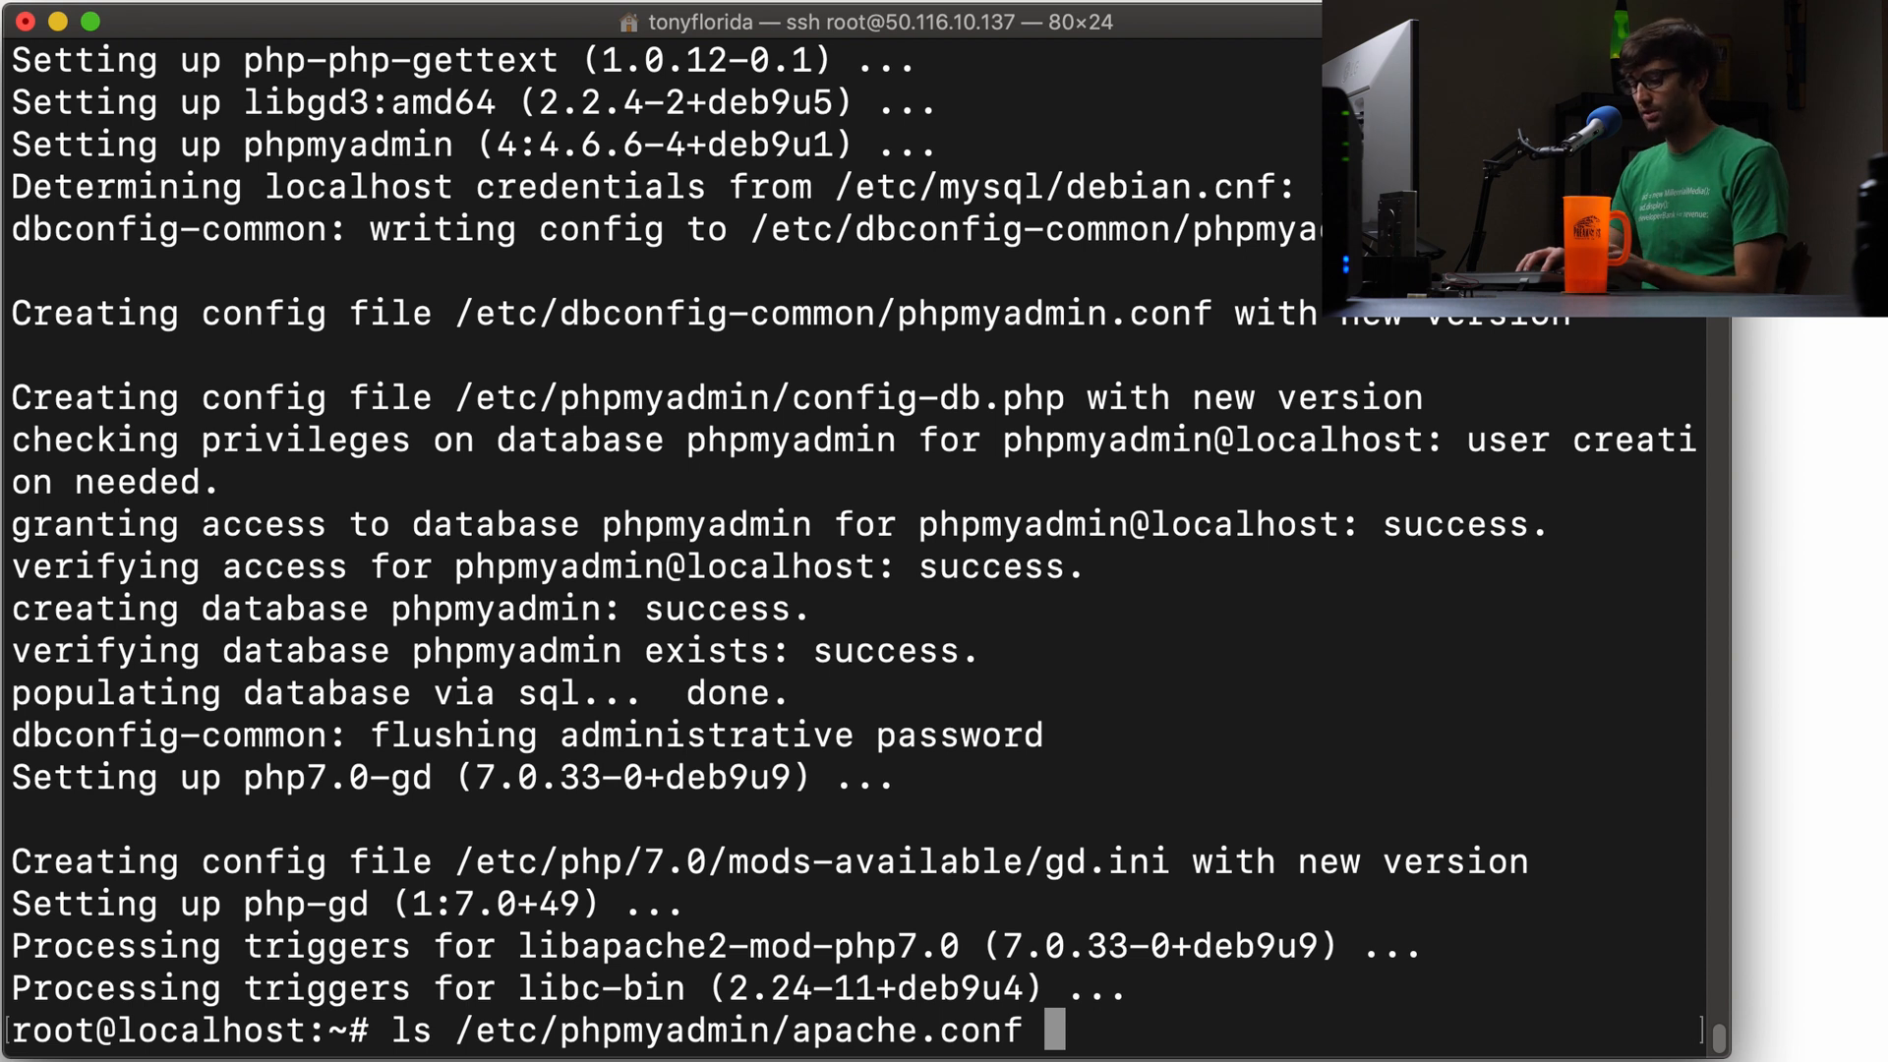
pyautogui.press('ctrl+c')
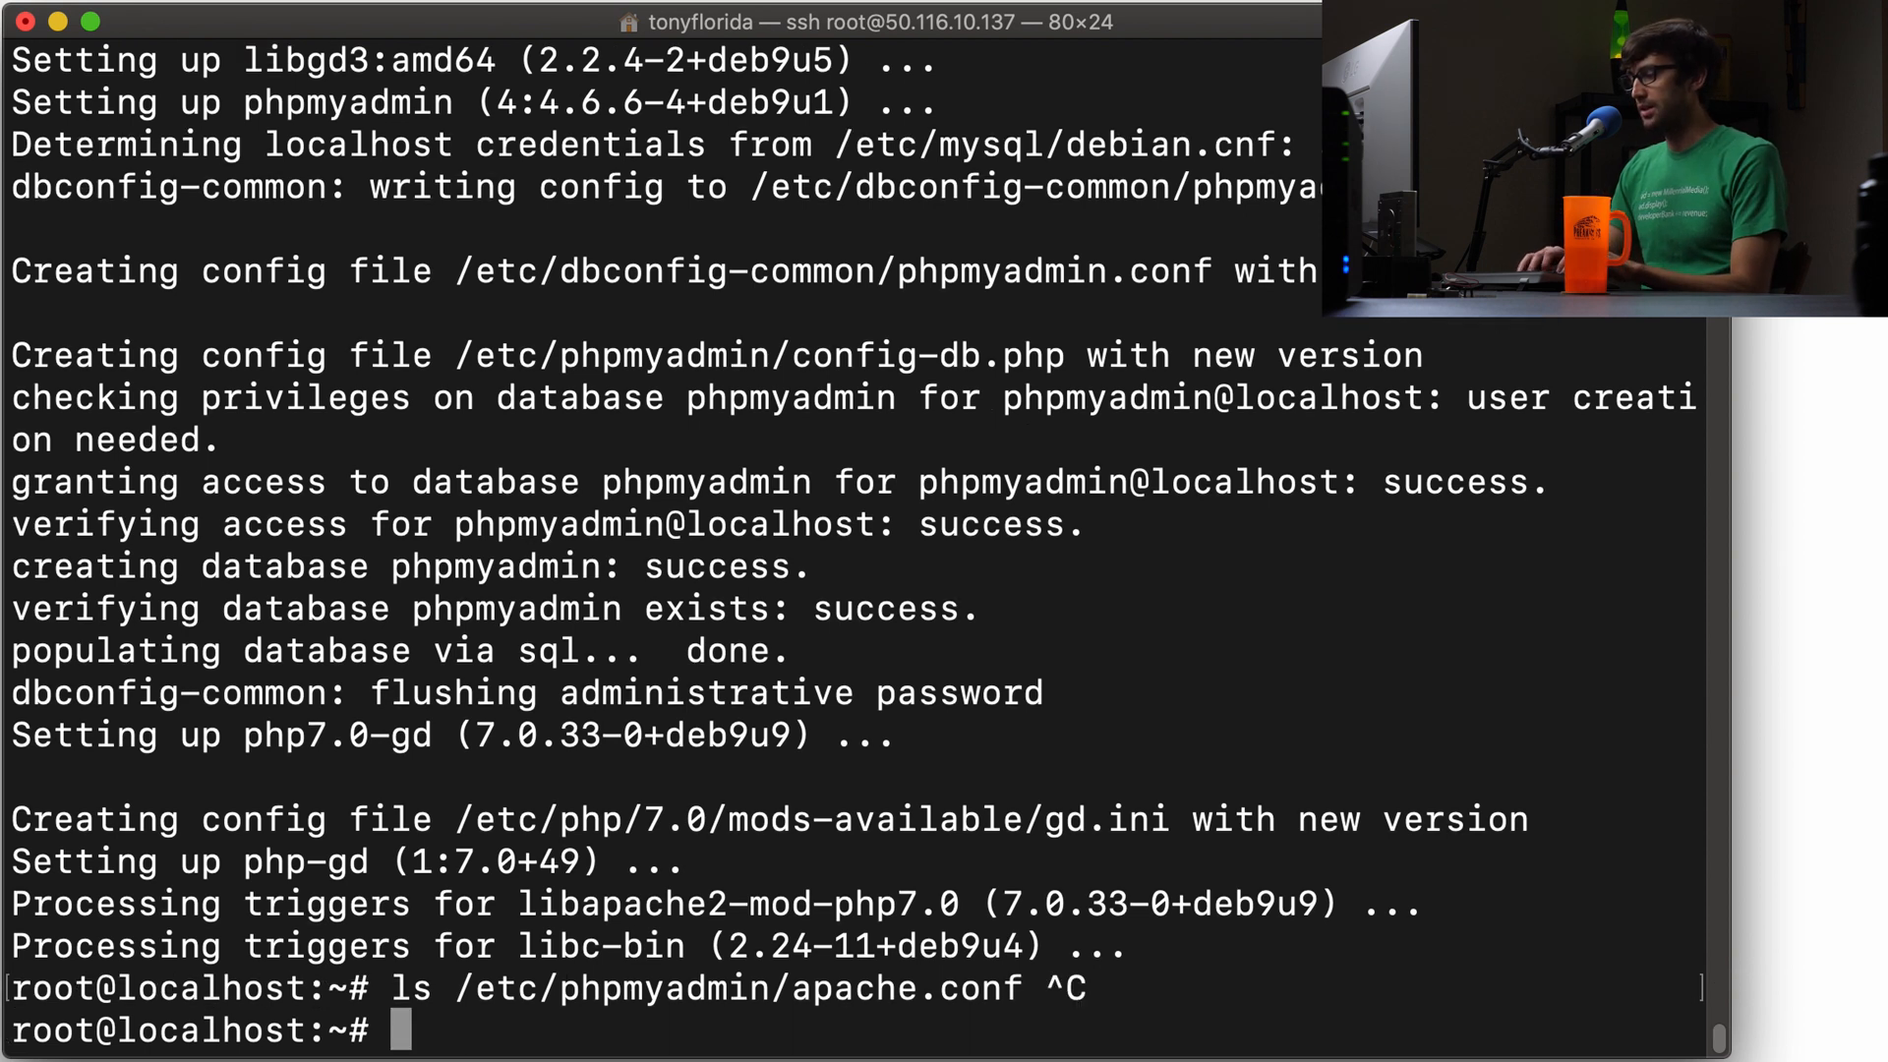
# - Edit /etc/apache2/apache2.conf in vim and start a new line at its end
pyautogui.write('vim /etc/')
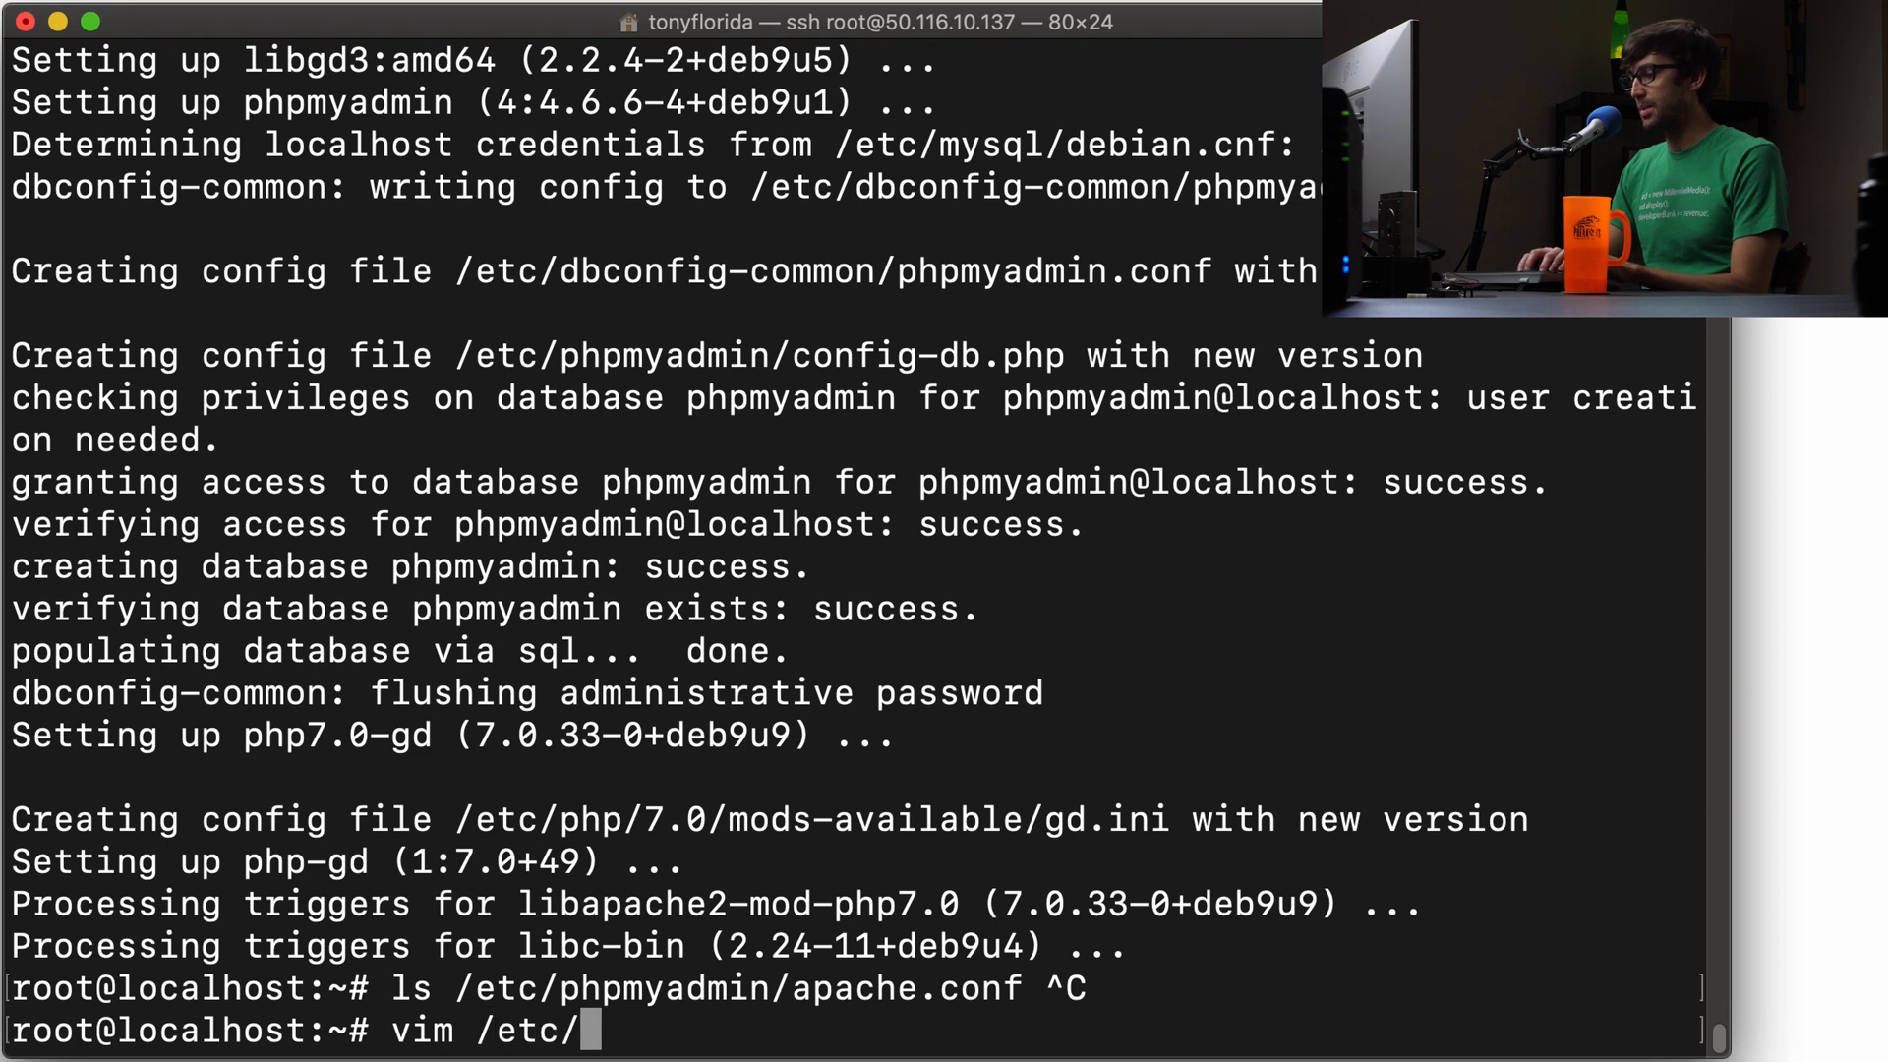
pyautogui.write('apache2/a')
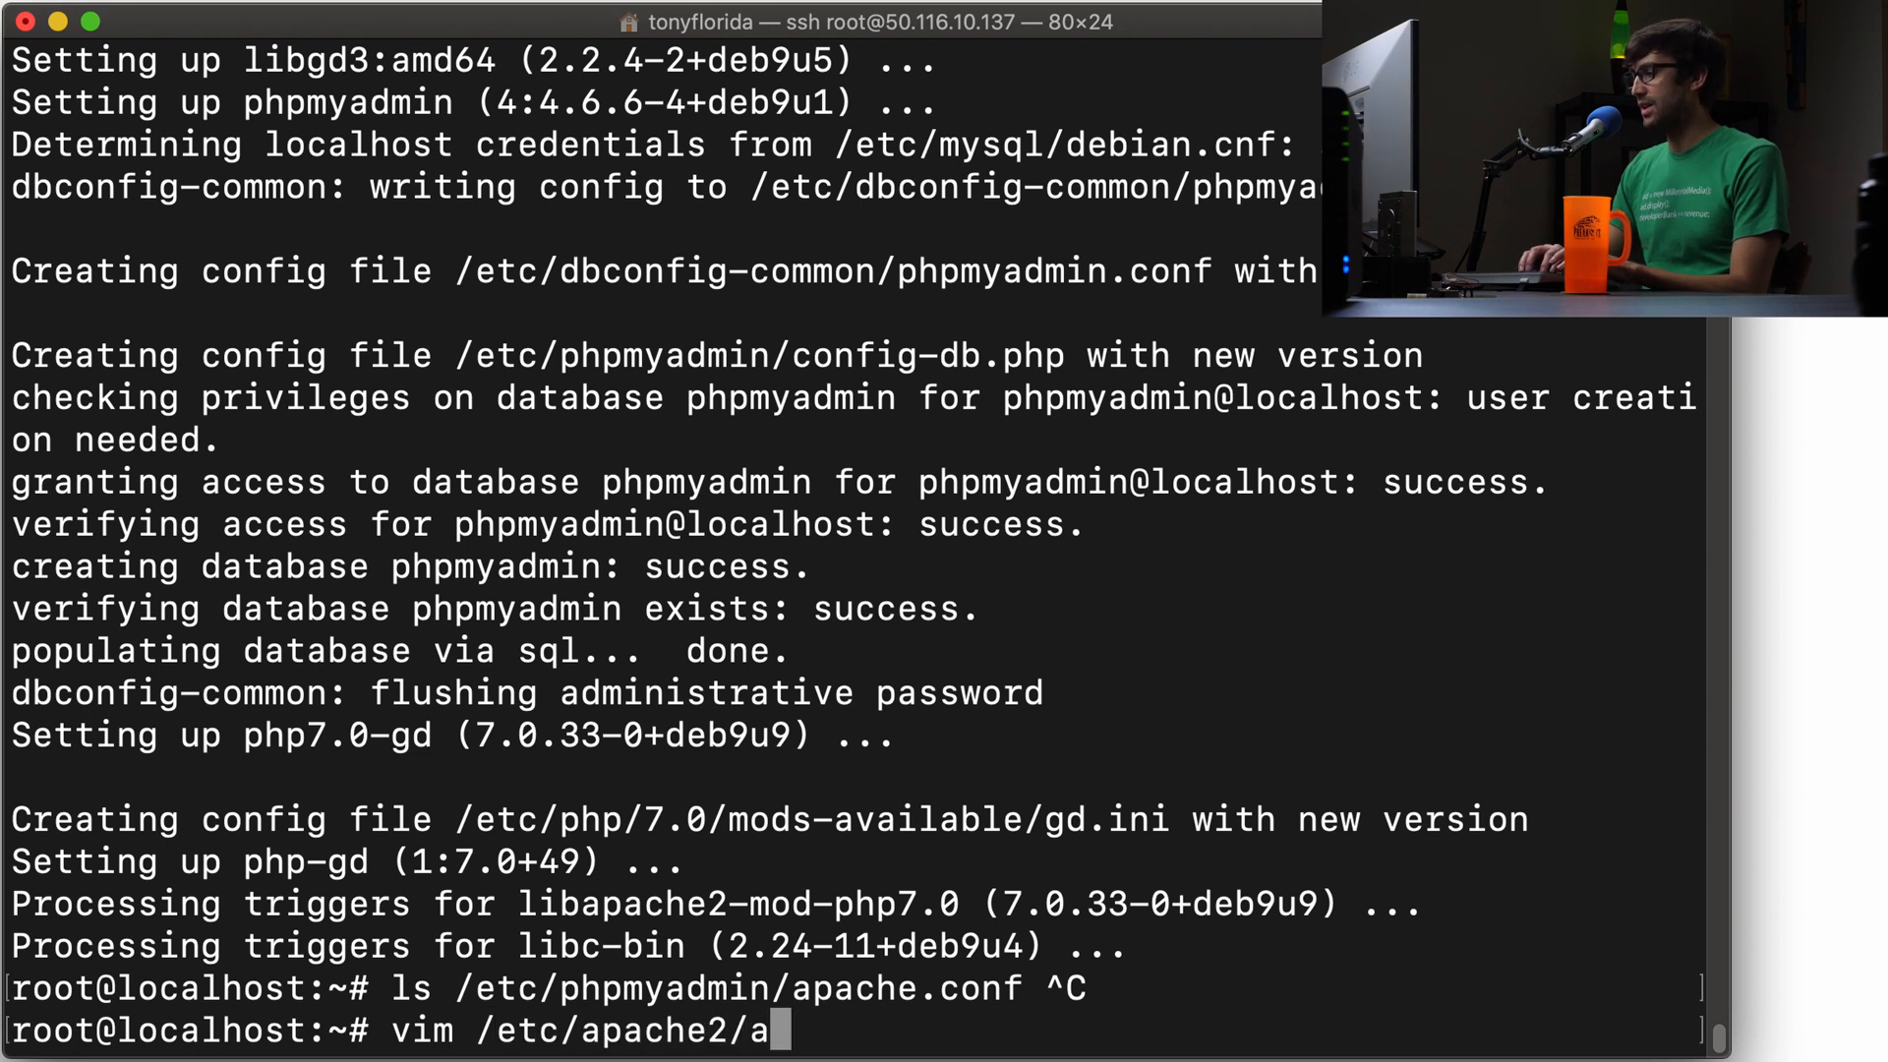
pyautogui.press('Return')
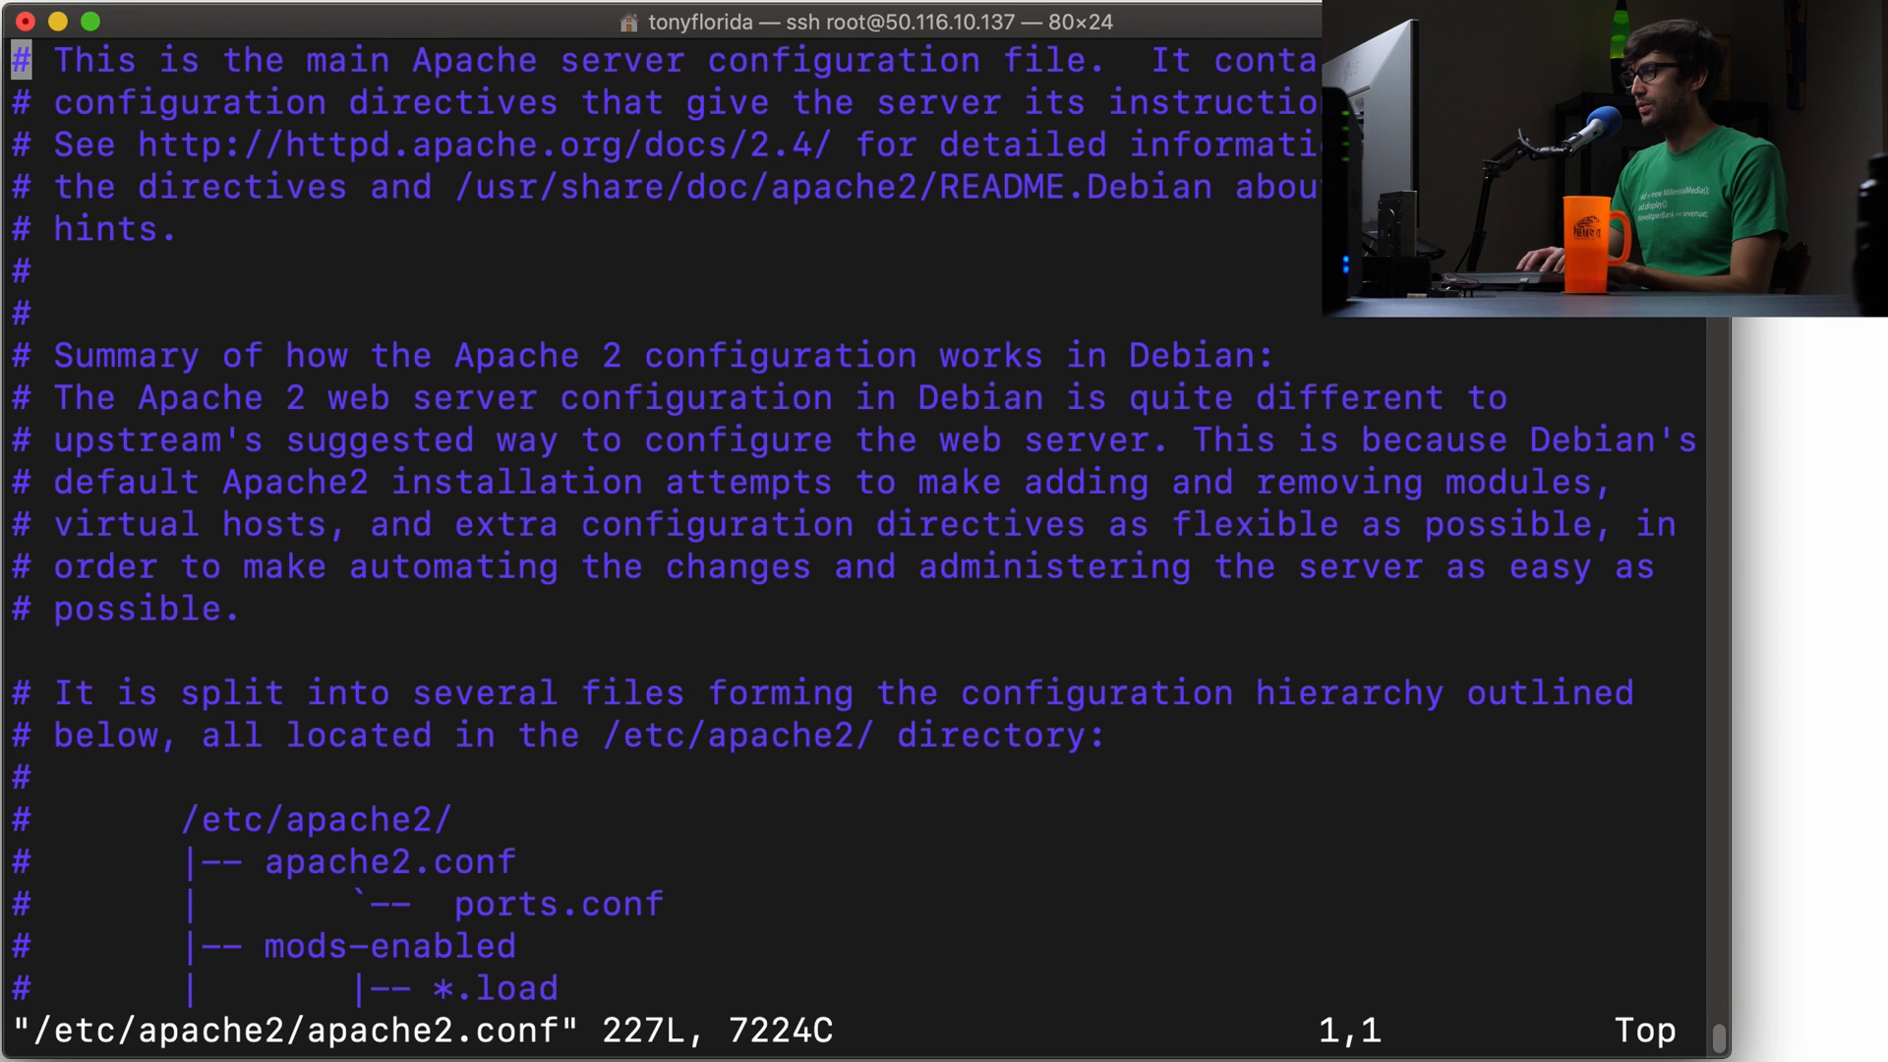
pyautogui.press('G')
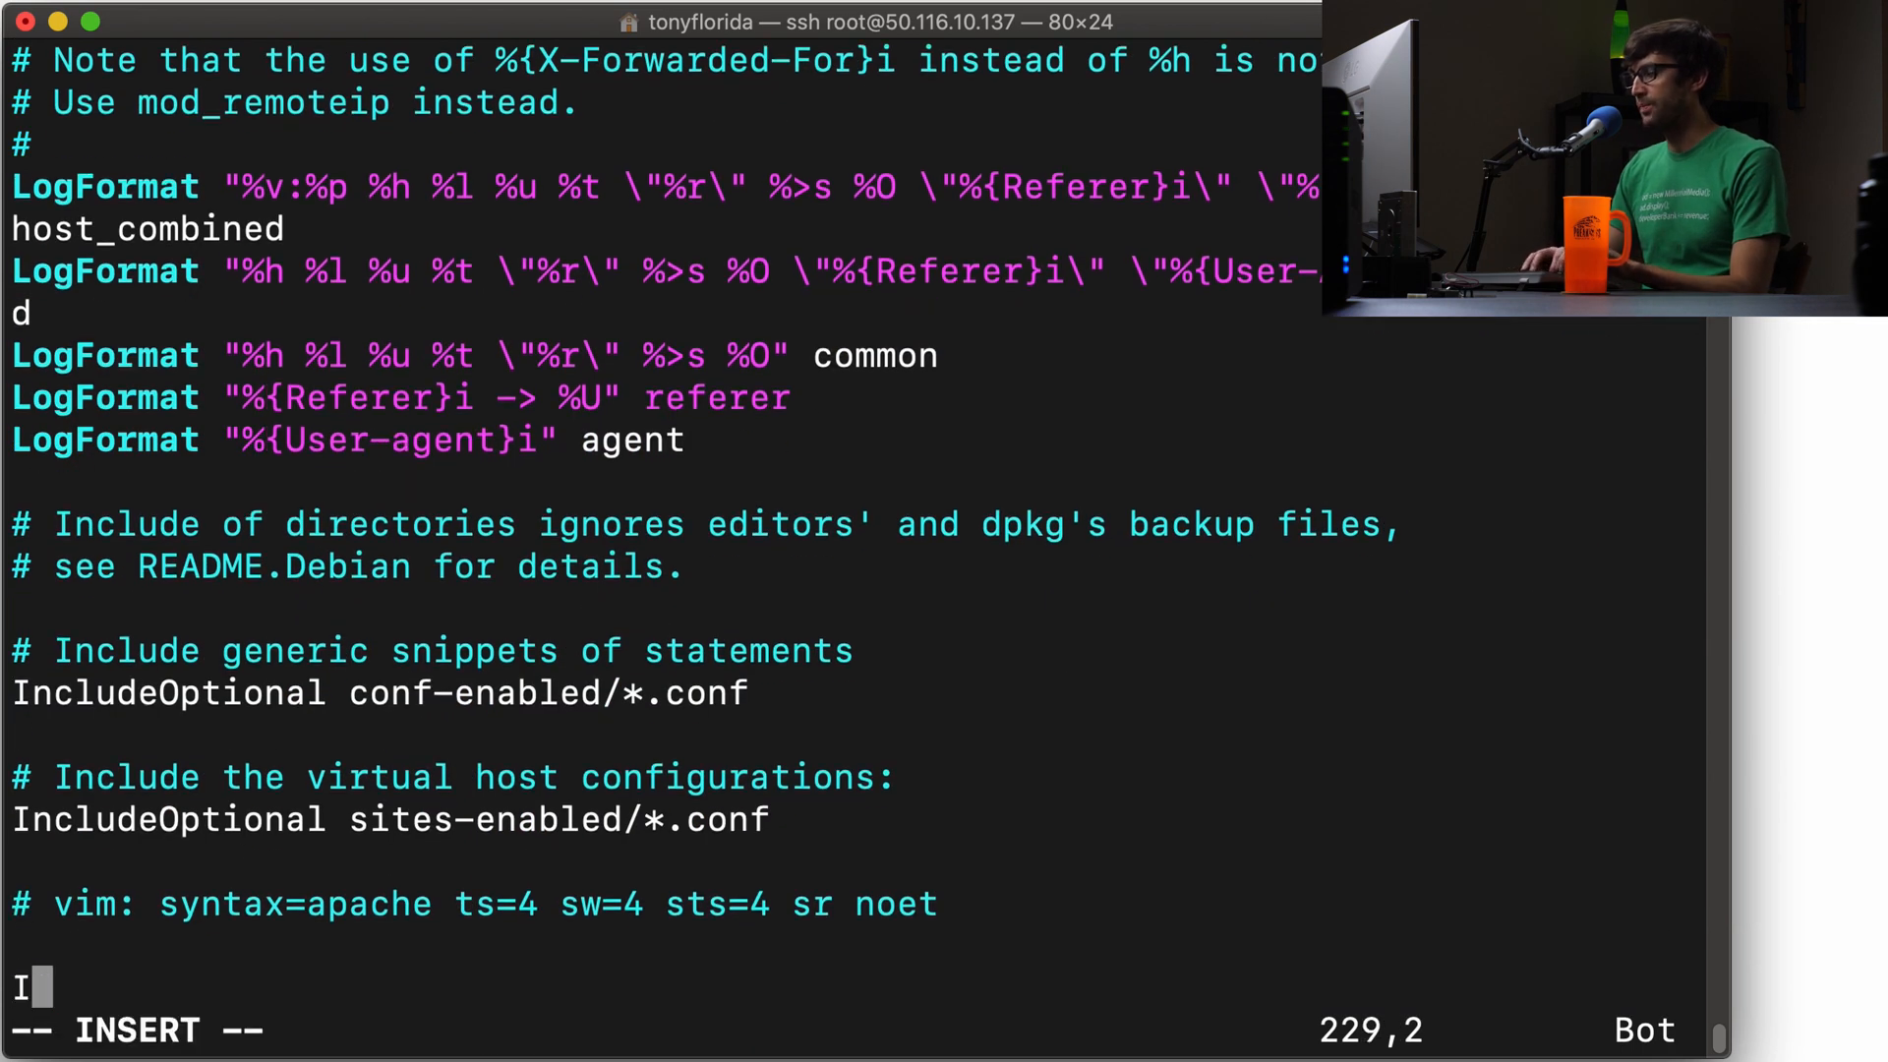
# - Append 'Include /etc/phpmyadmin/apache.conf' and save the file with :wq
pyautogui.write('nclude')
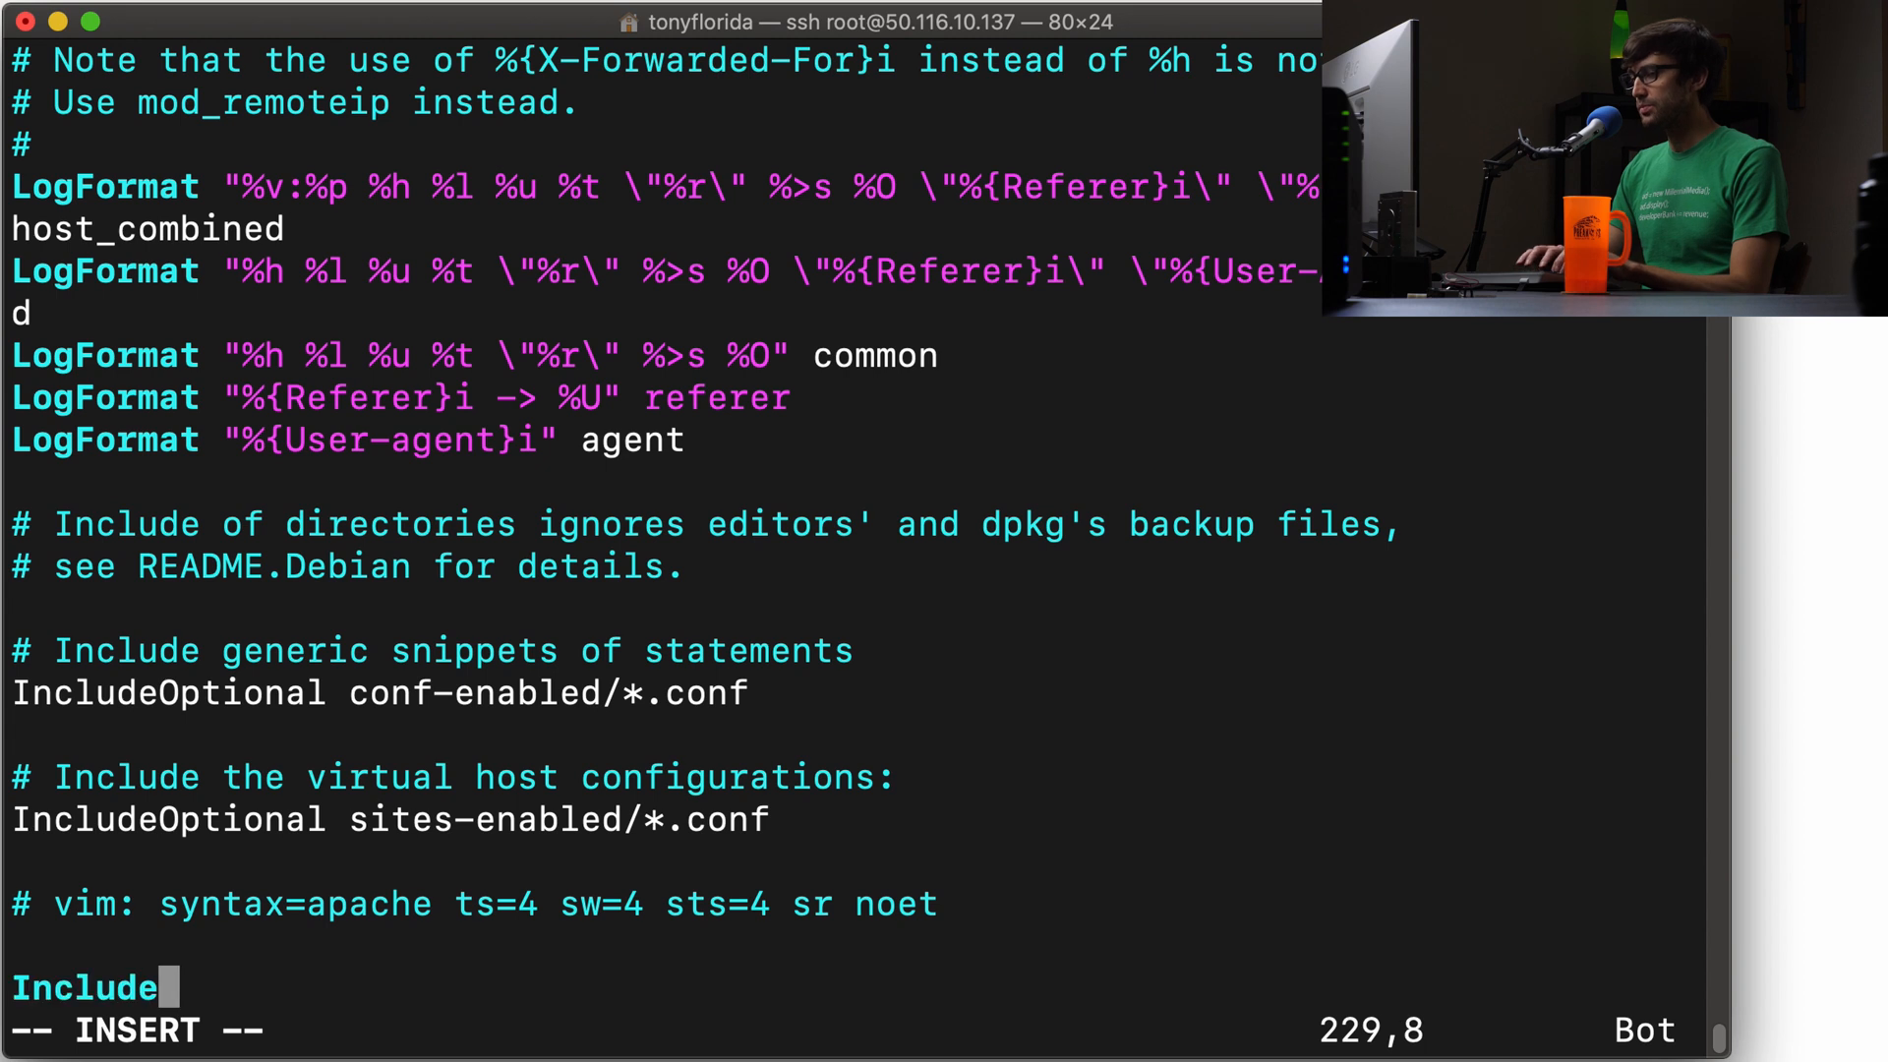
pyautogui.write('/et')
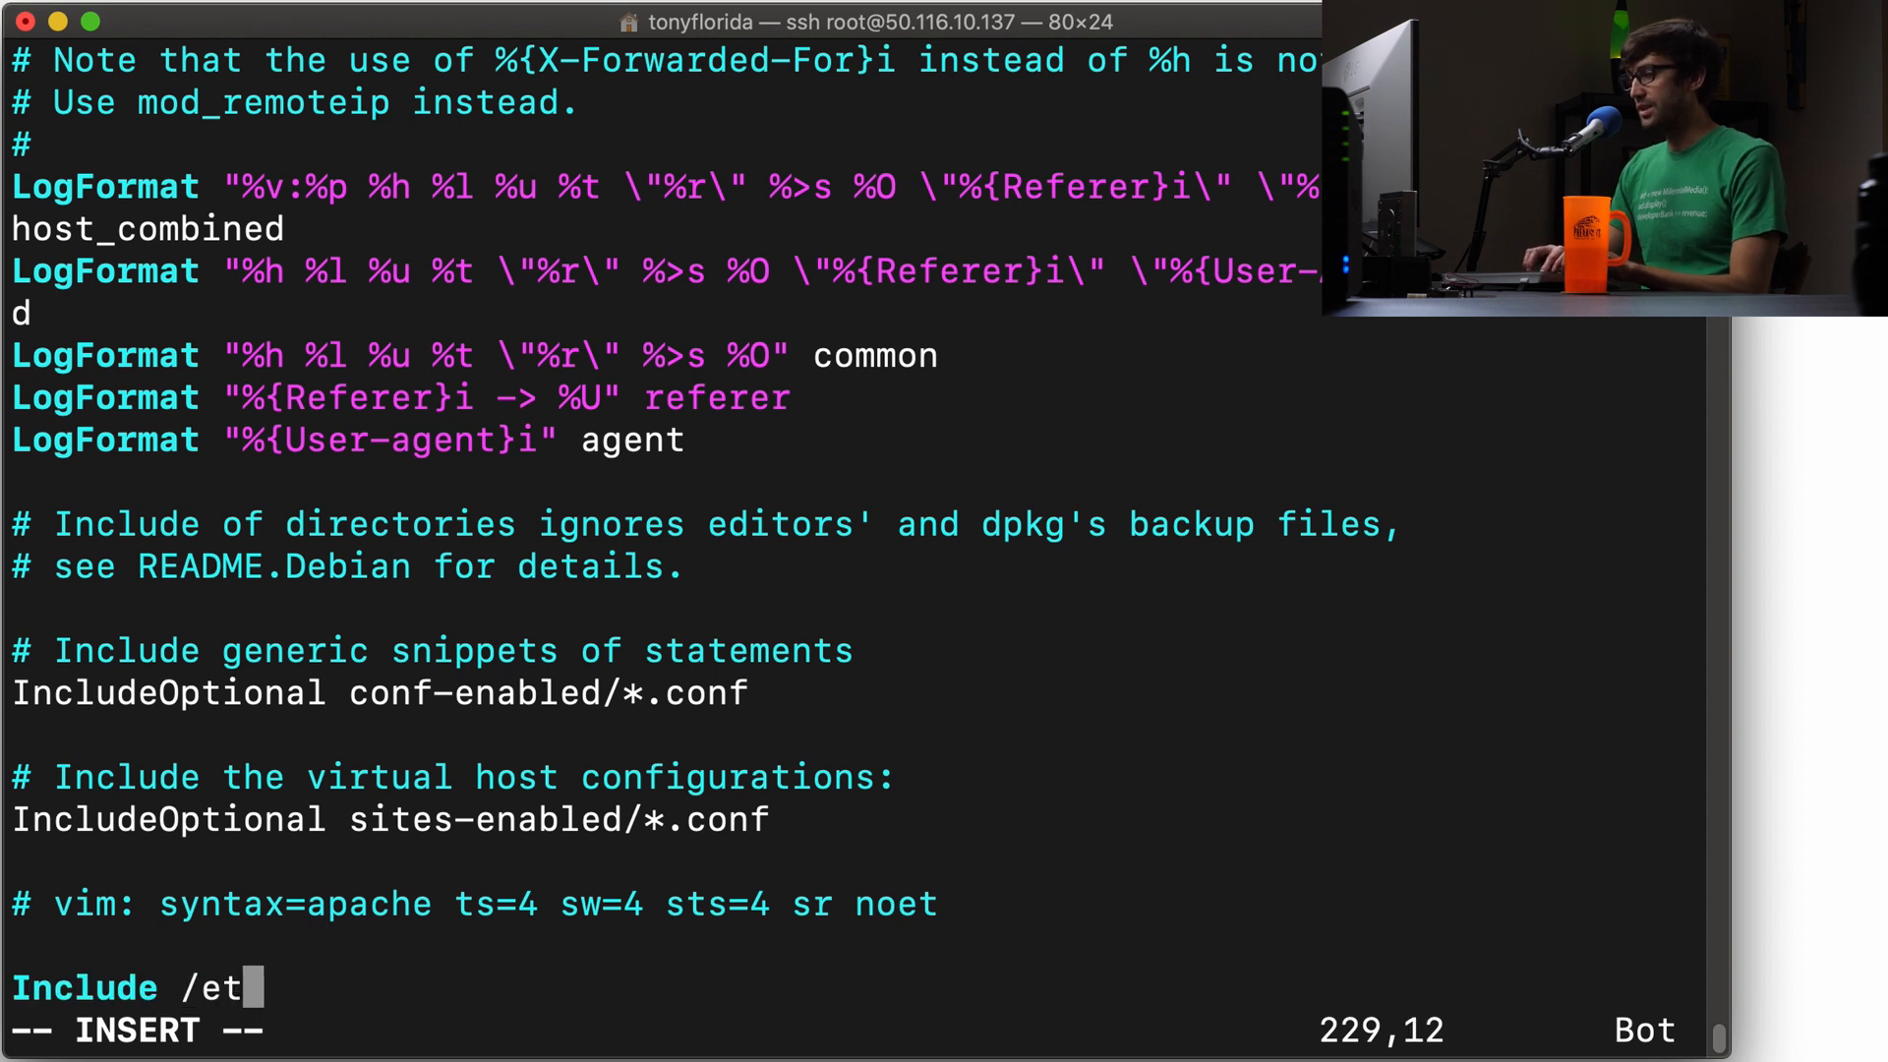
pyautogui.write('c/ph')
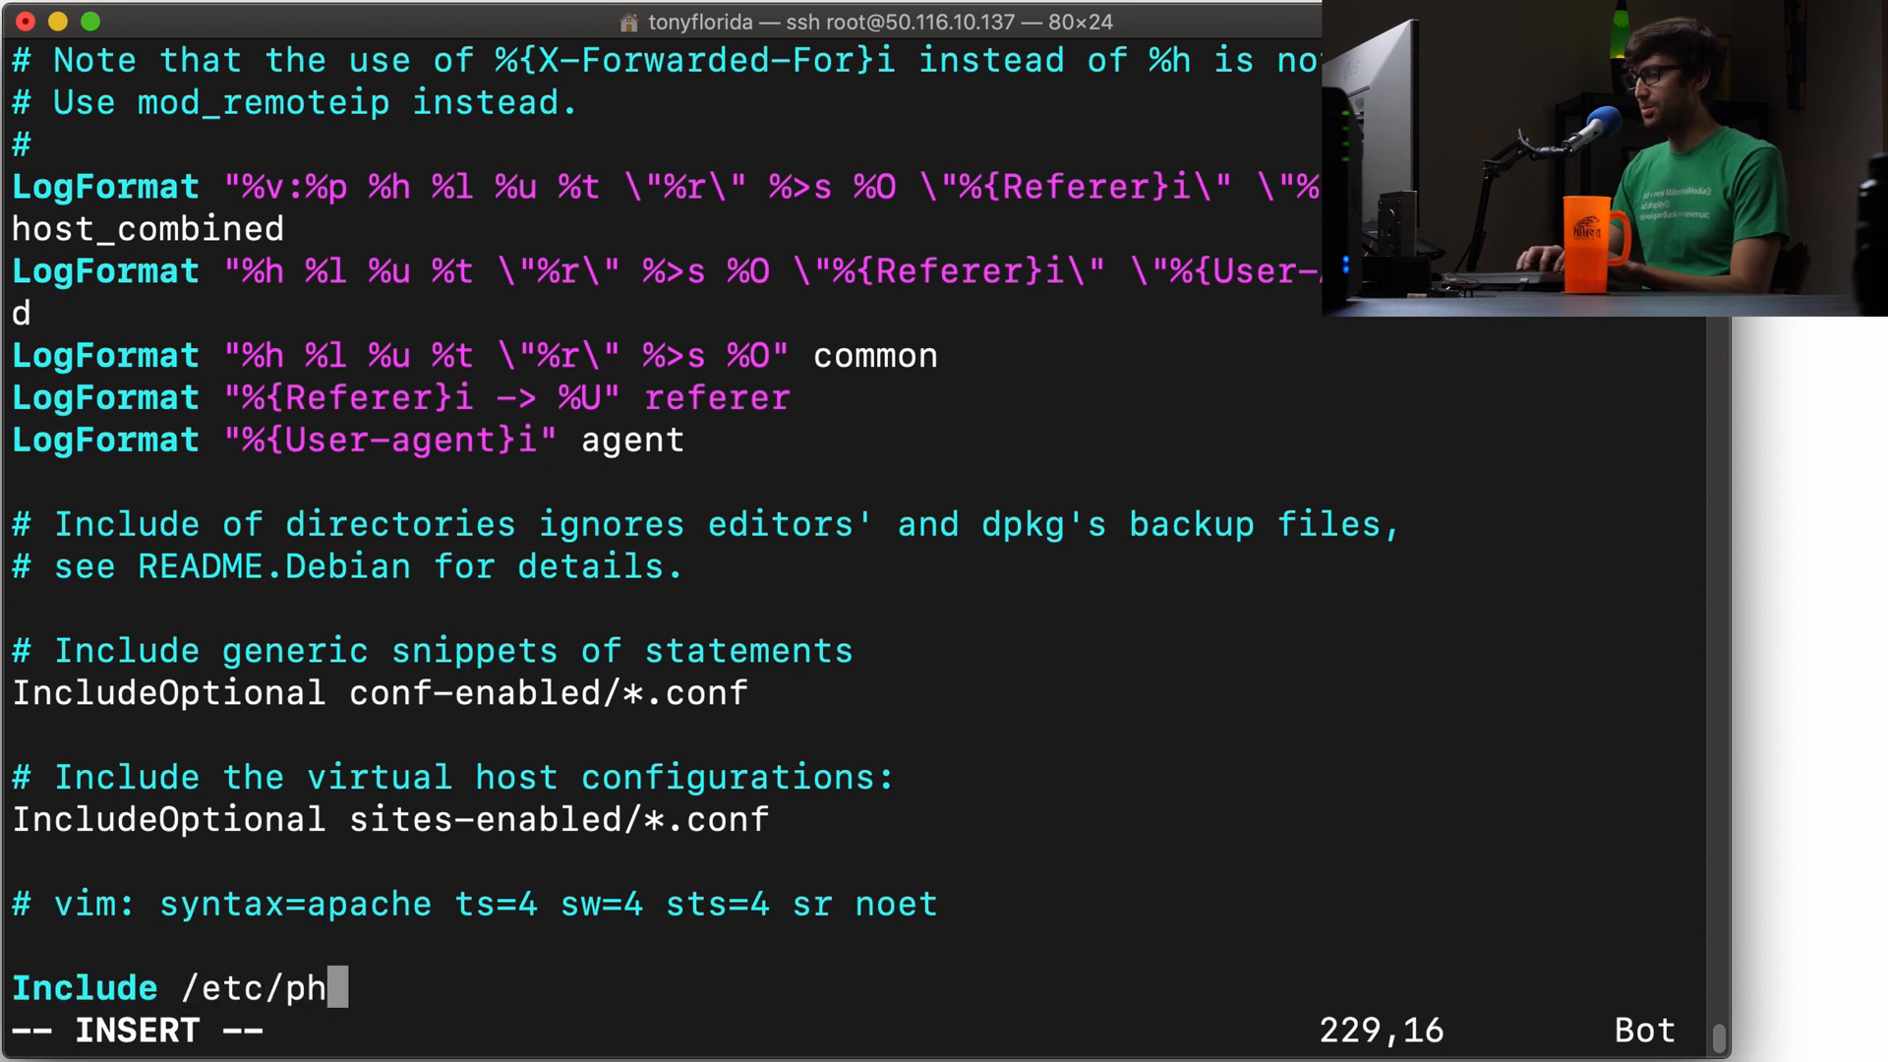
pyautogui.write('myadmin/')
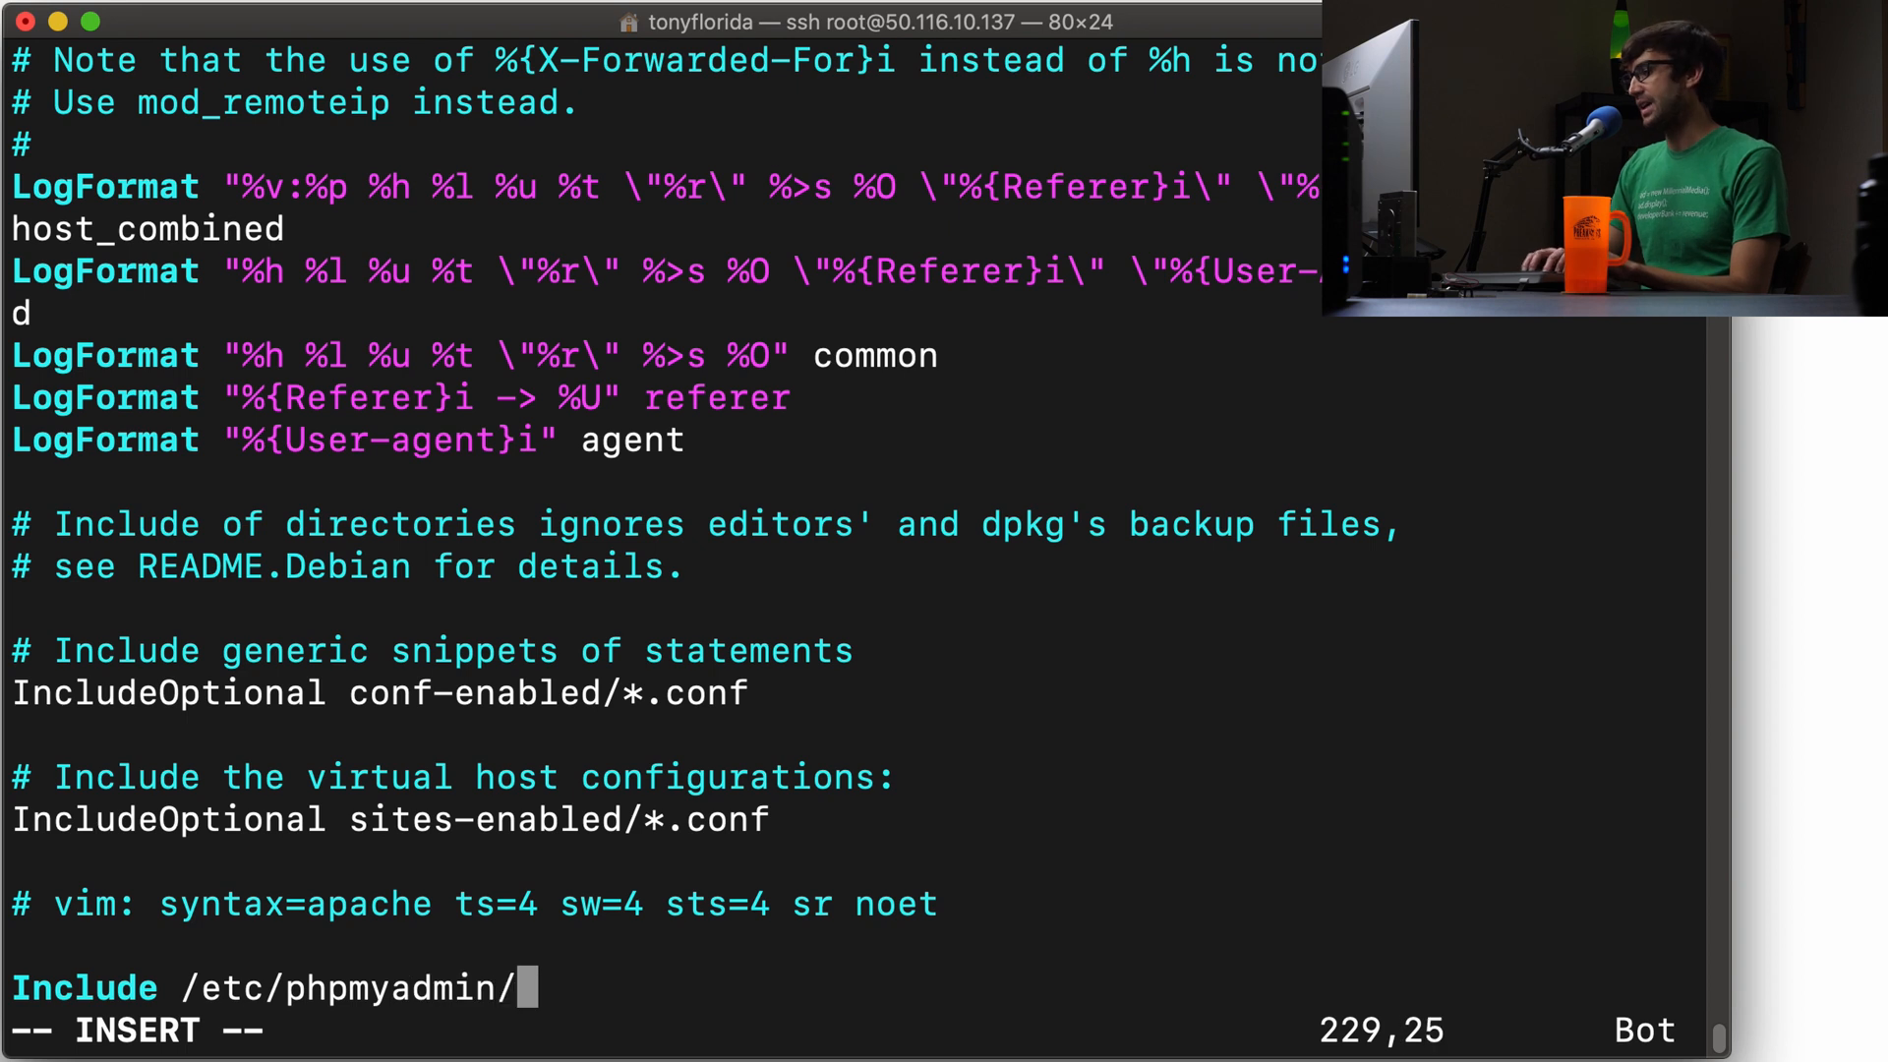
pyautogui.write('apach')
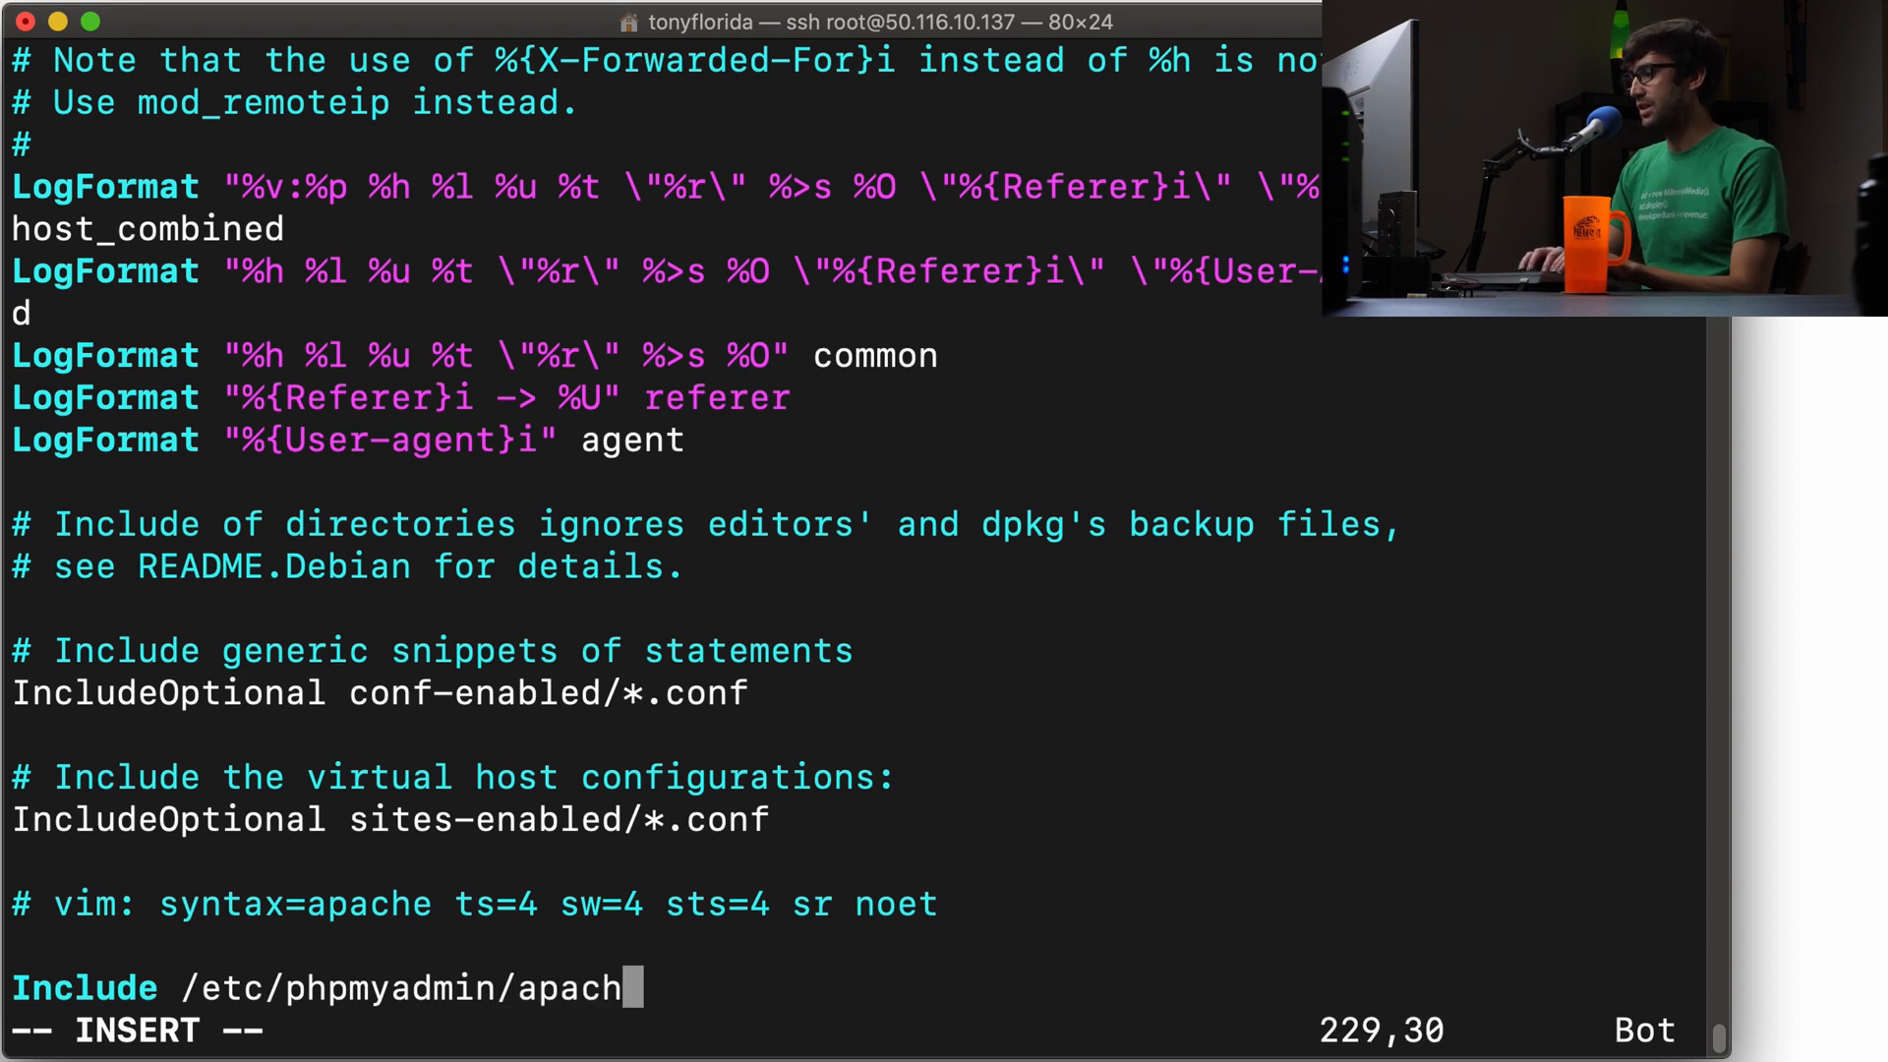
pyautogui.write('e.conf')
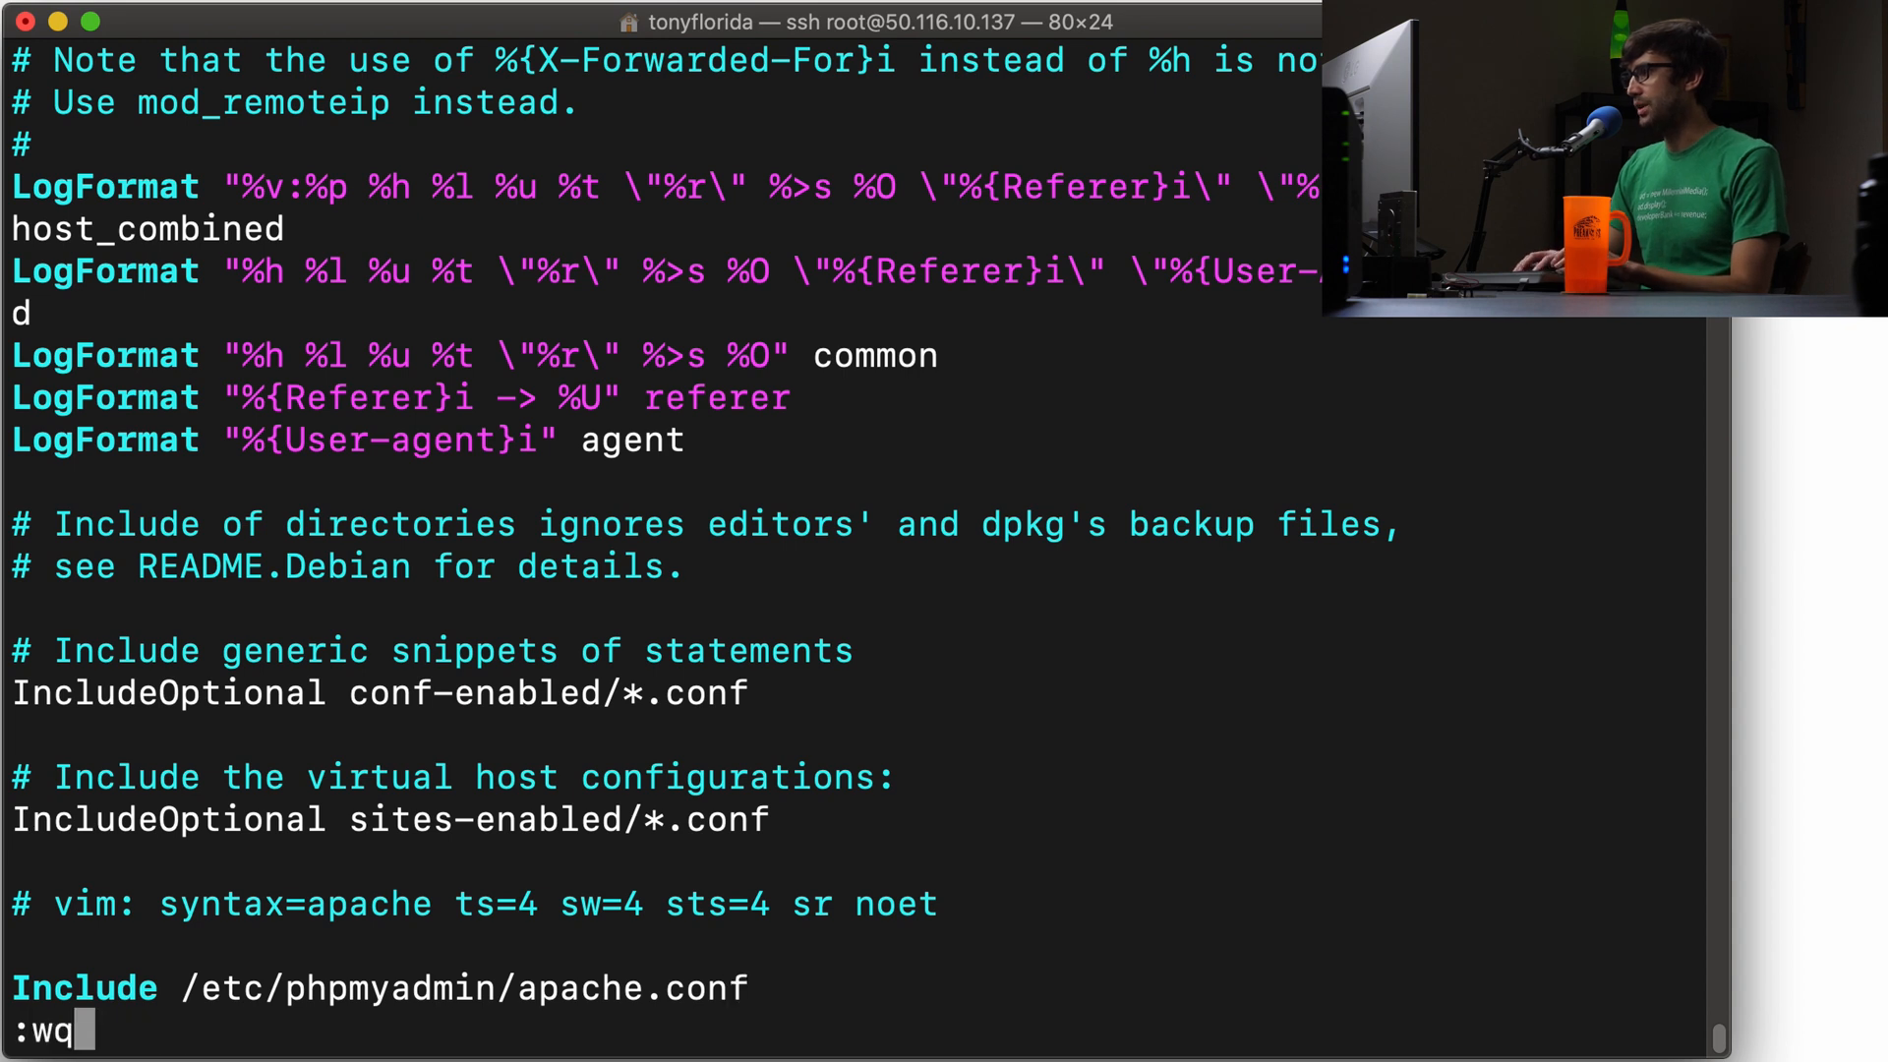
pyautogui.press('Return')
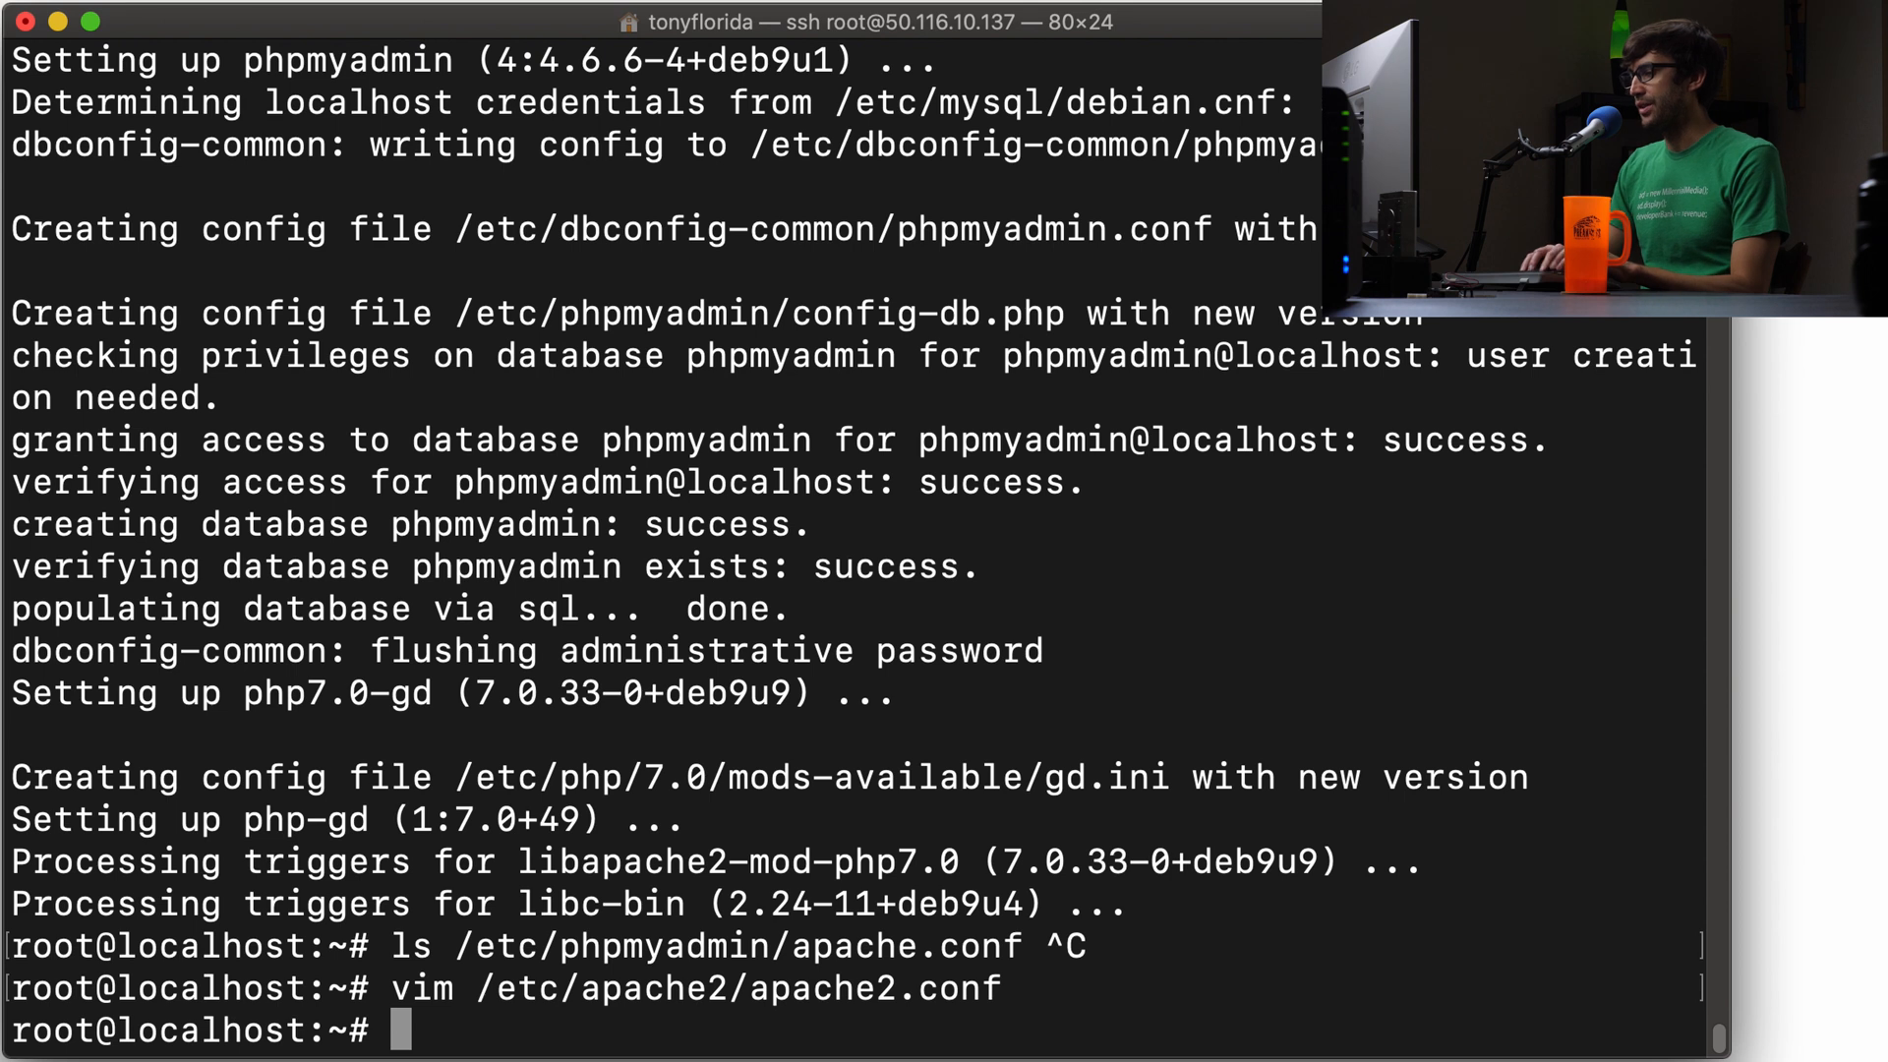
# - Run systemctl restart apache2 so the phpMyAdmin site comes up
pyautogui.write('syst')
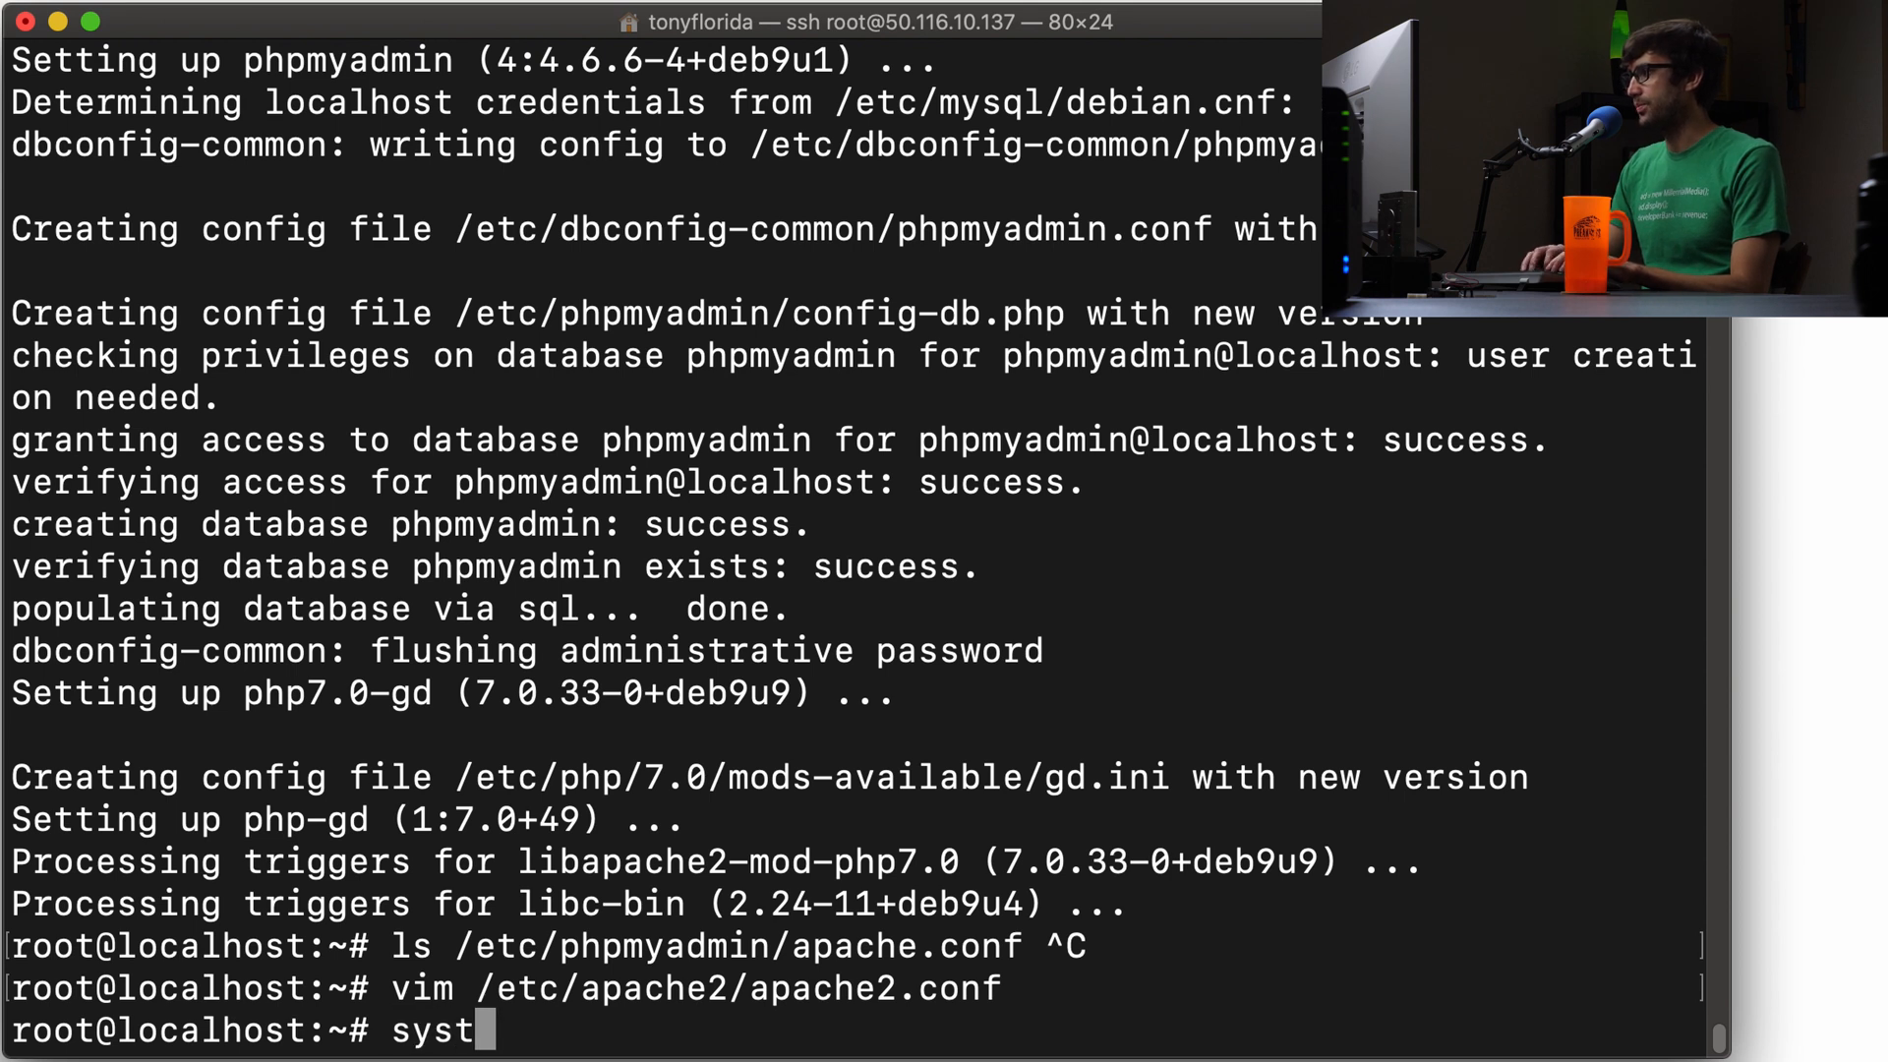
pyautogui.write('emctl restart apa')
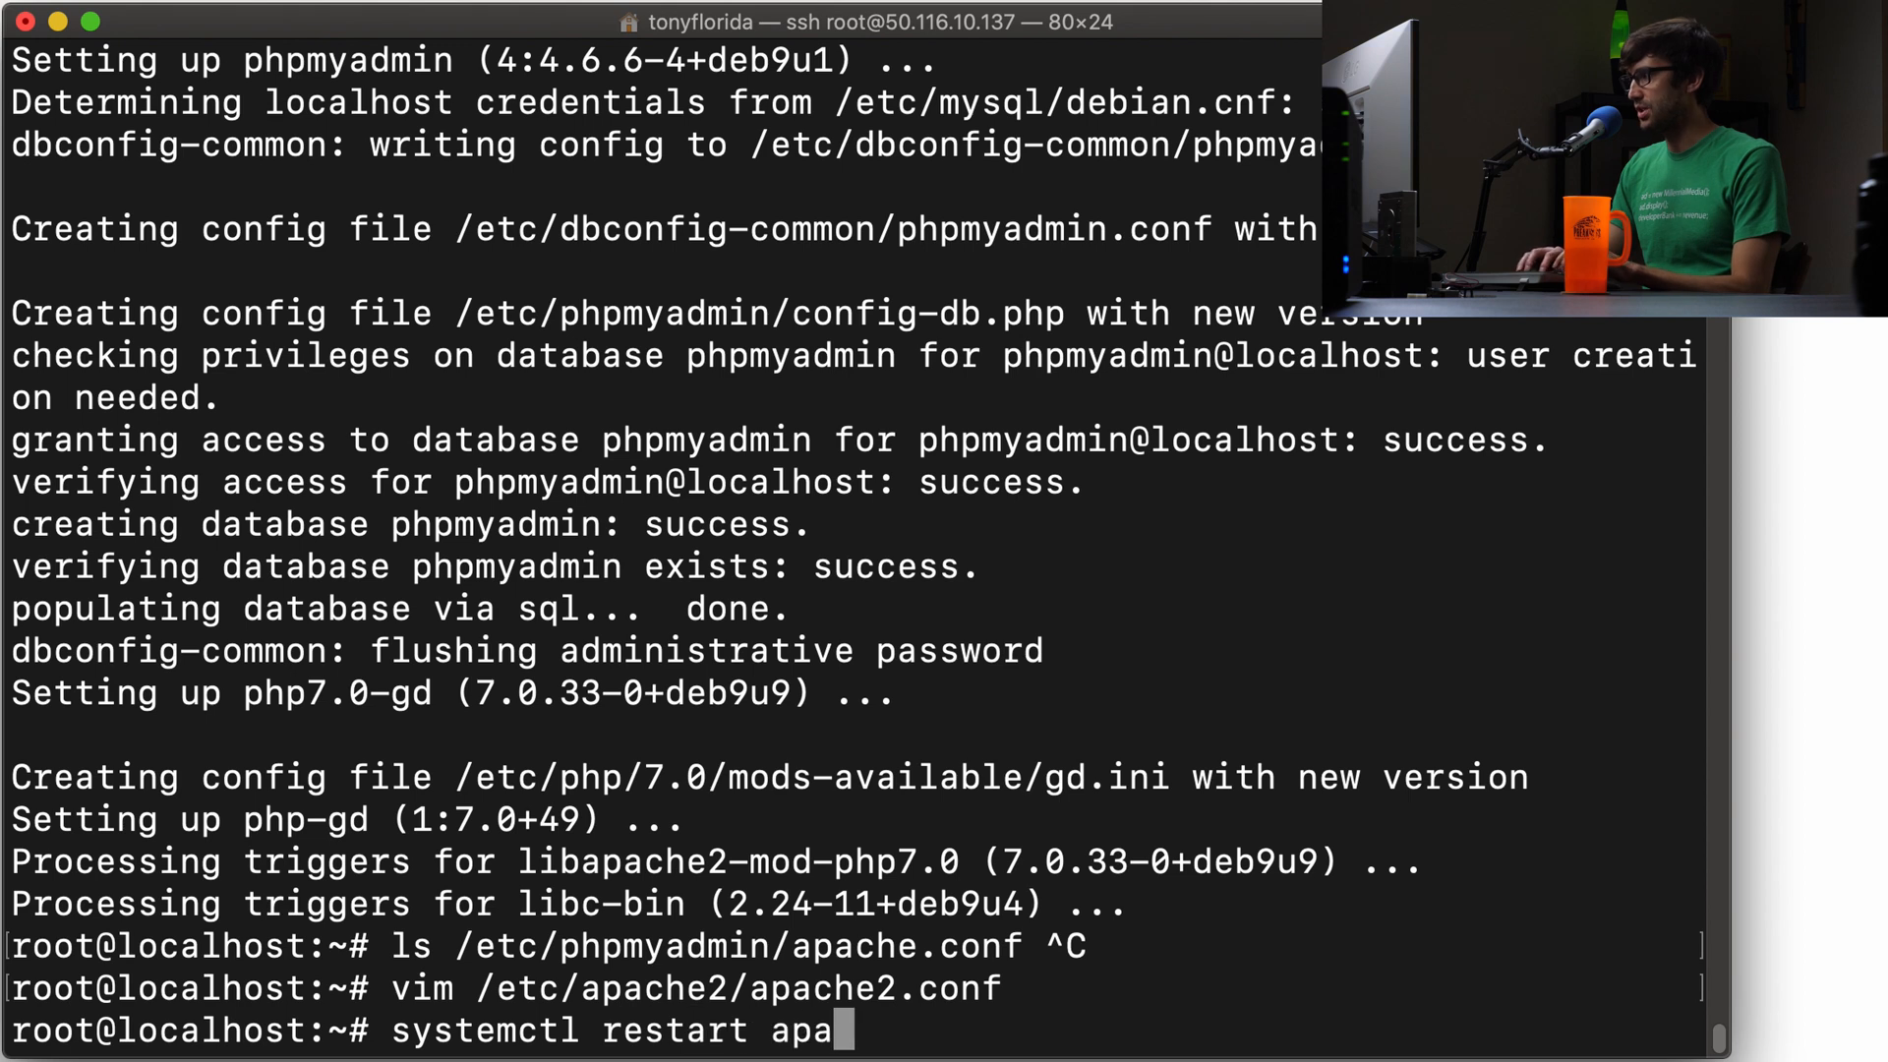
pyautogui.press('Return')
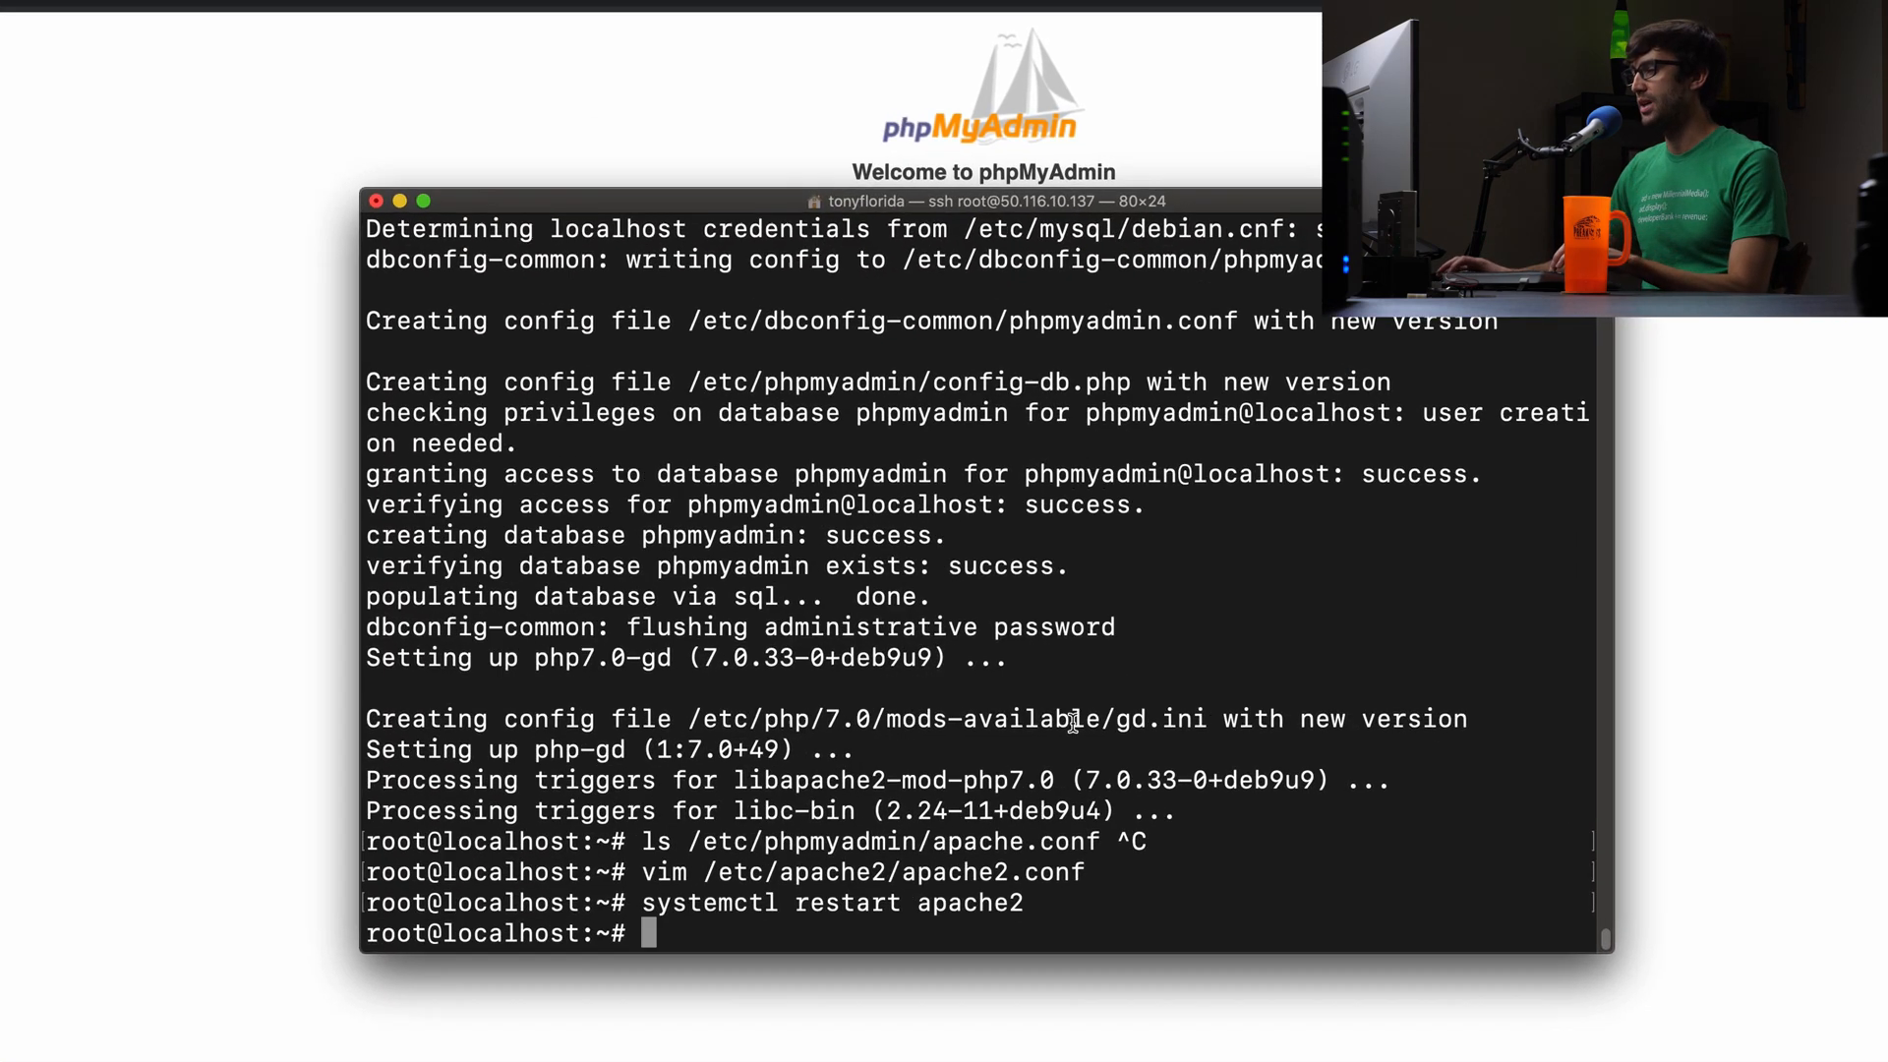
# - Start the mysql client and create the local MariaDB user 'tony' with a password
pyautogui.write('mysq')
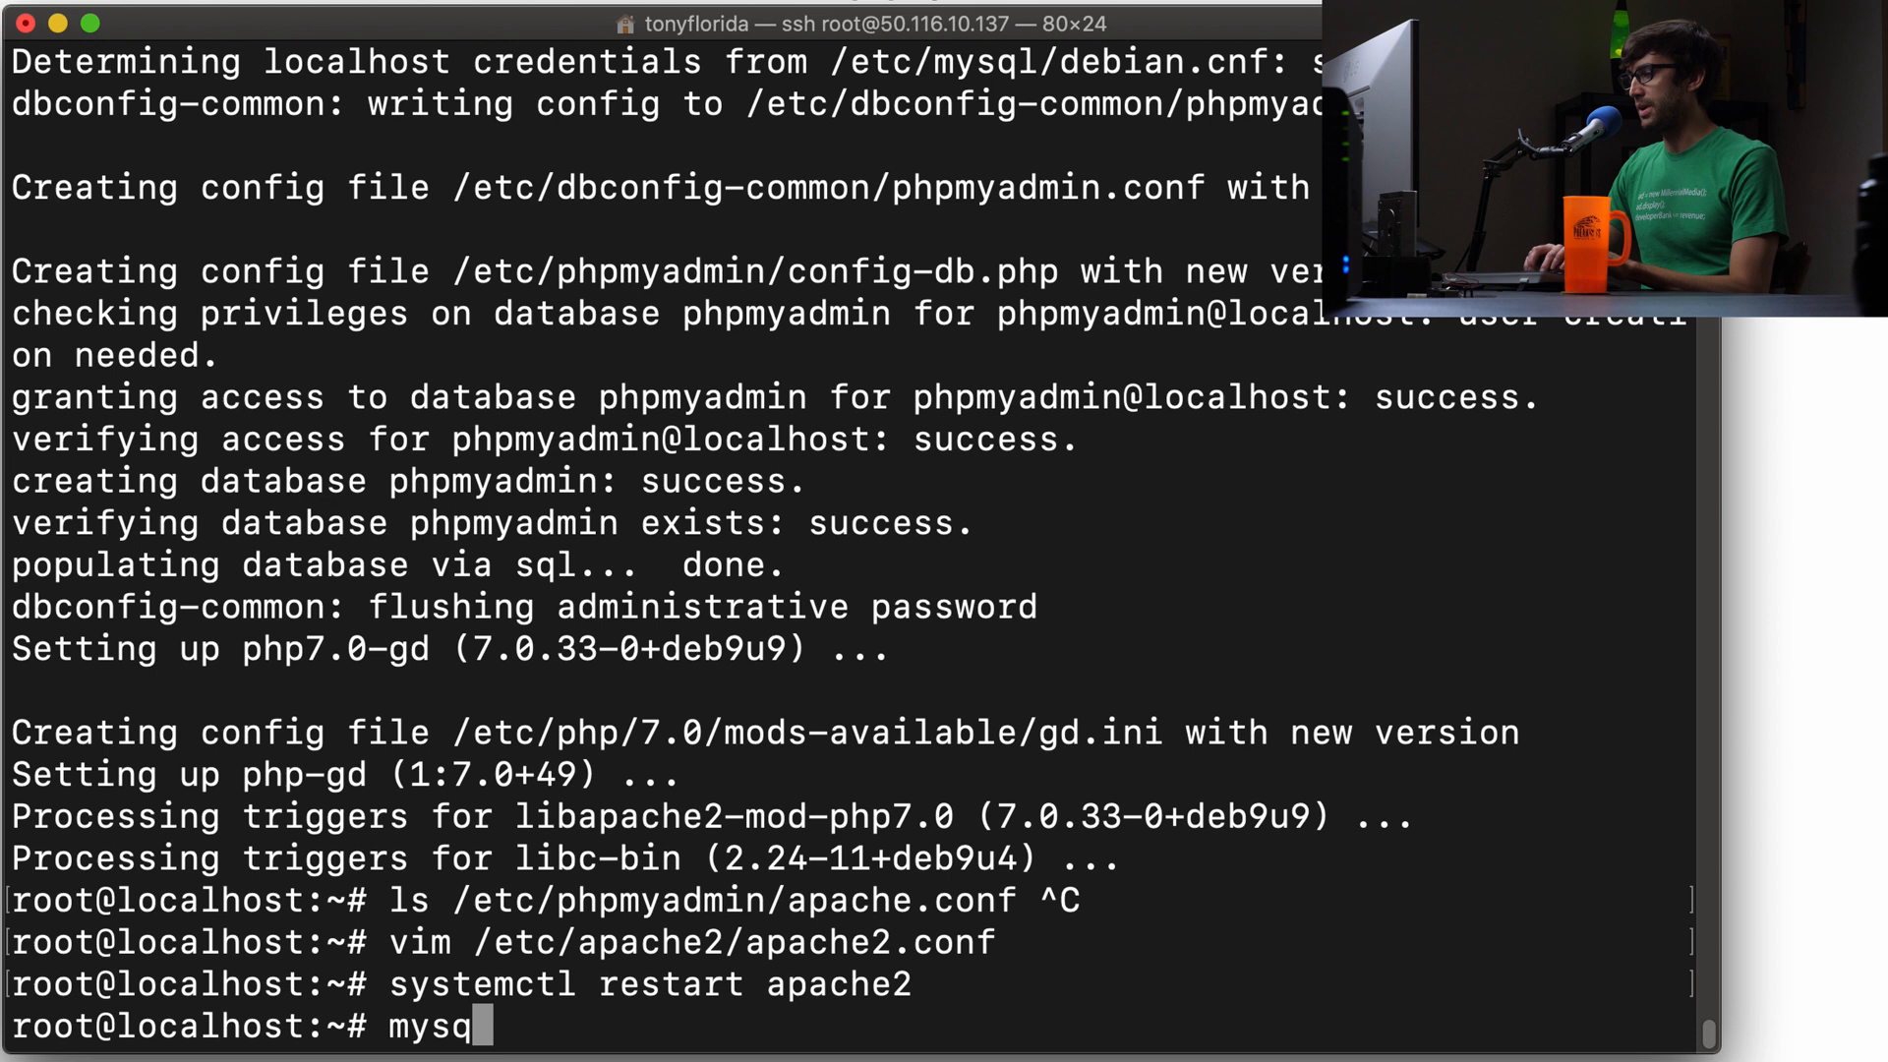
pyautogui.press('Return')
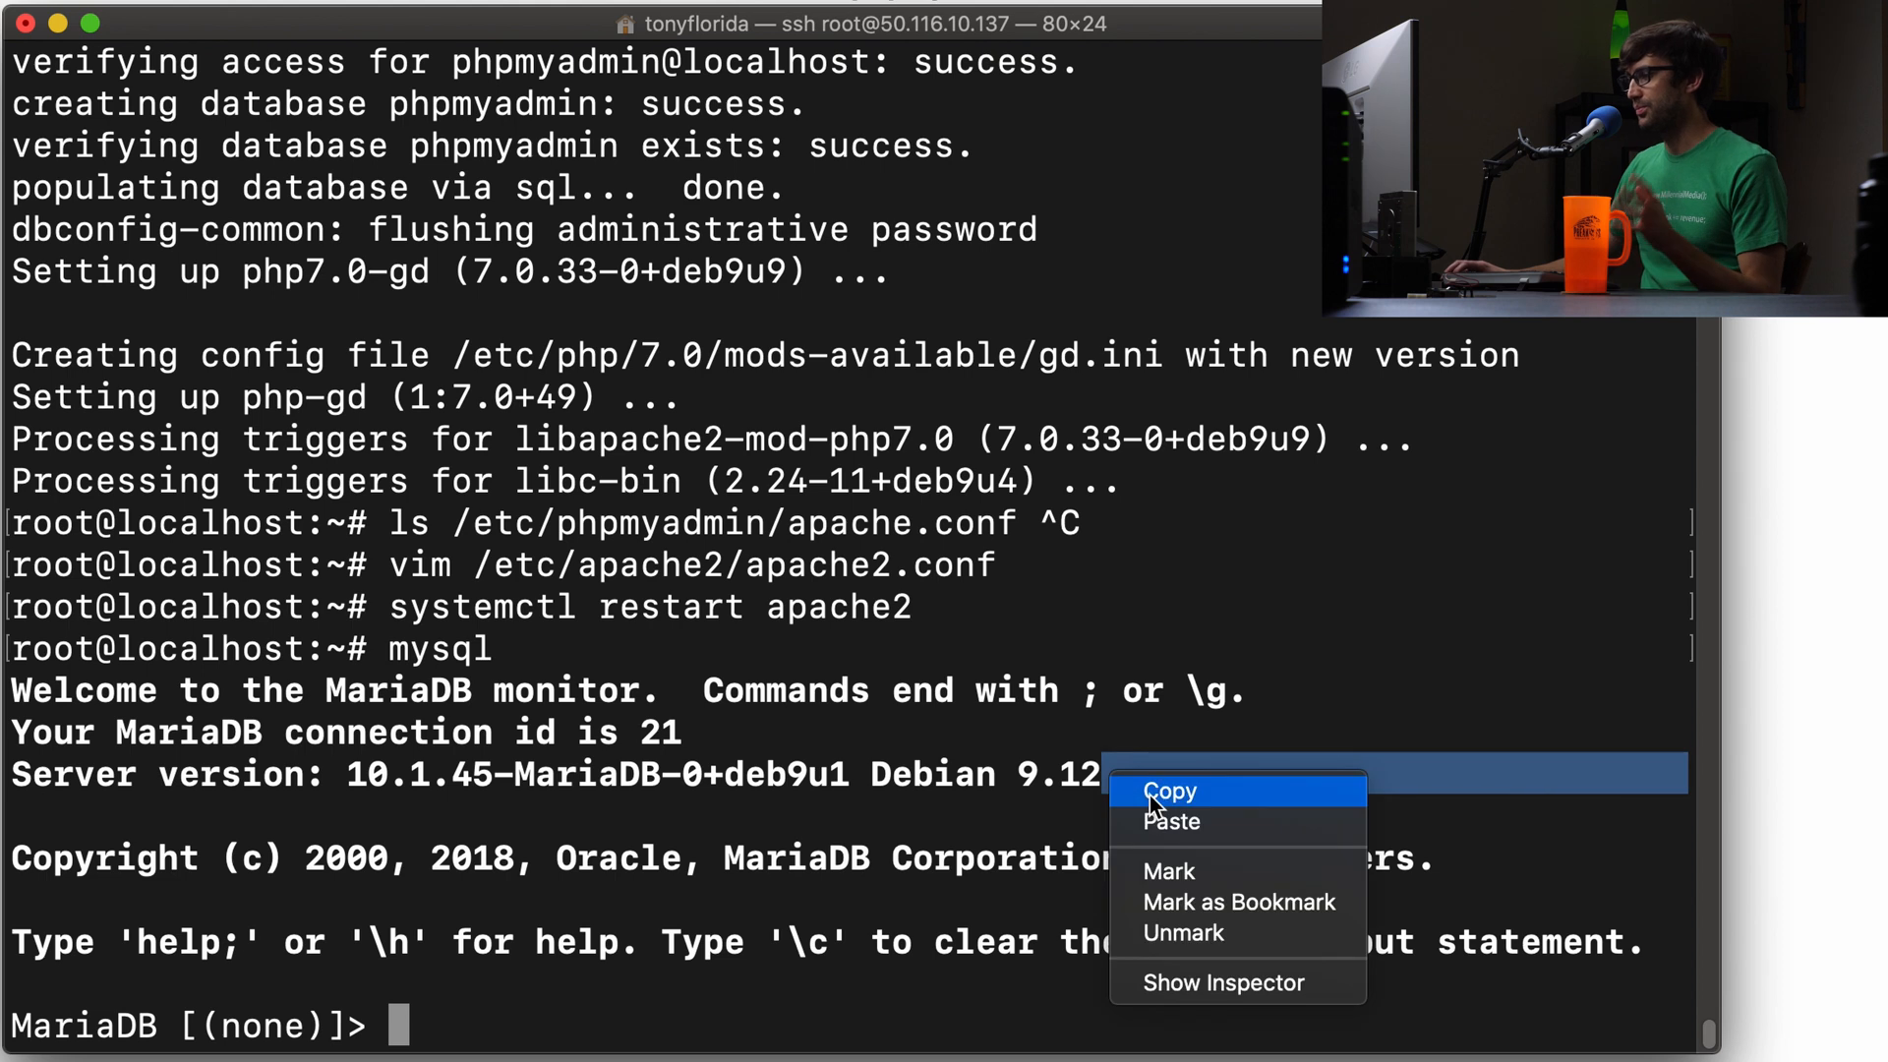
pyautogui.moveTo(1215, 838)
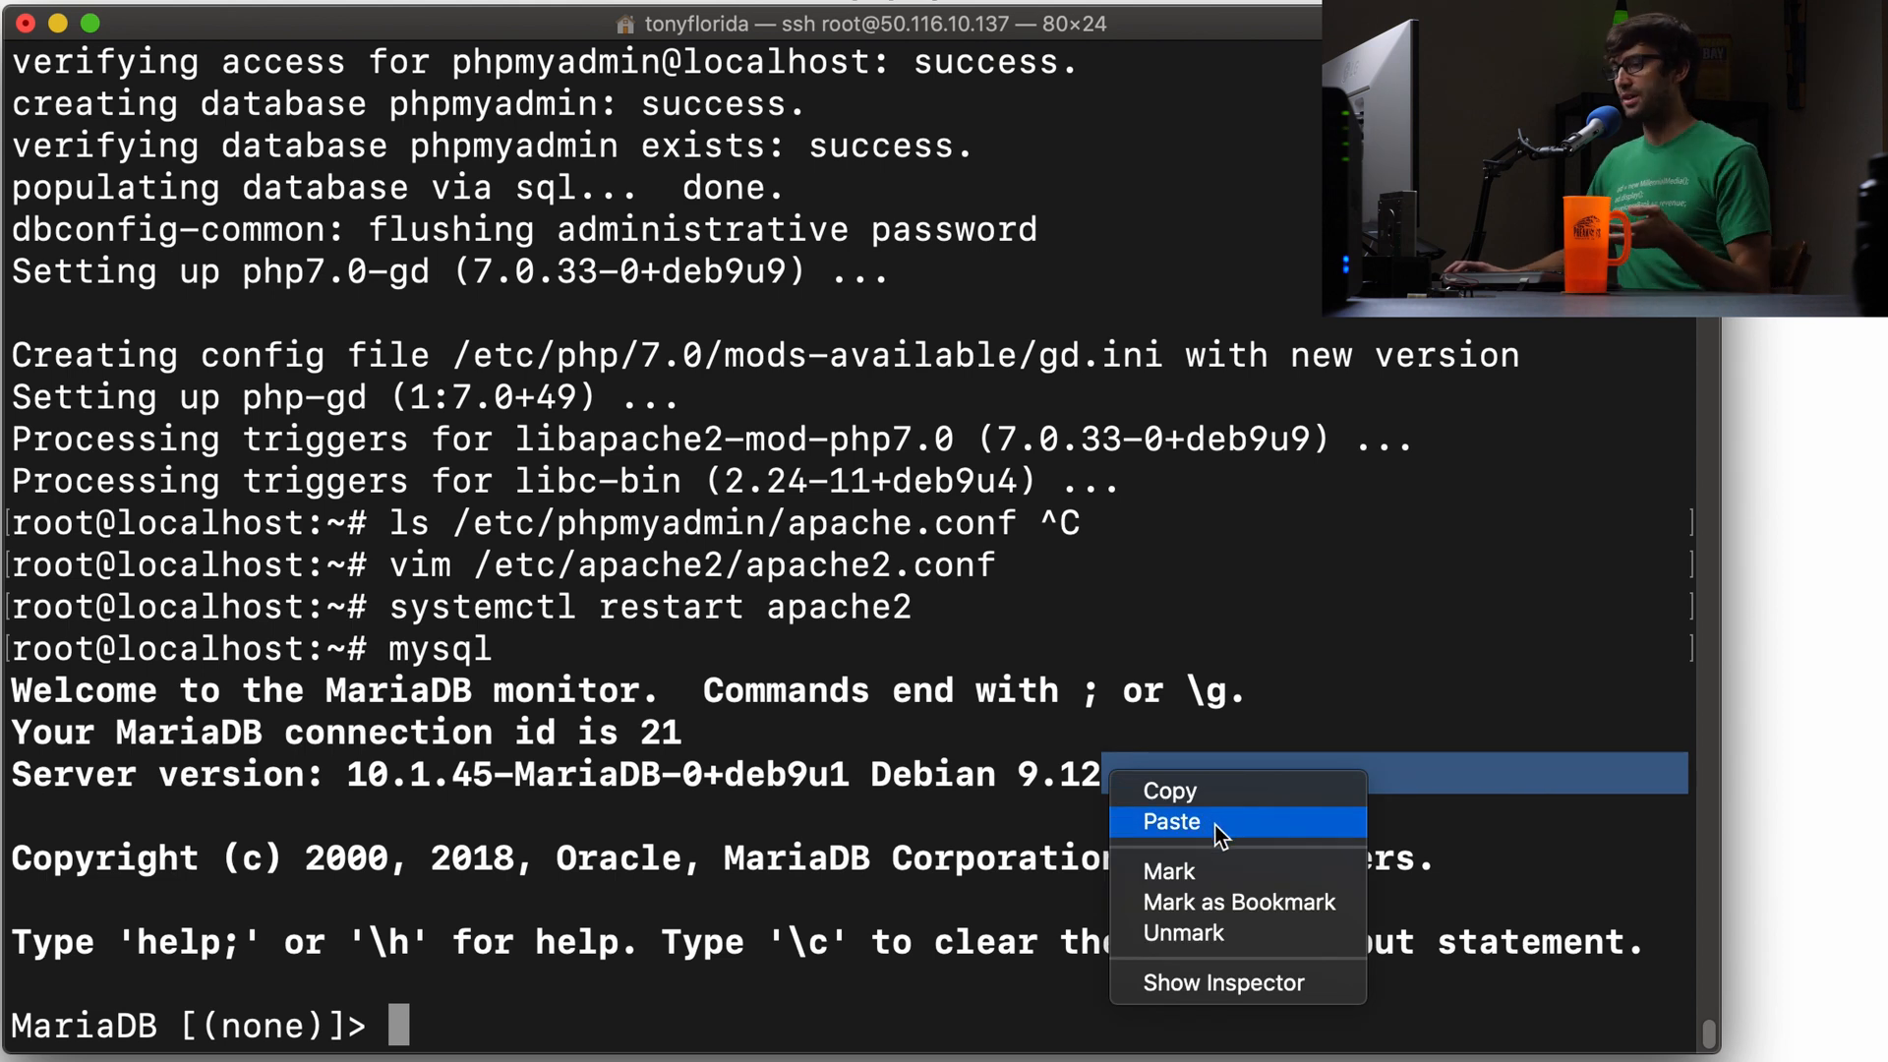
pyautogui.click(1168, 822)
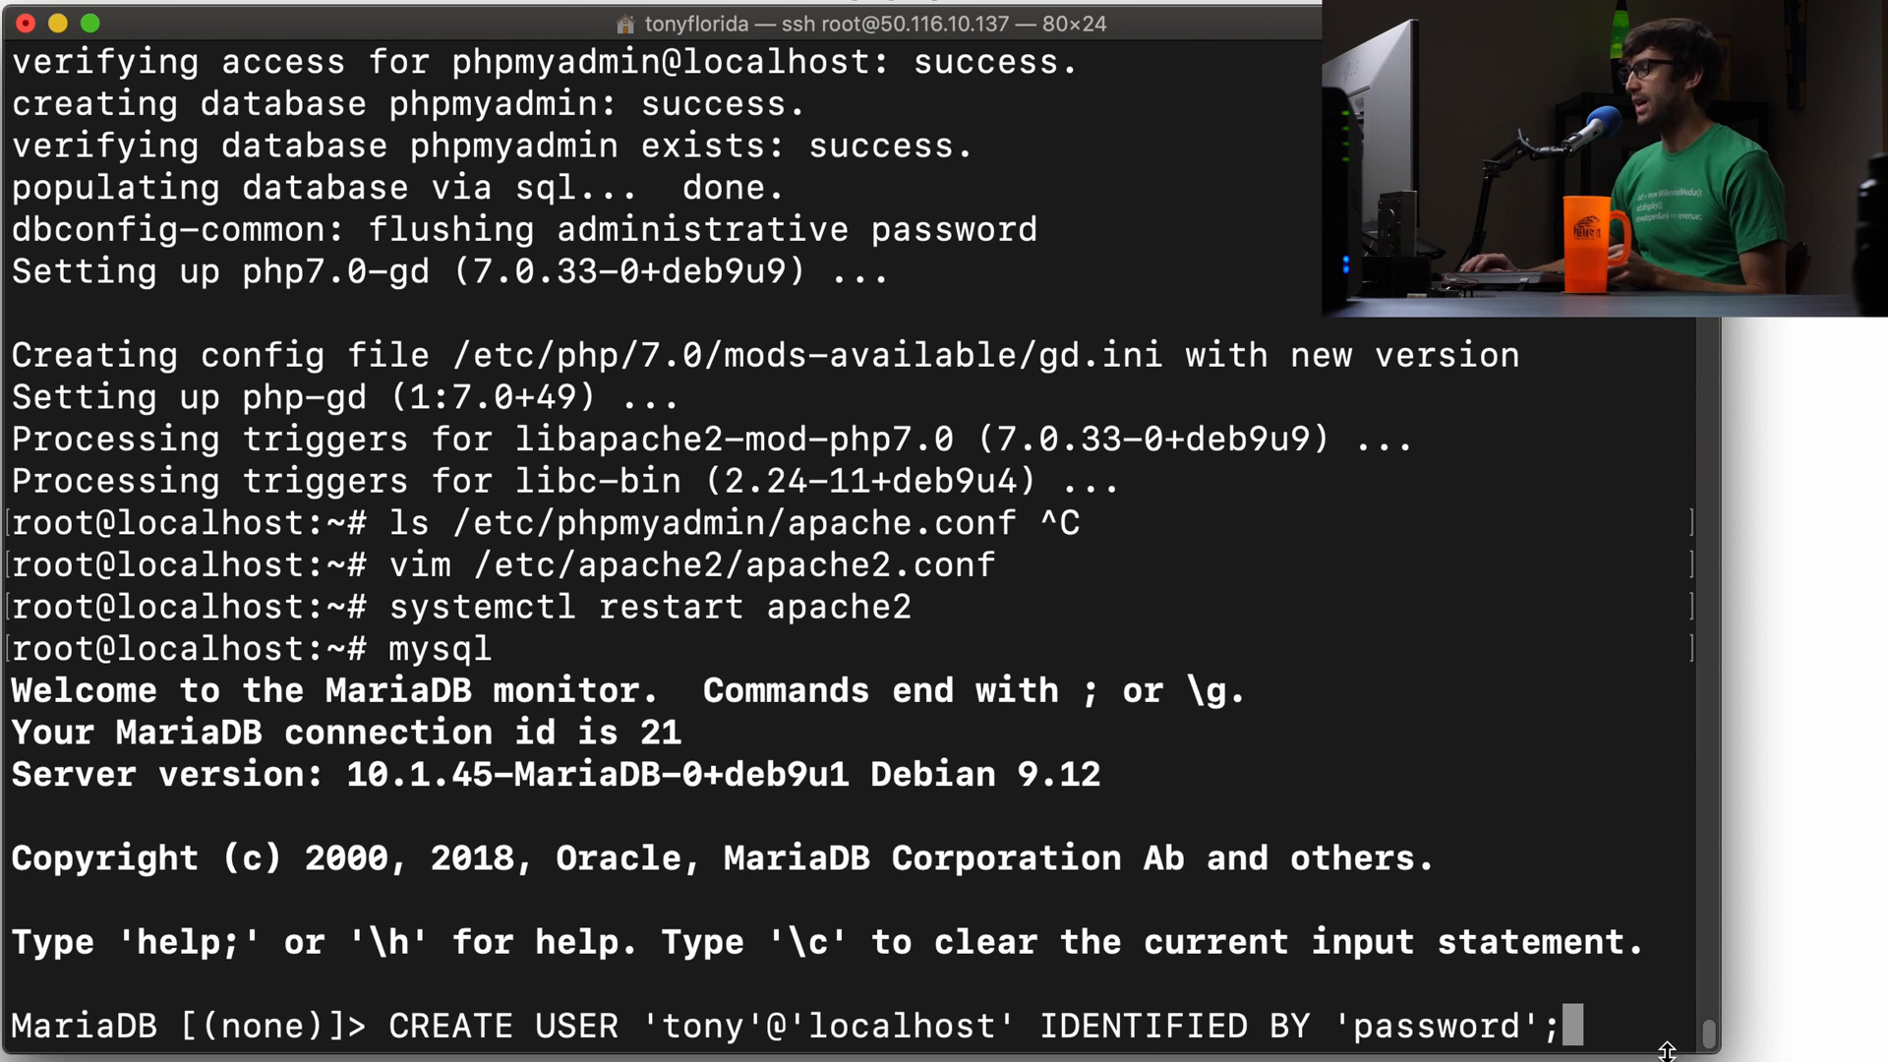
pyautogui.press('Return')
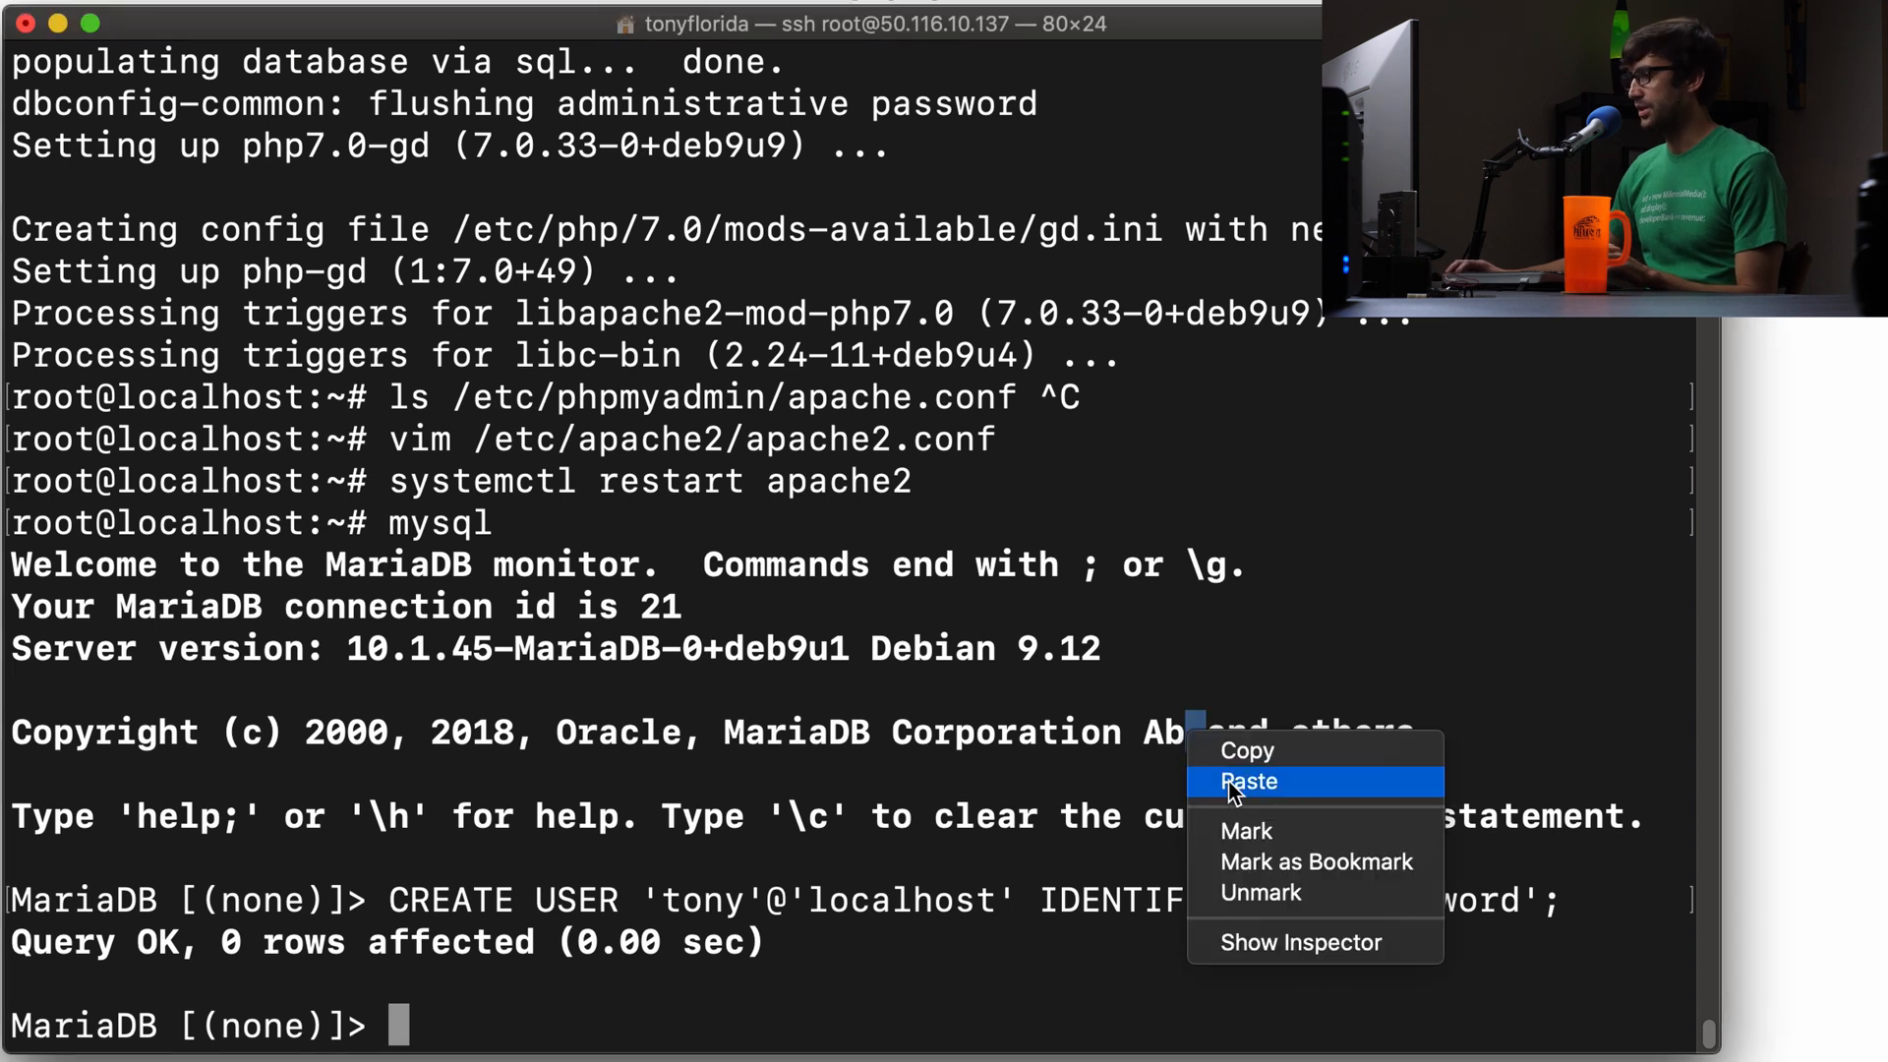
# - Grant 'tony' all privileges on every database, flush privileges and exit the client
pyautogui.click(1251, 781)
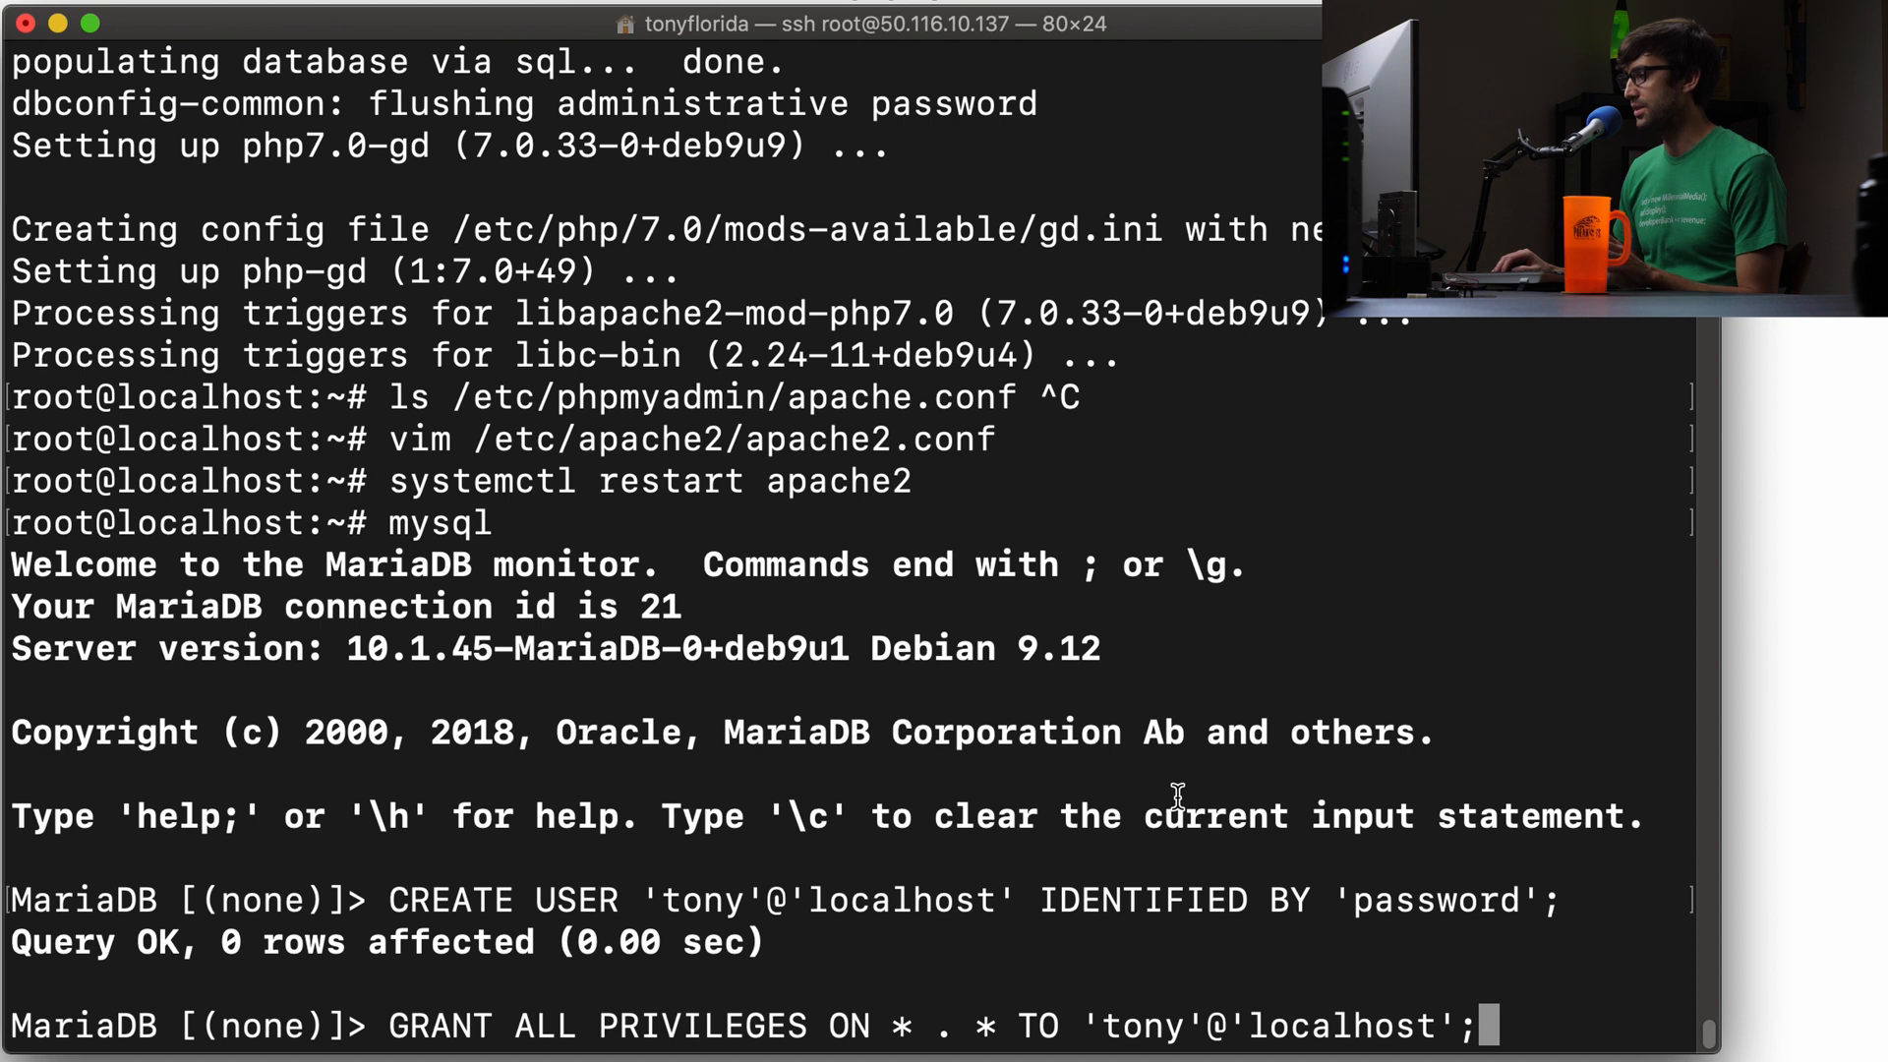
pyautogui.press('Return')
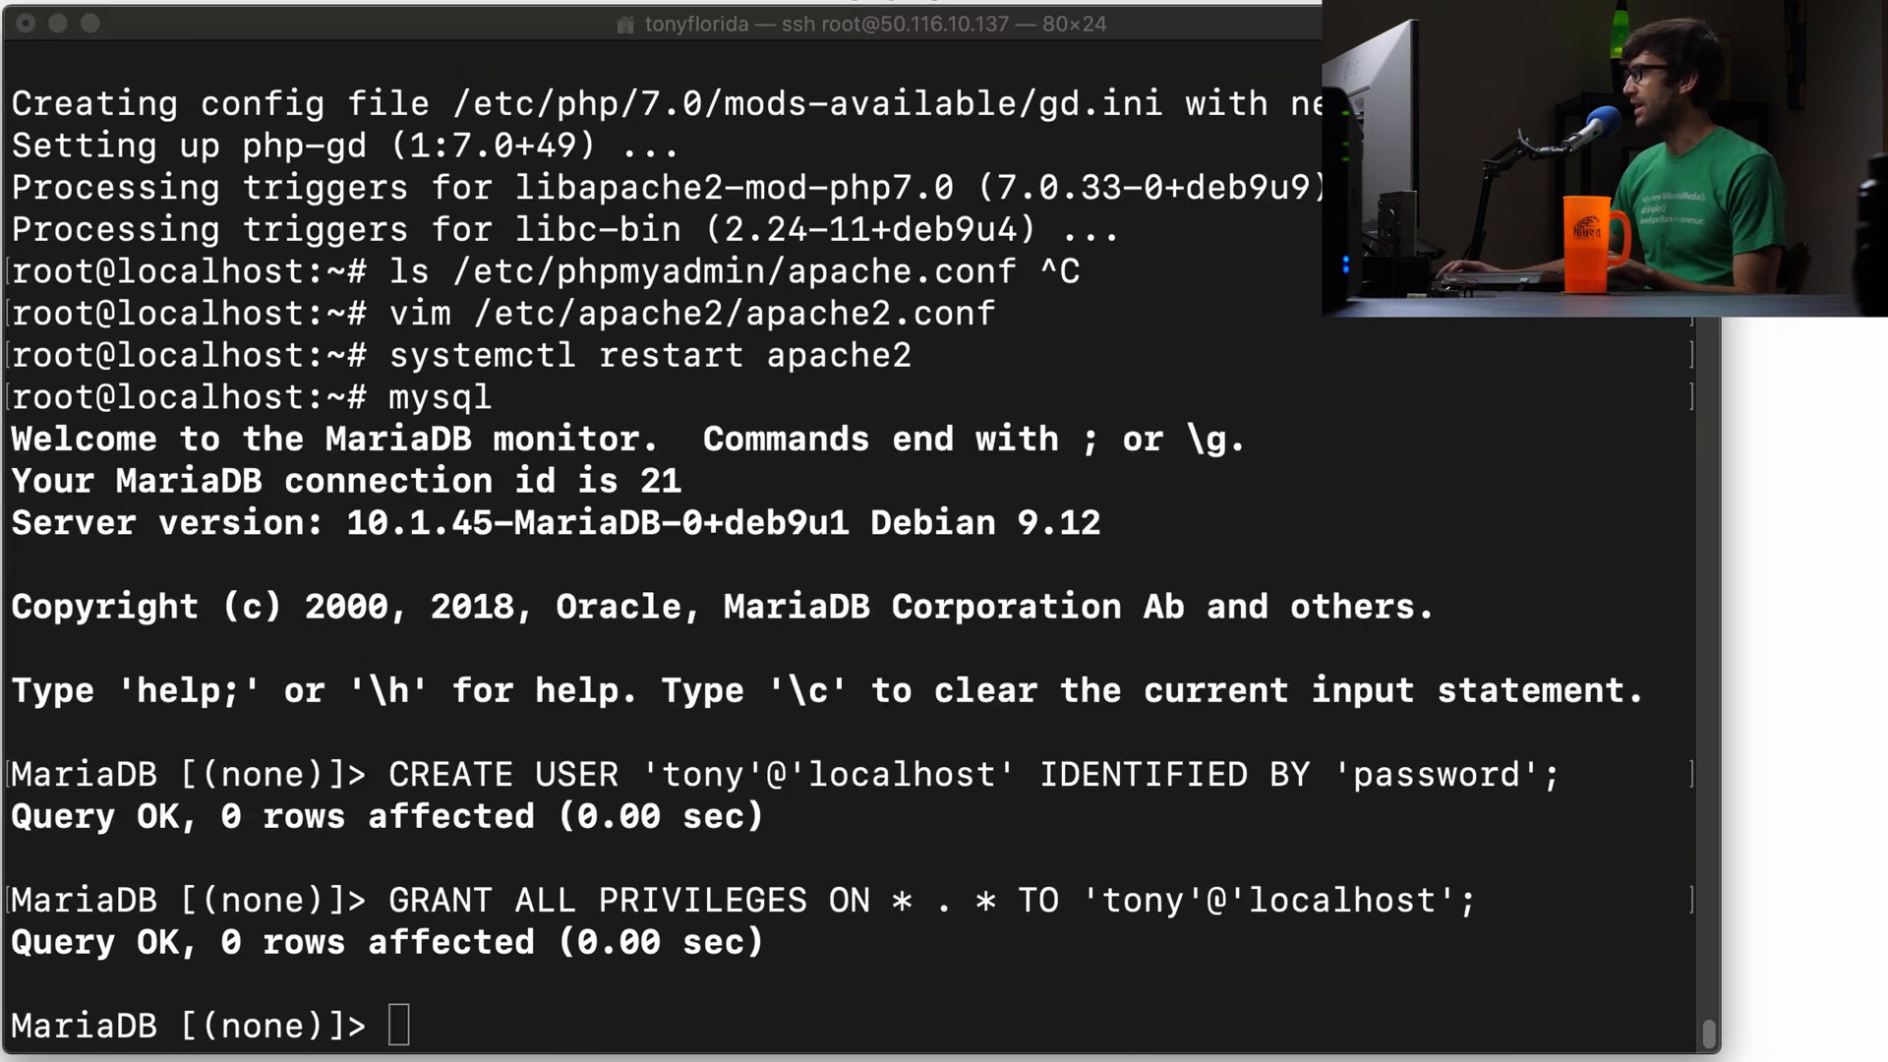
pyautogui.write('FLUSH PRIVILEGES;')
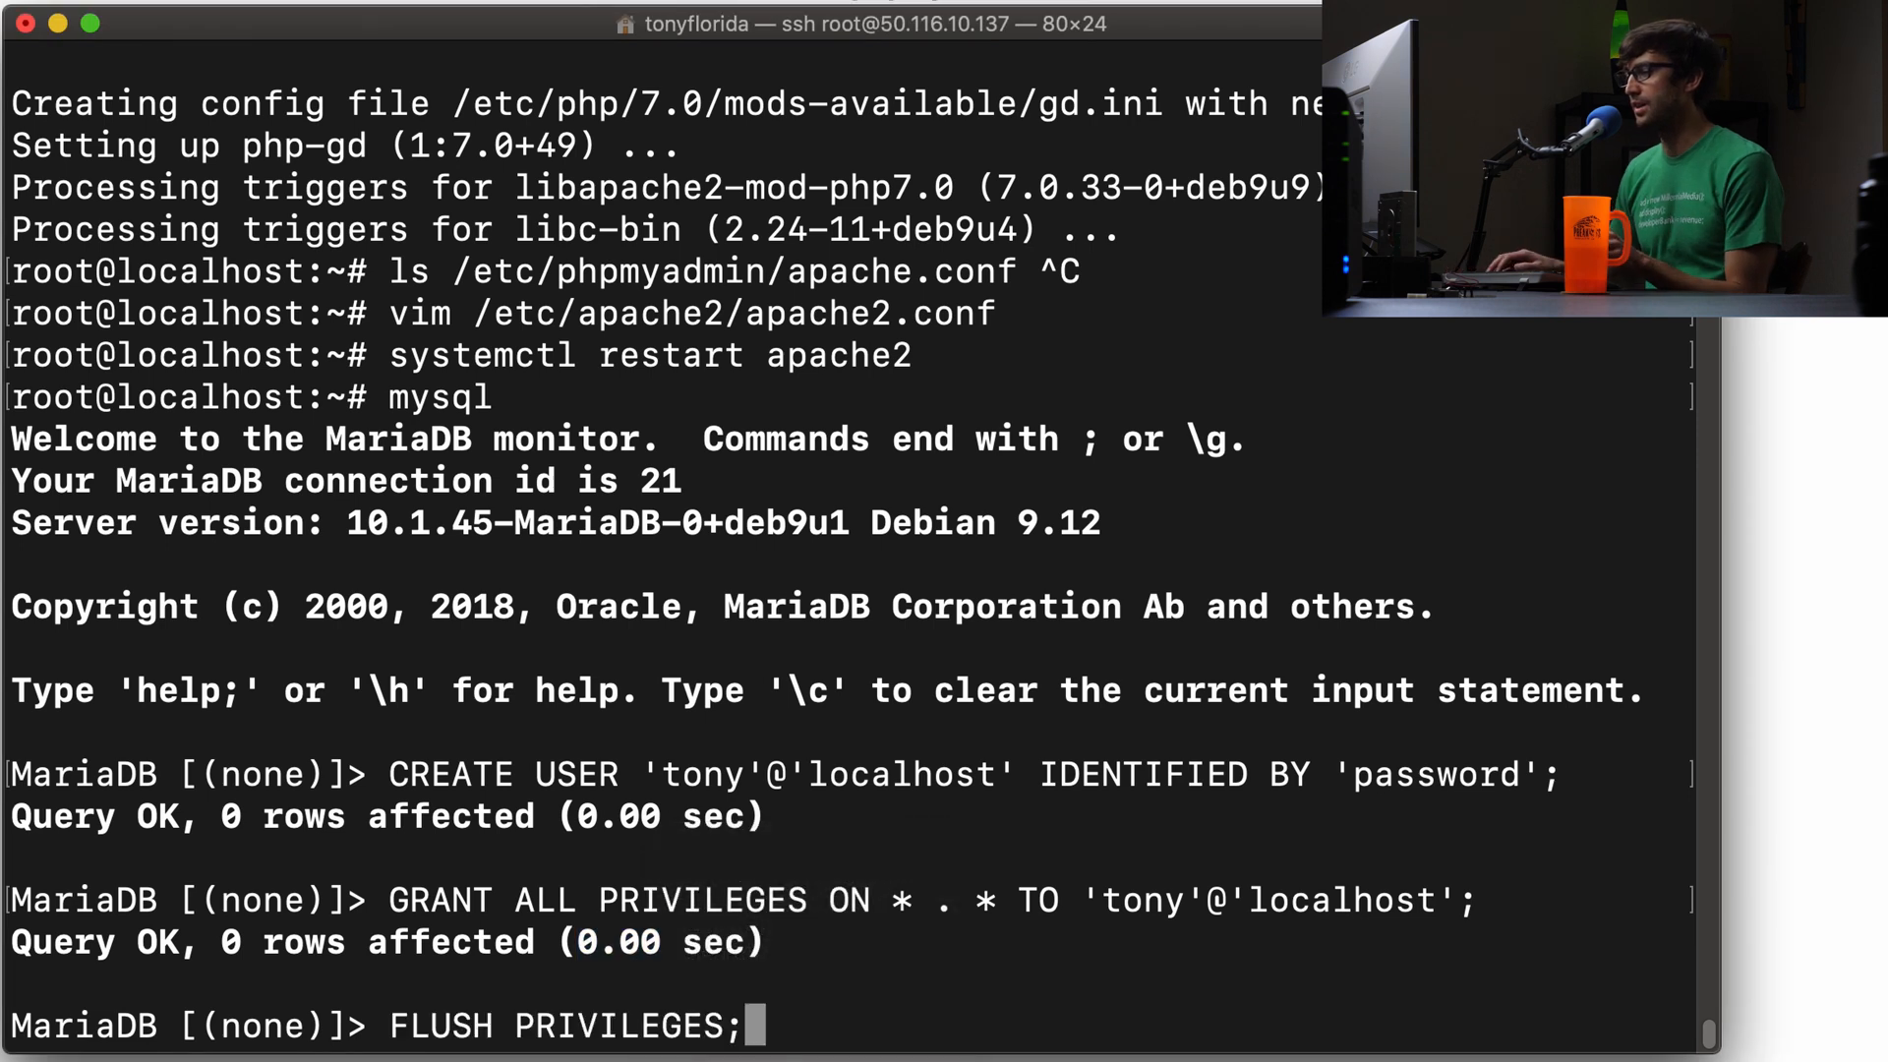
pyautogui.press('Return')
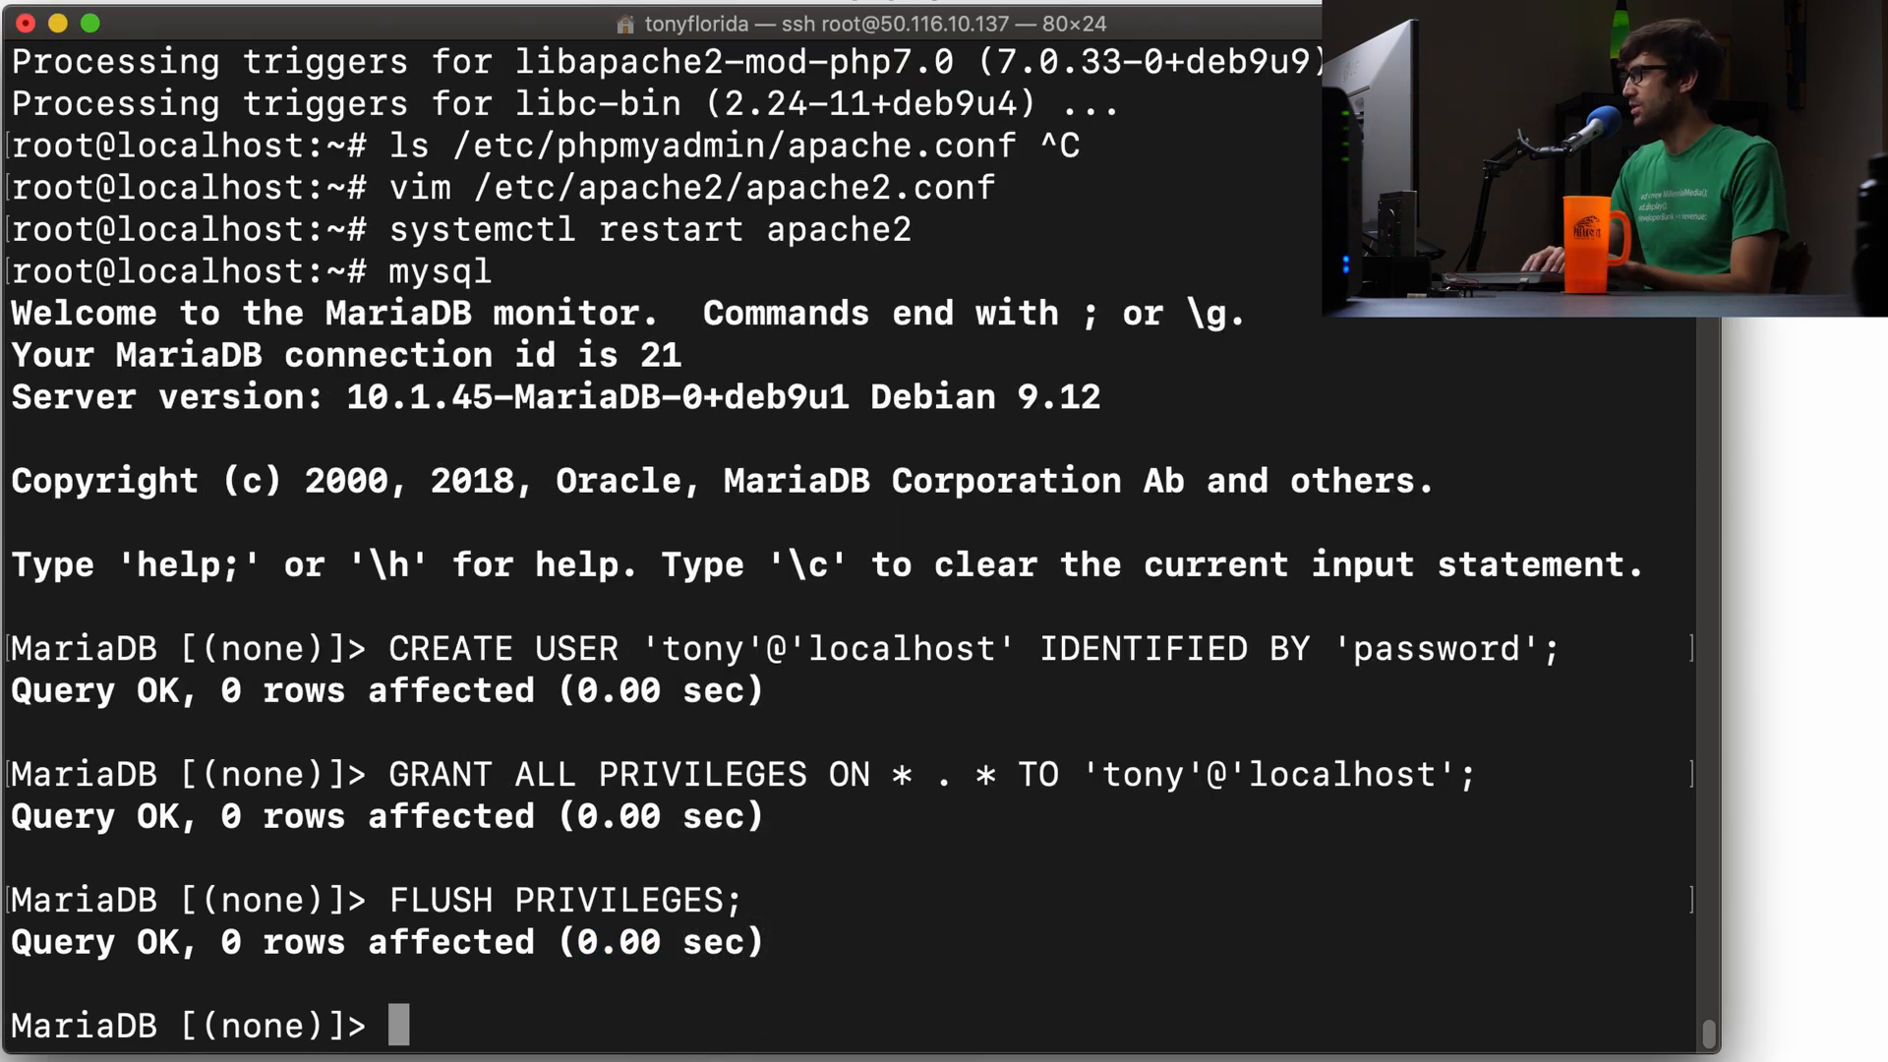
pyautogui.write('exit')
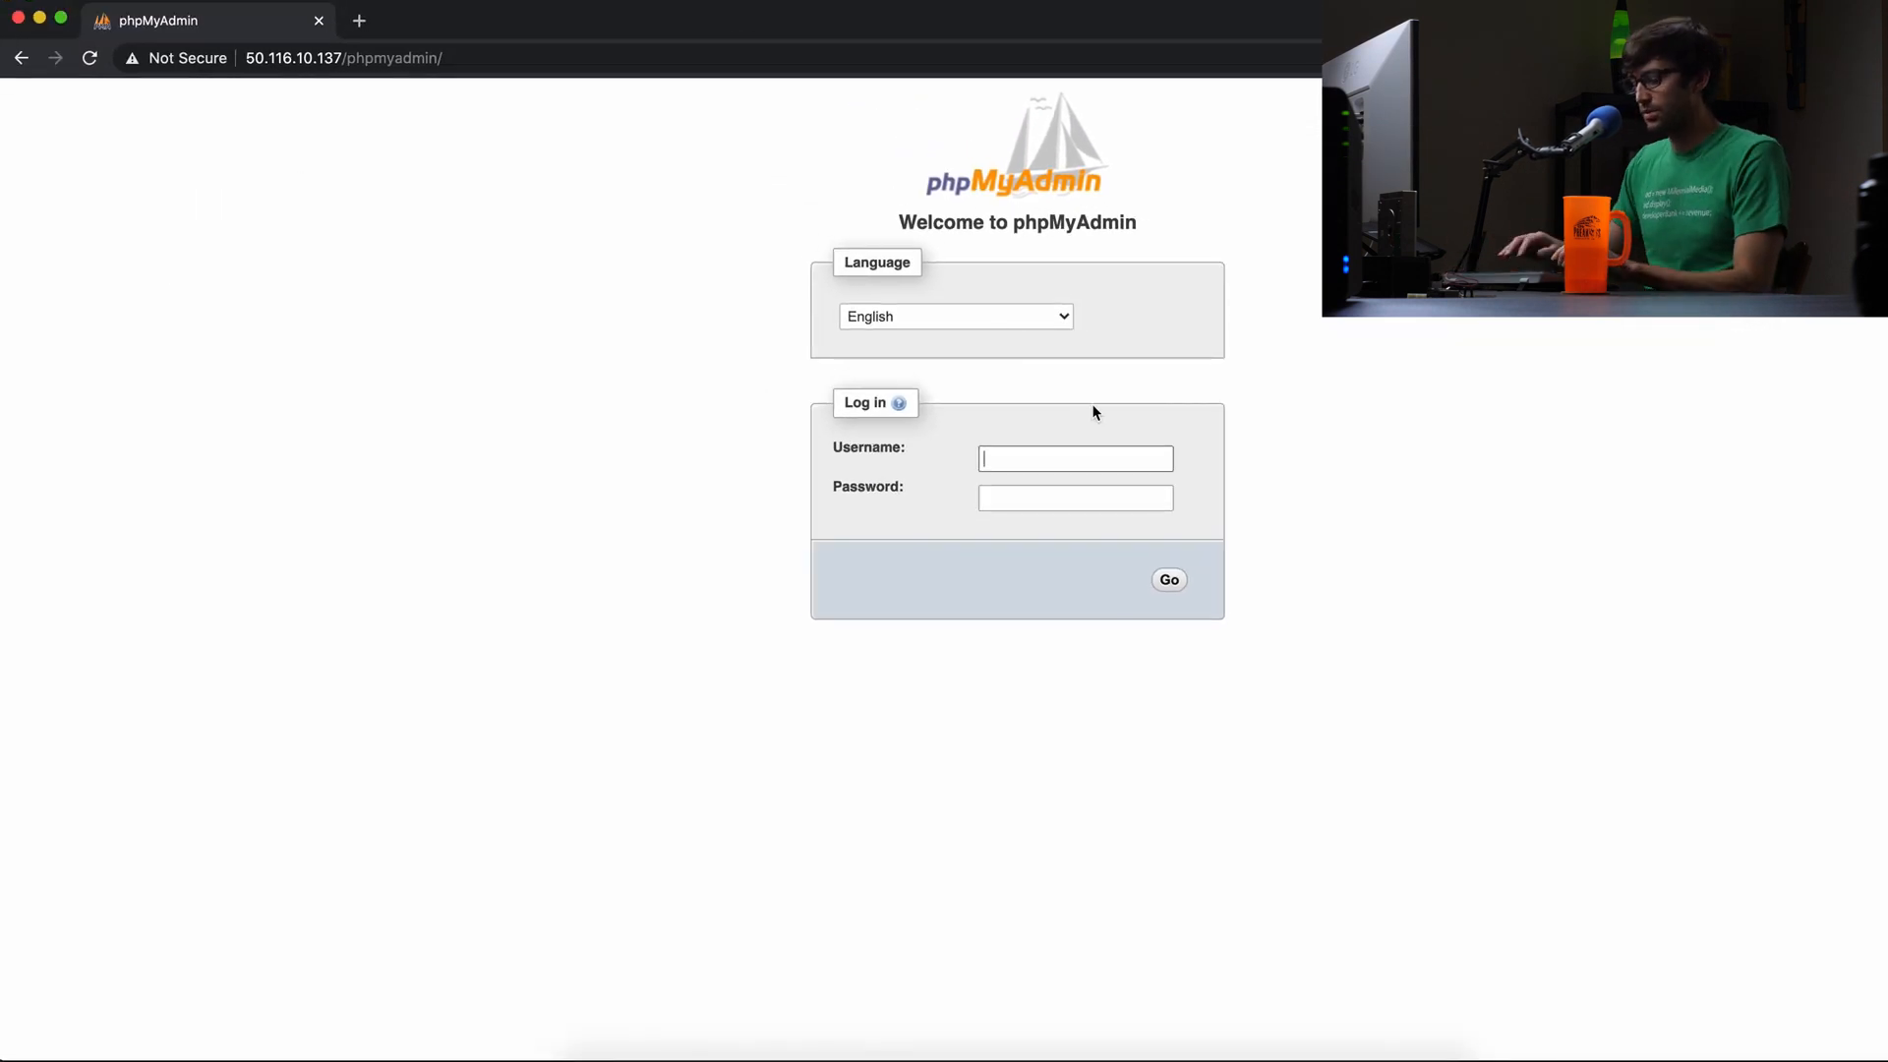
# - Log into phpMyAdmin as 'tony' with its password and reach the server dashboard
pyautogui.write('ot')
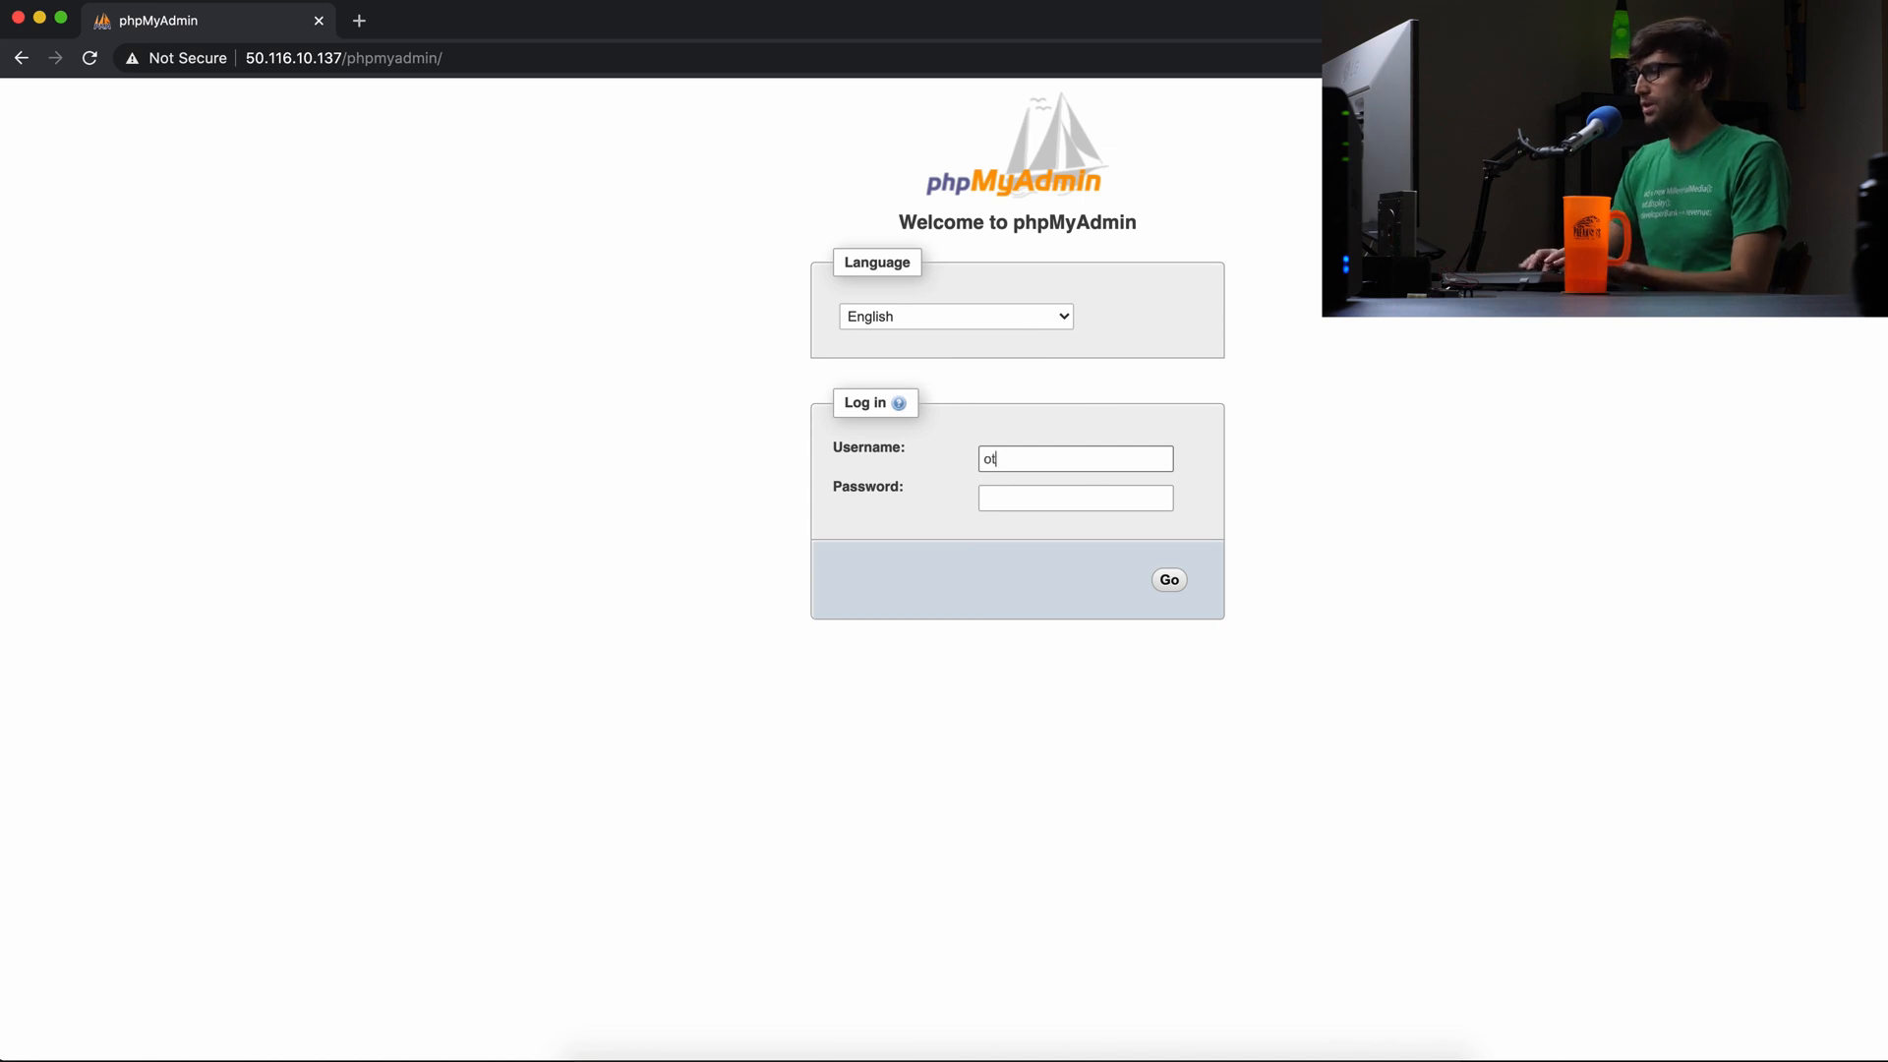
pyautogui.write('tony')
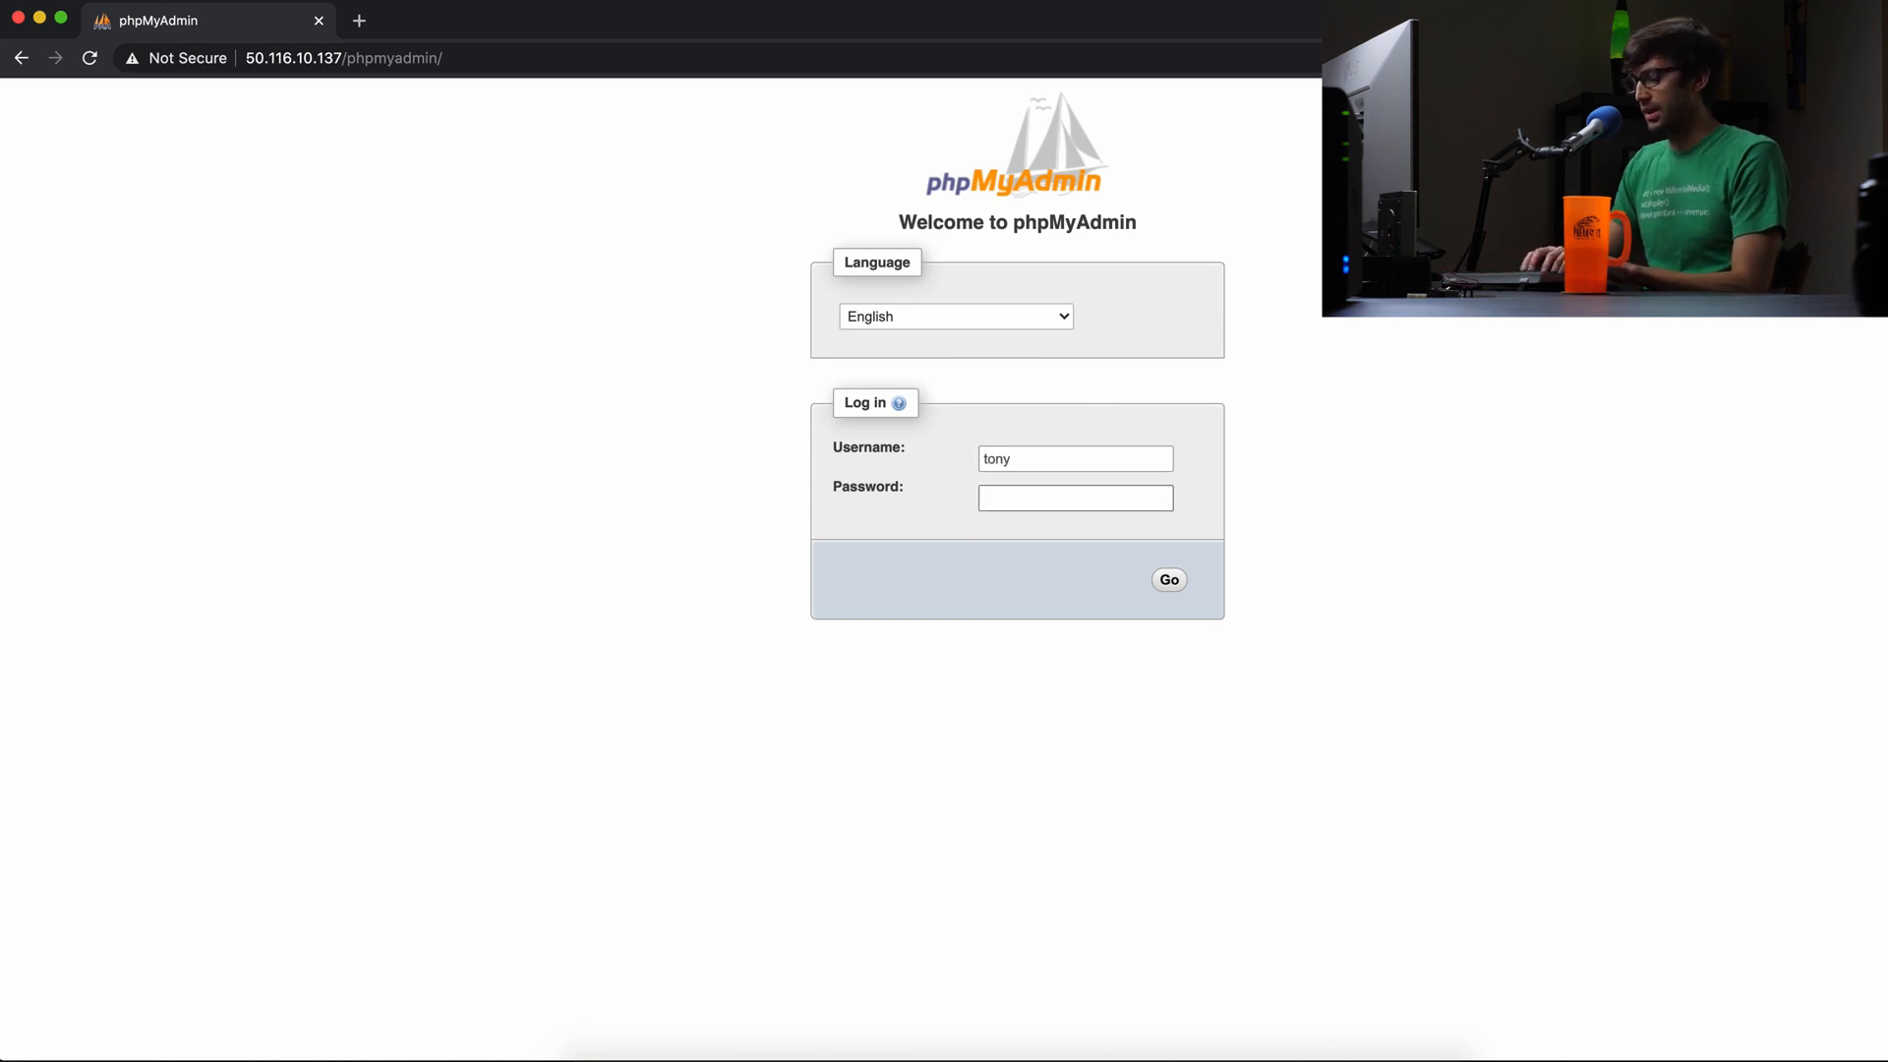
pyautogui.write('password')
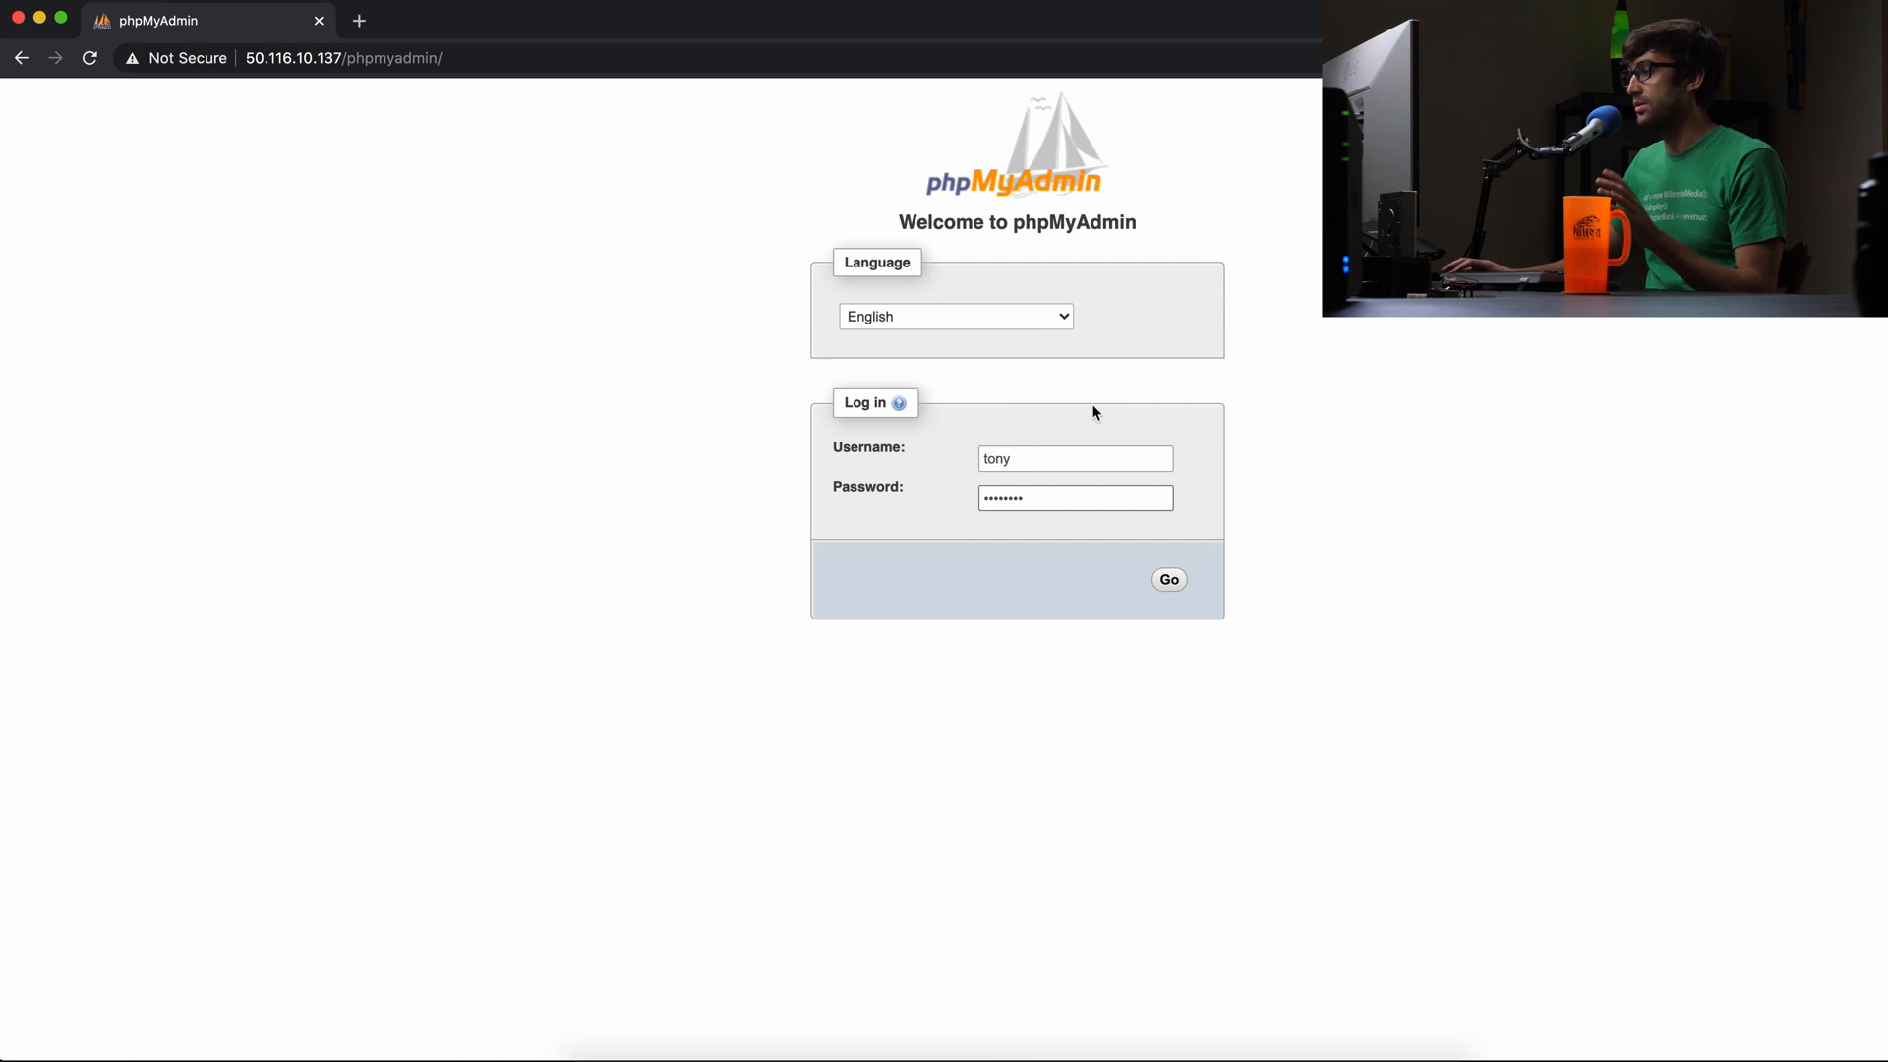
pyautogui.click(1166, 578)
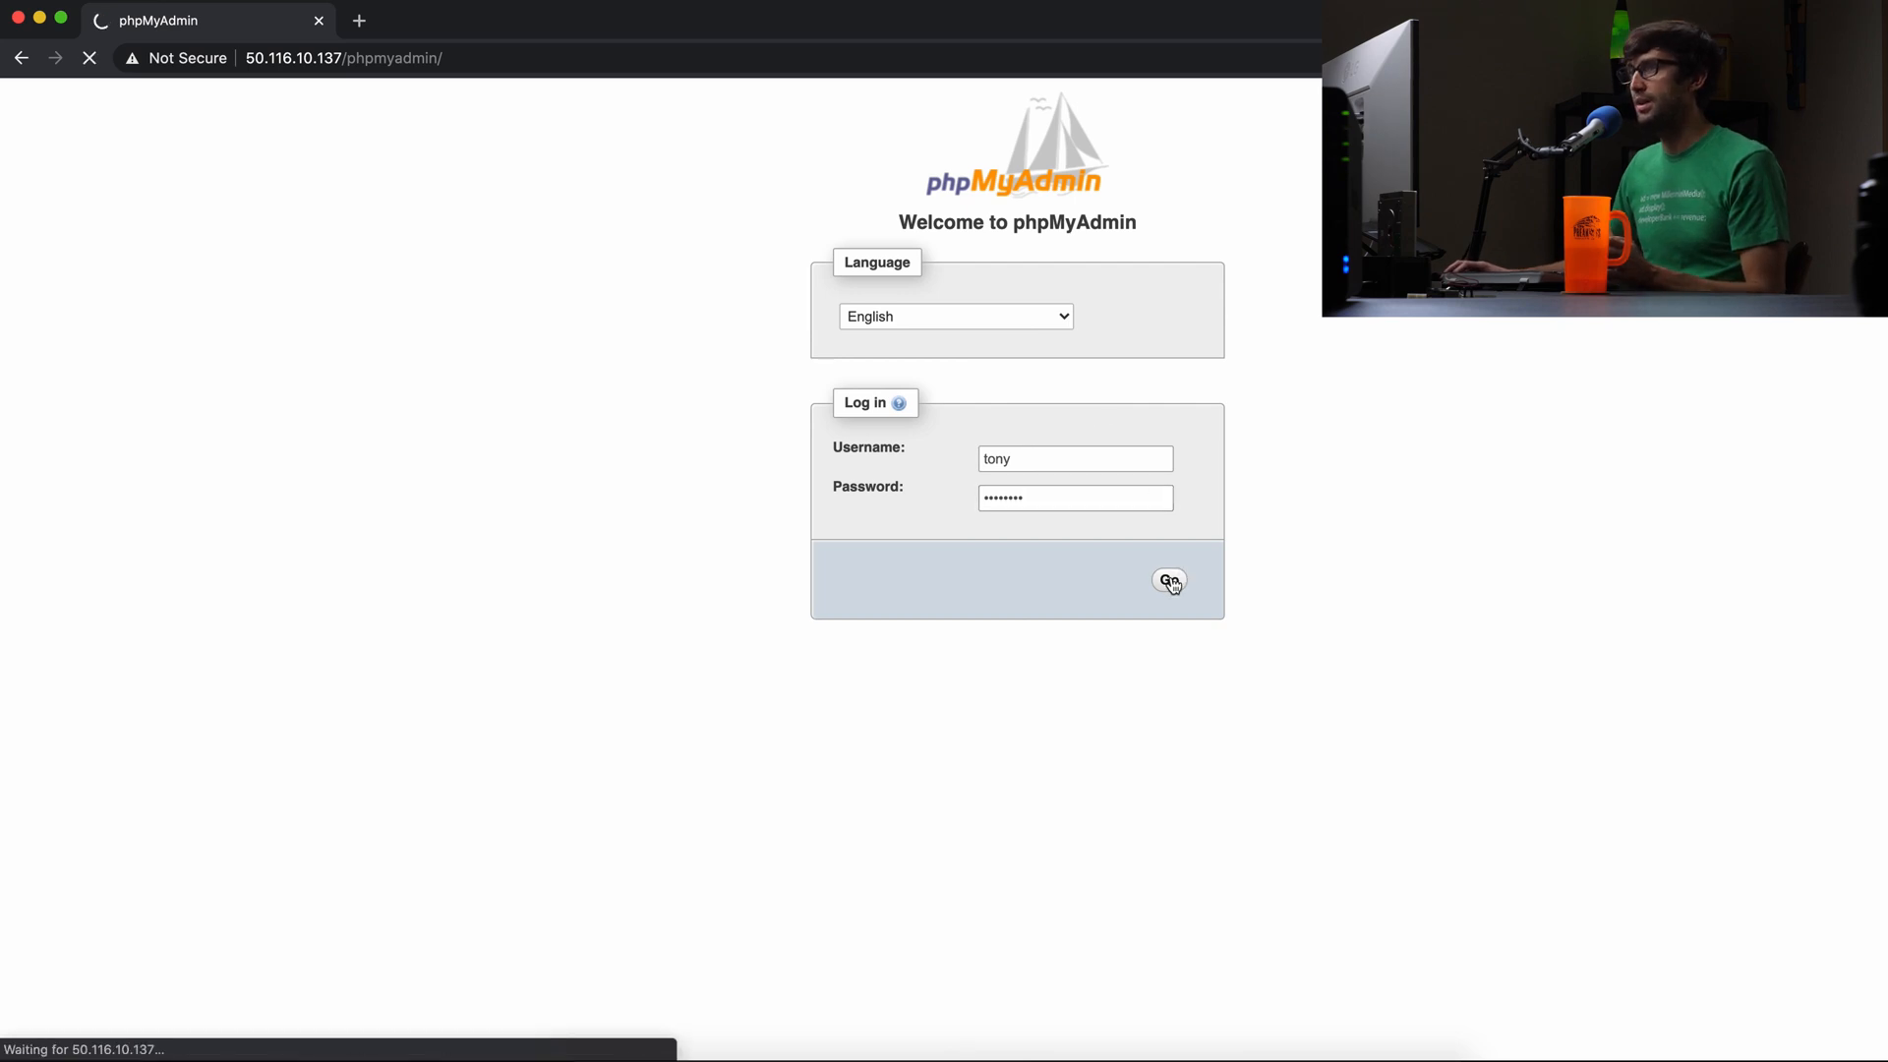
pyautogui.click(1166, 583)
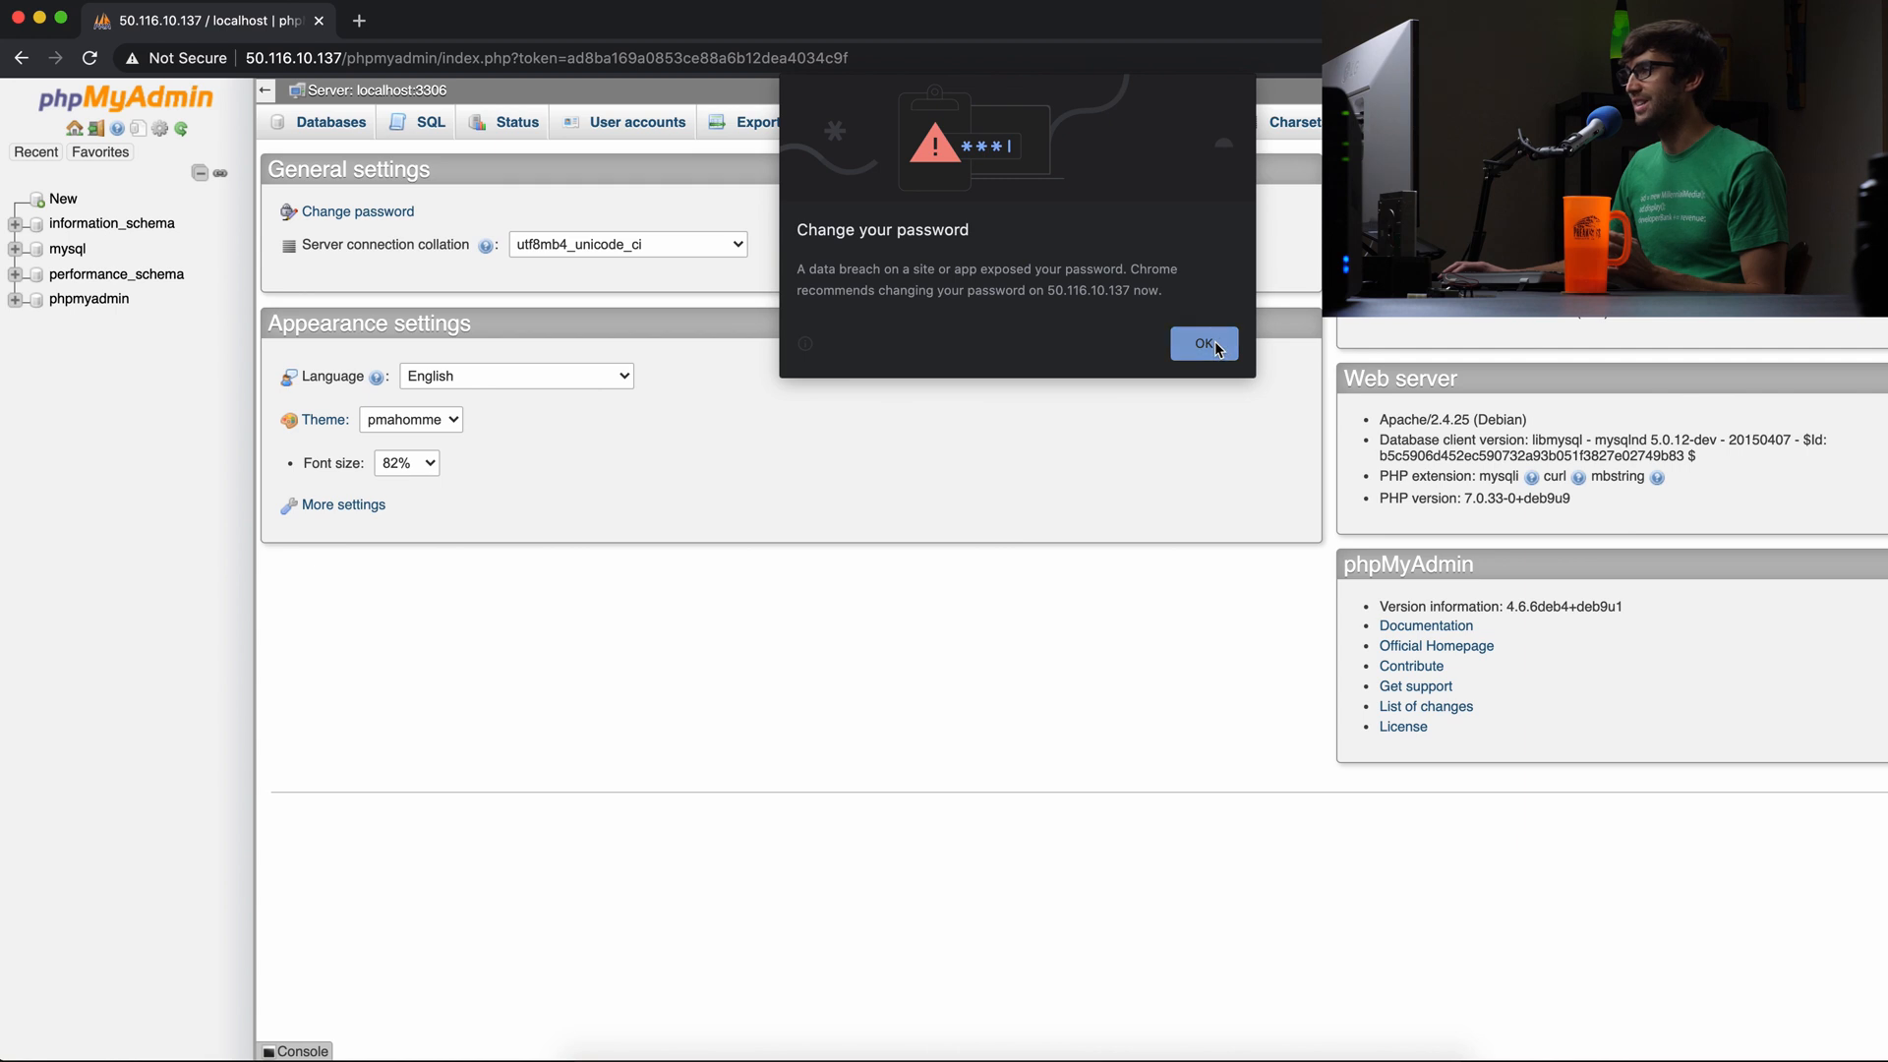
# - Dismiss Chrome's 'Change your password' breach warning over the phpMyAdmin dashboard
pyautogui.click(1204, 342)
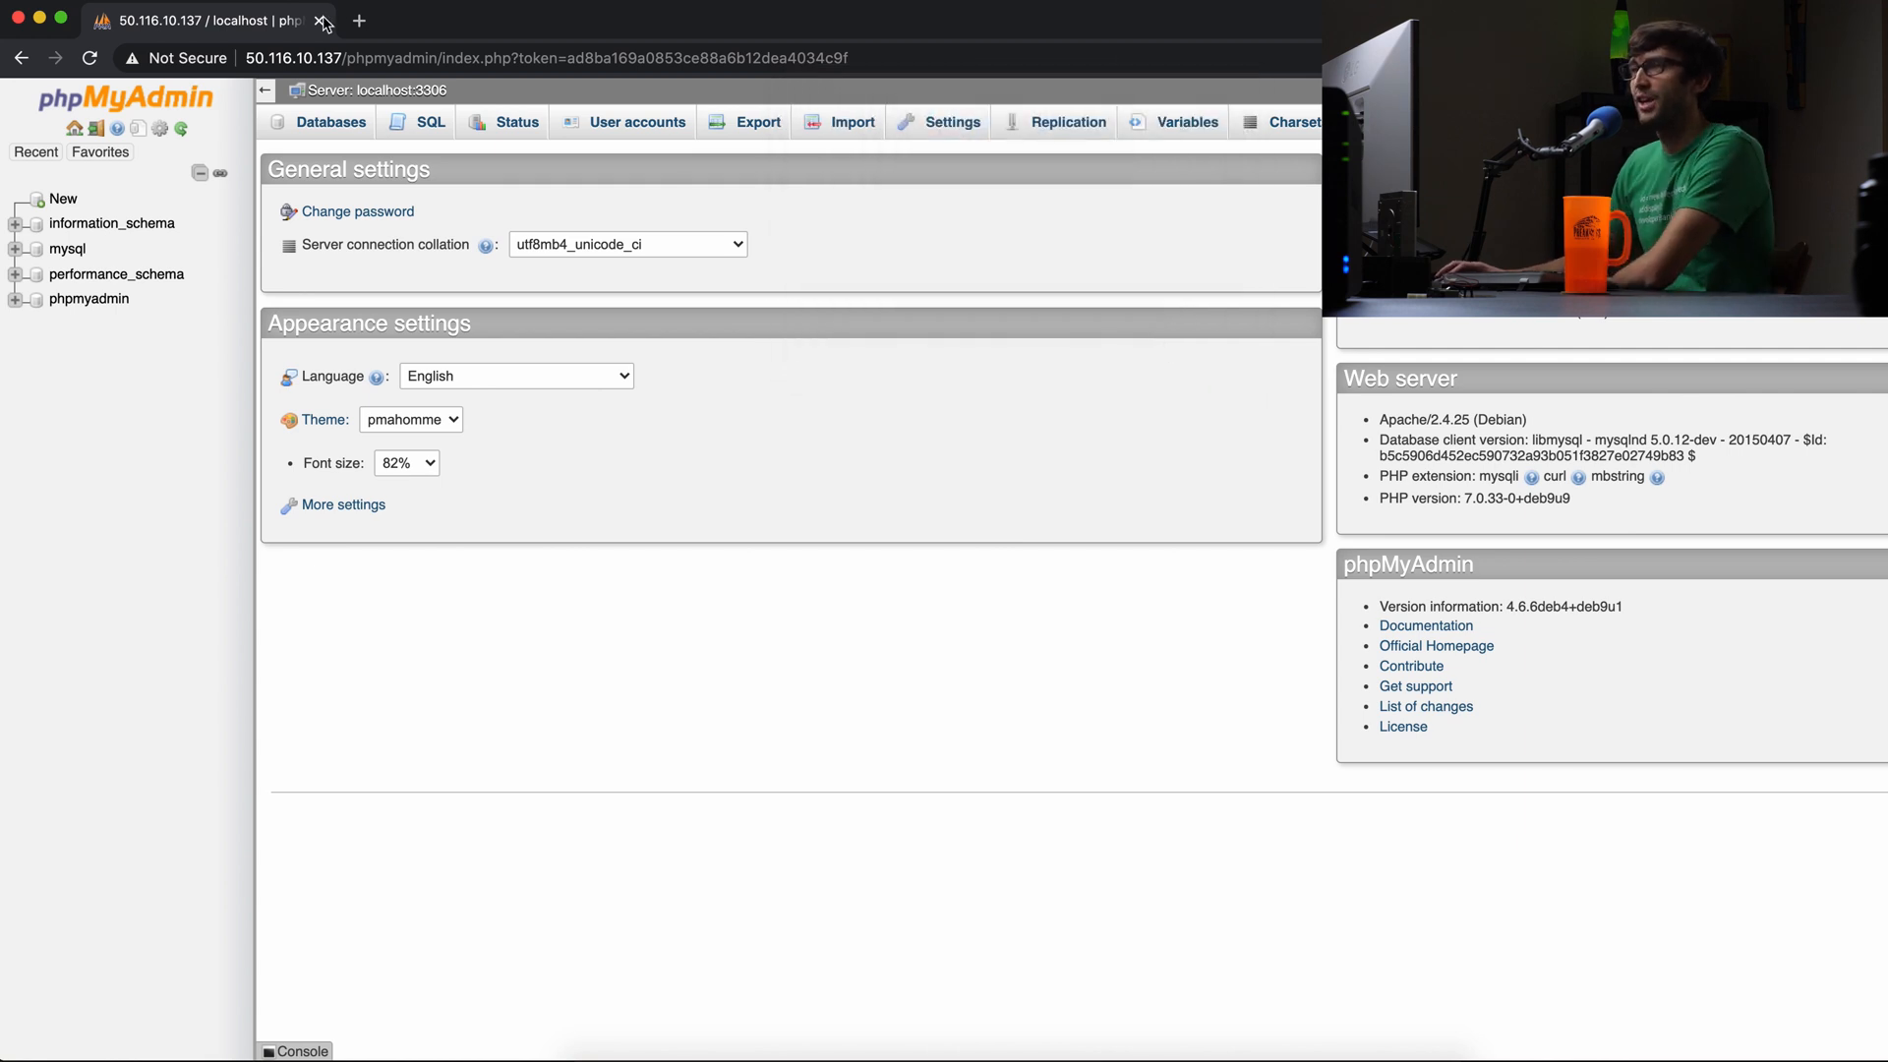
pyautogui.moveTo(200, 122)
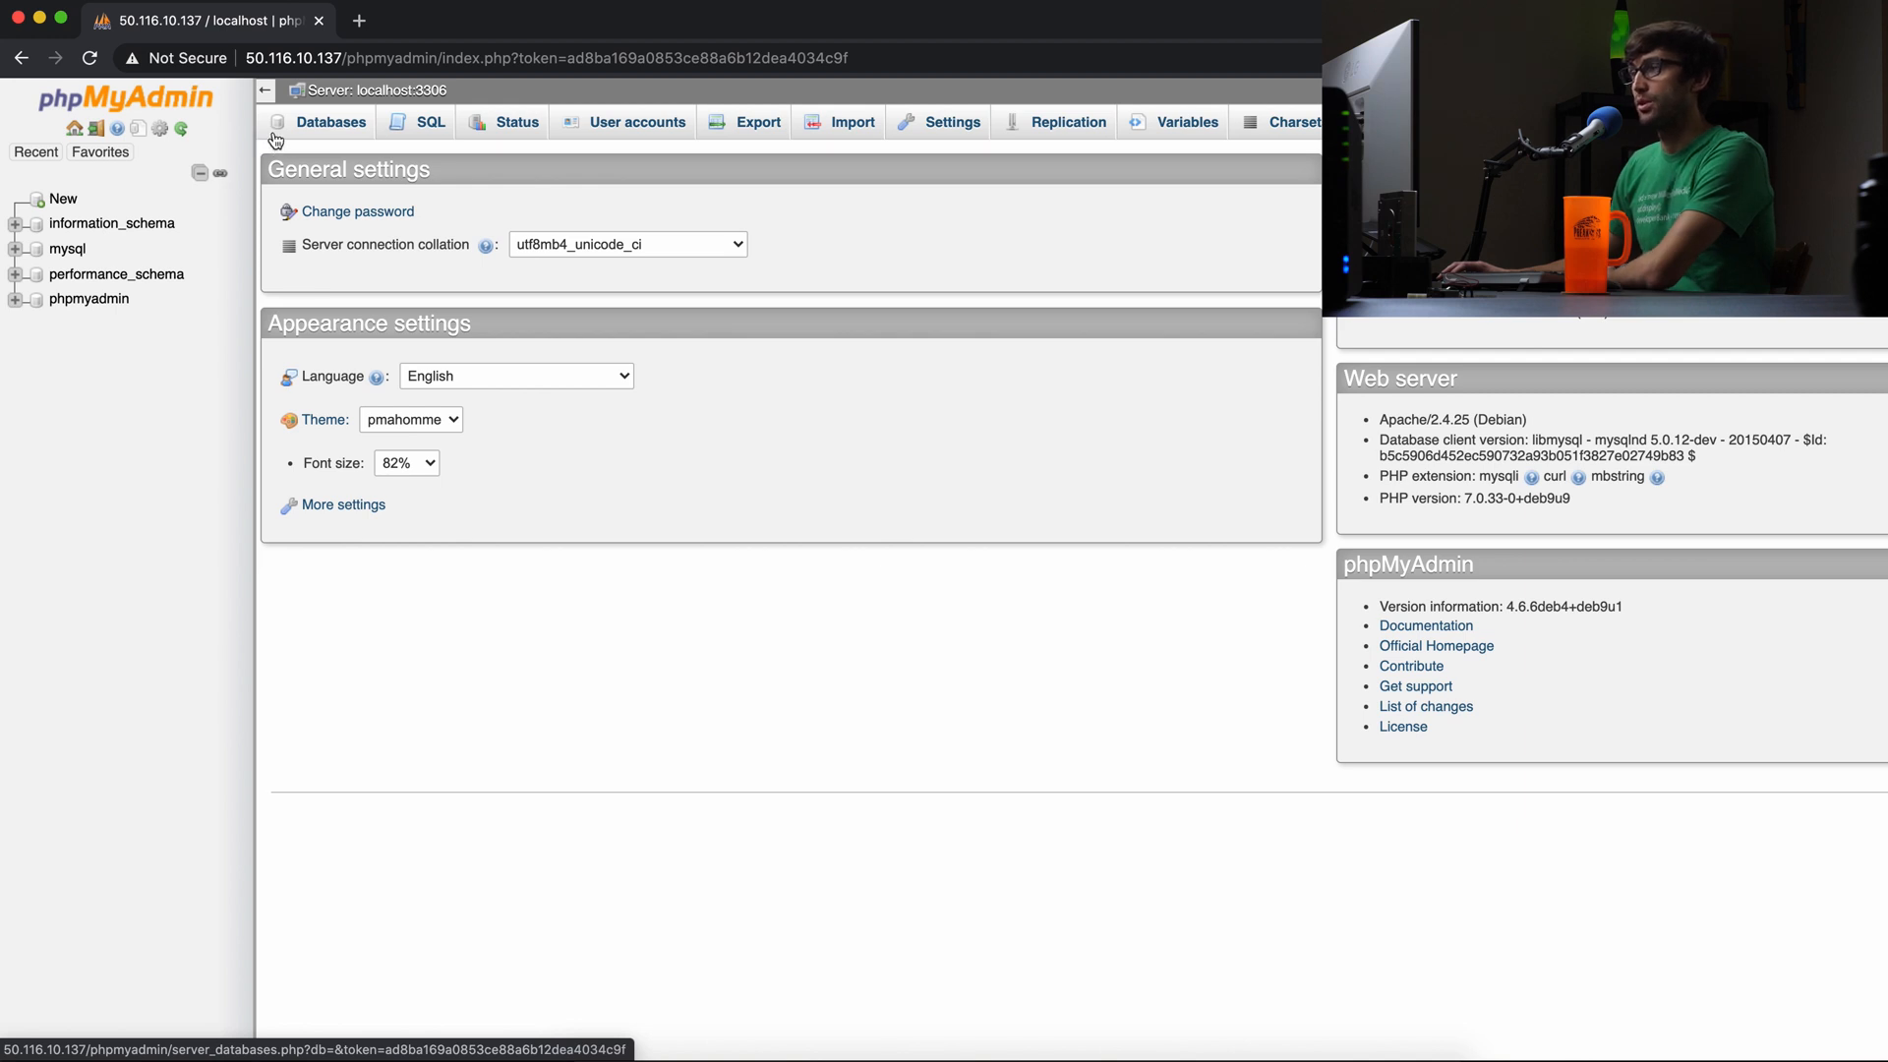
pyautogui.moveTo(94, 200)
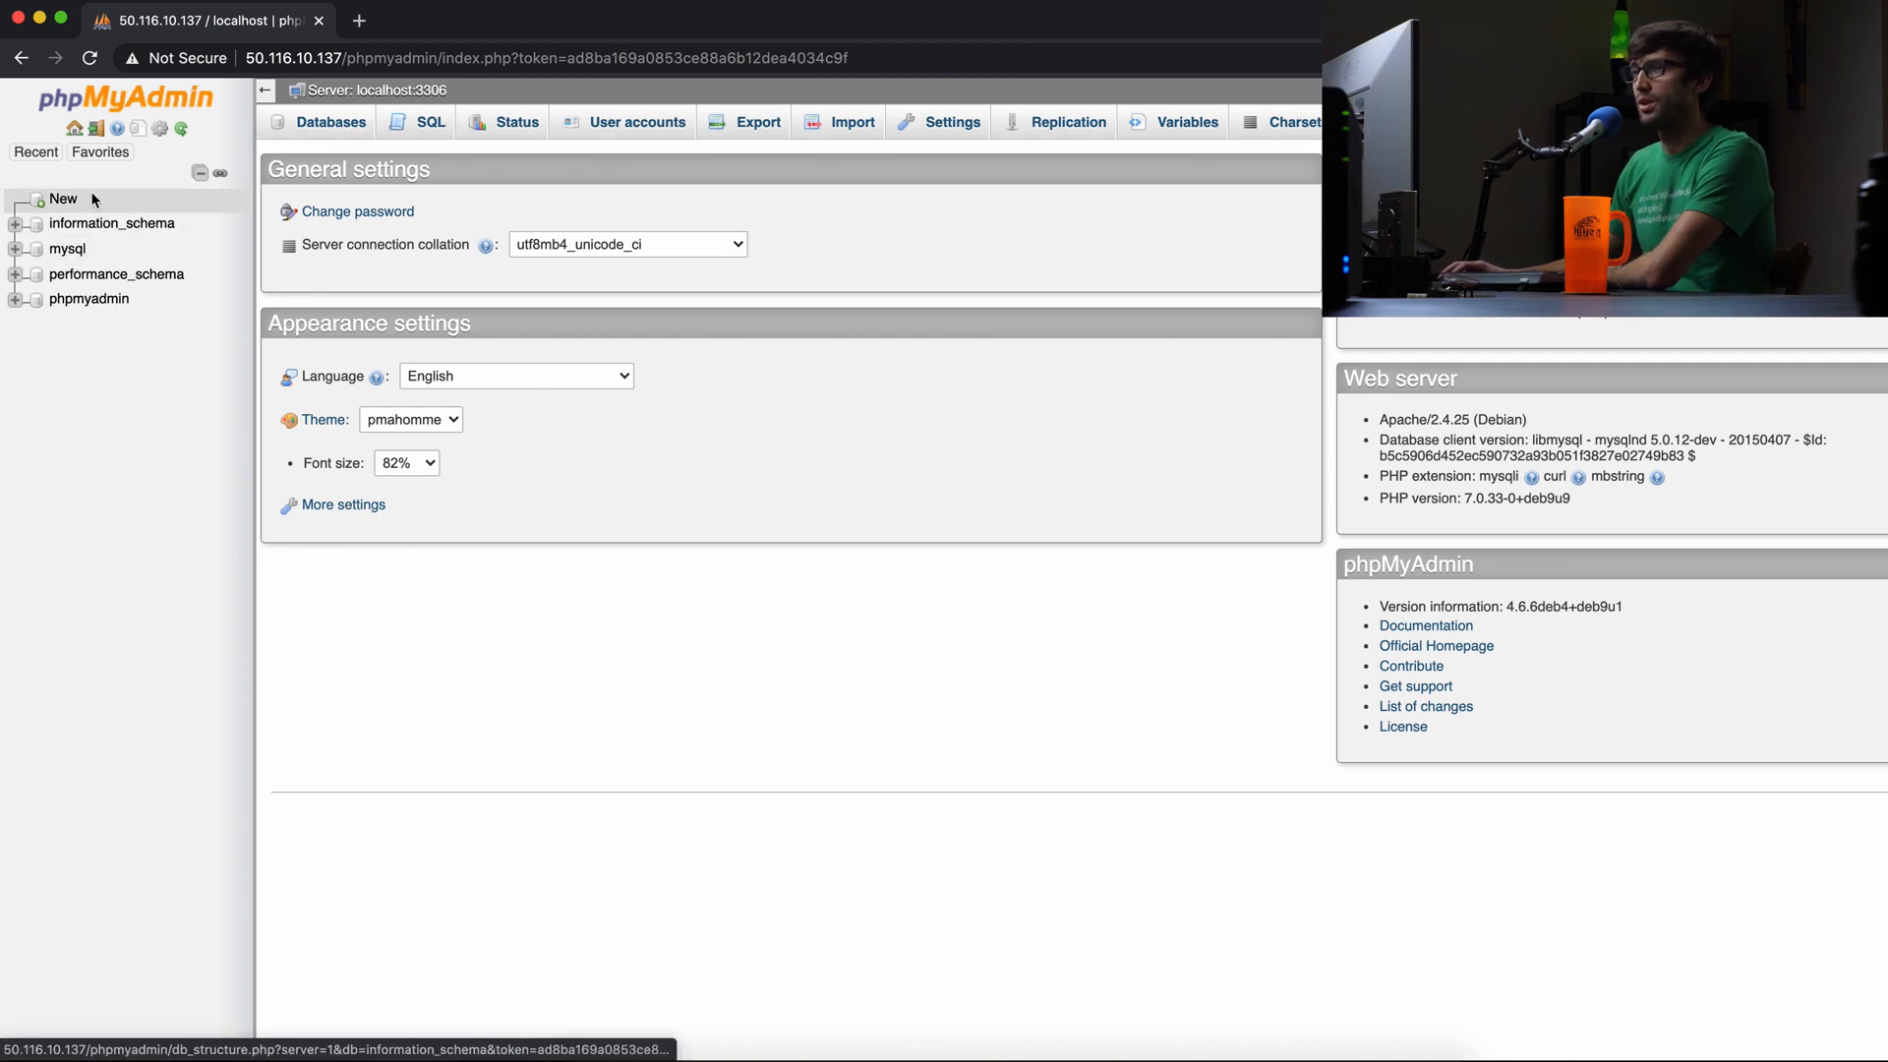
pyautogui.moveTo(18, 228)
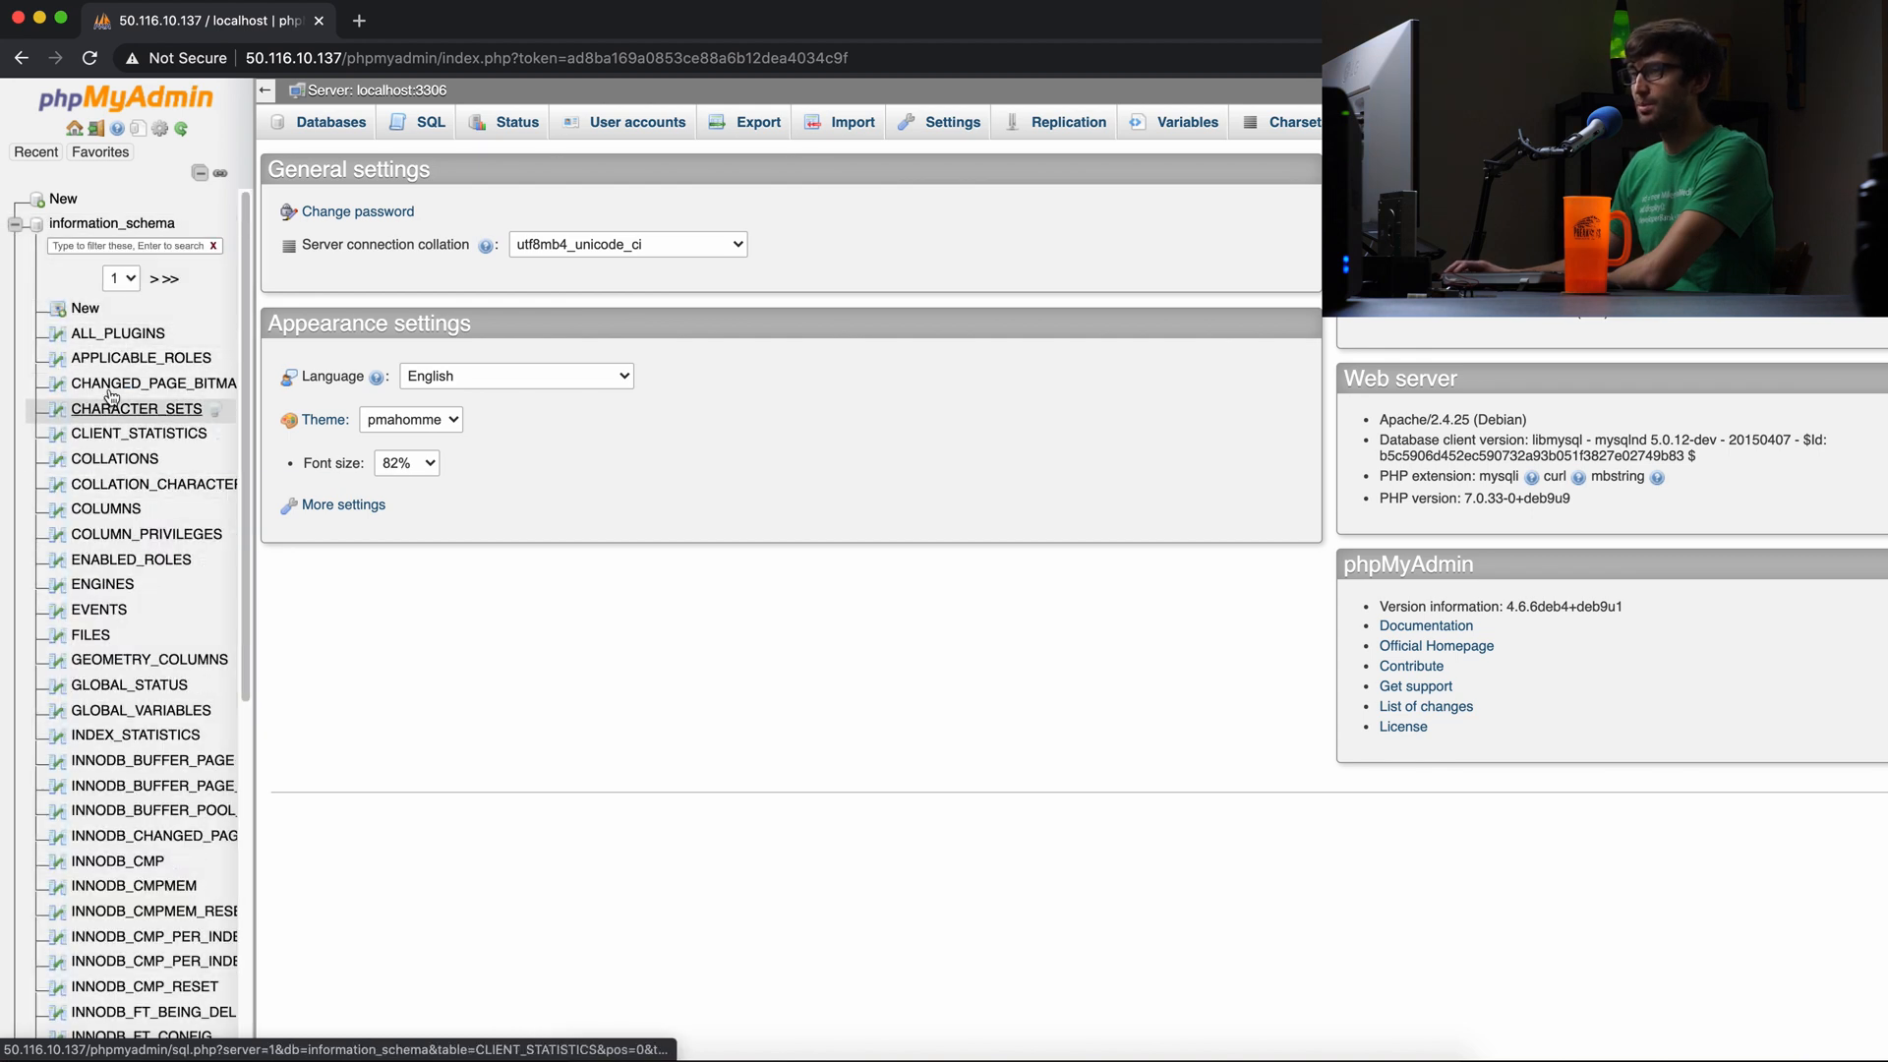
pyautogui.click(126, 335)
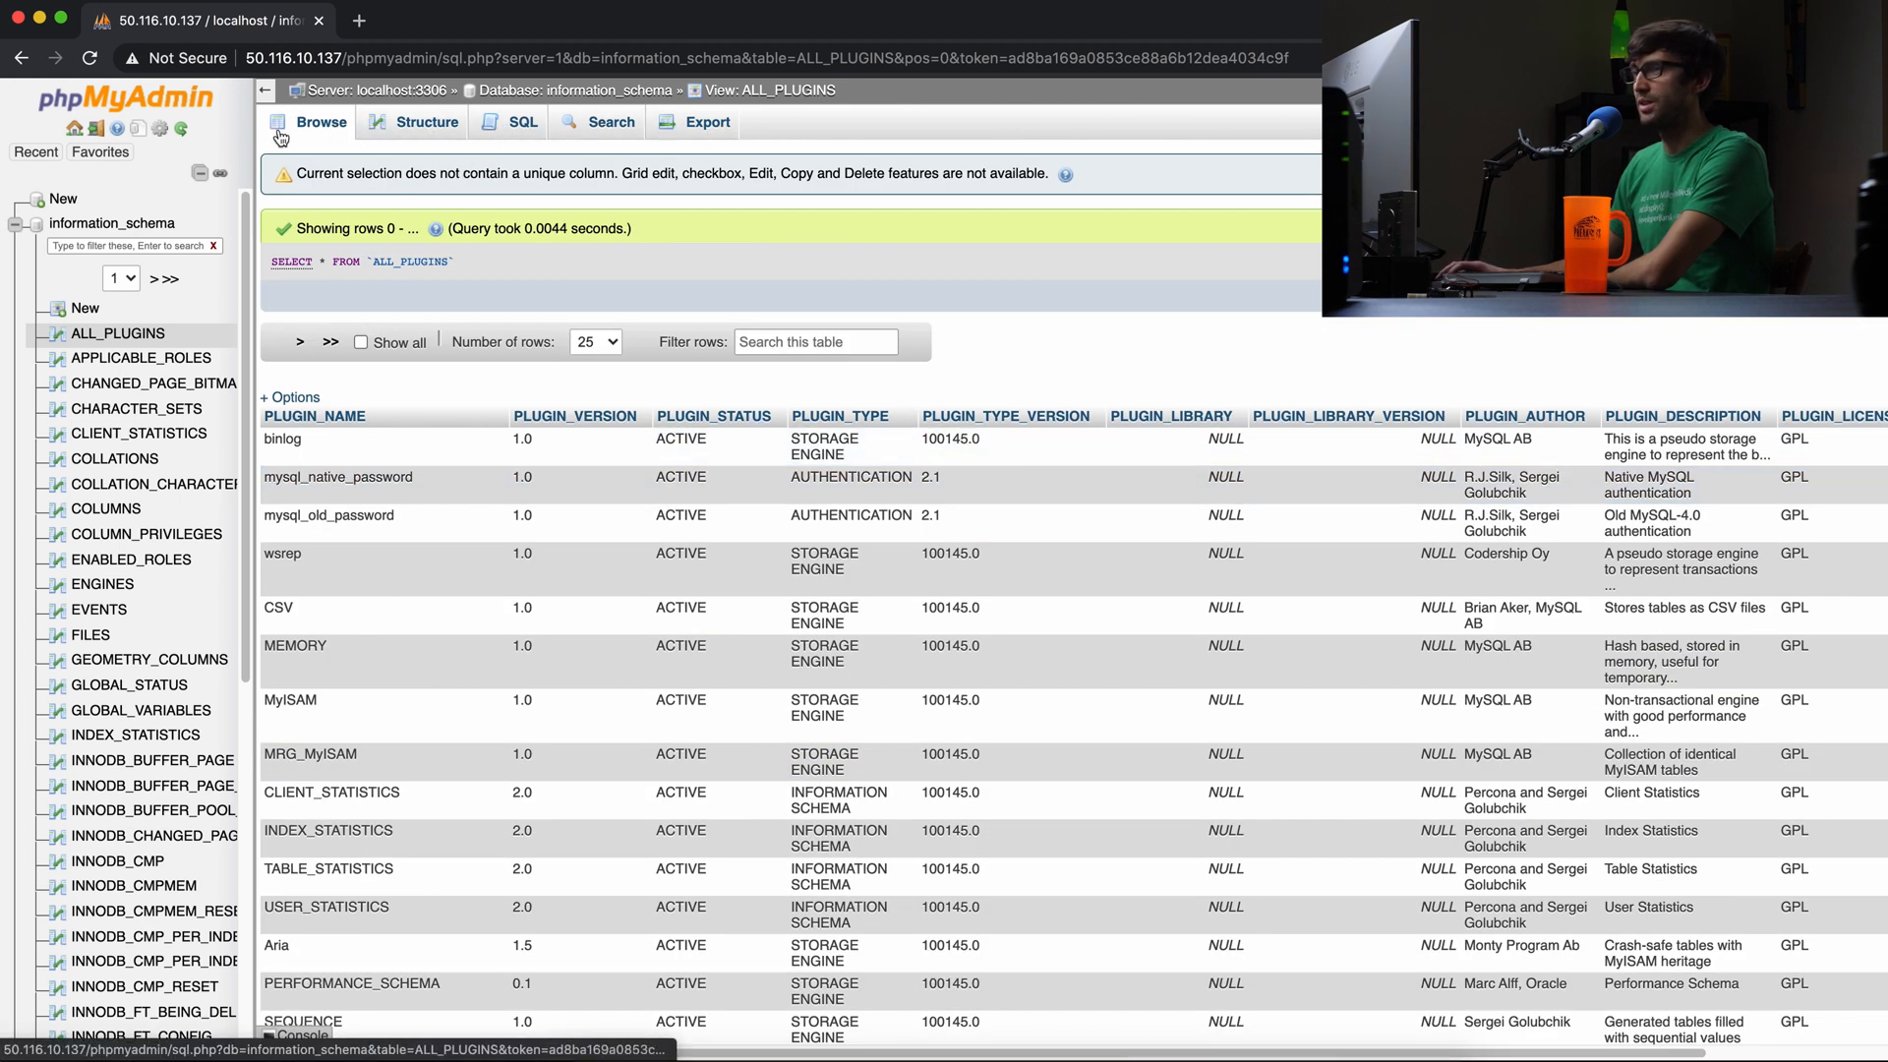
pyautogui.click(75, 128)
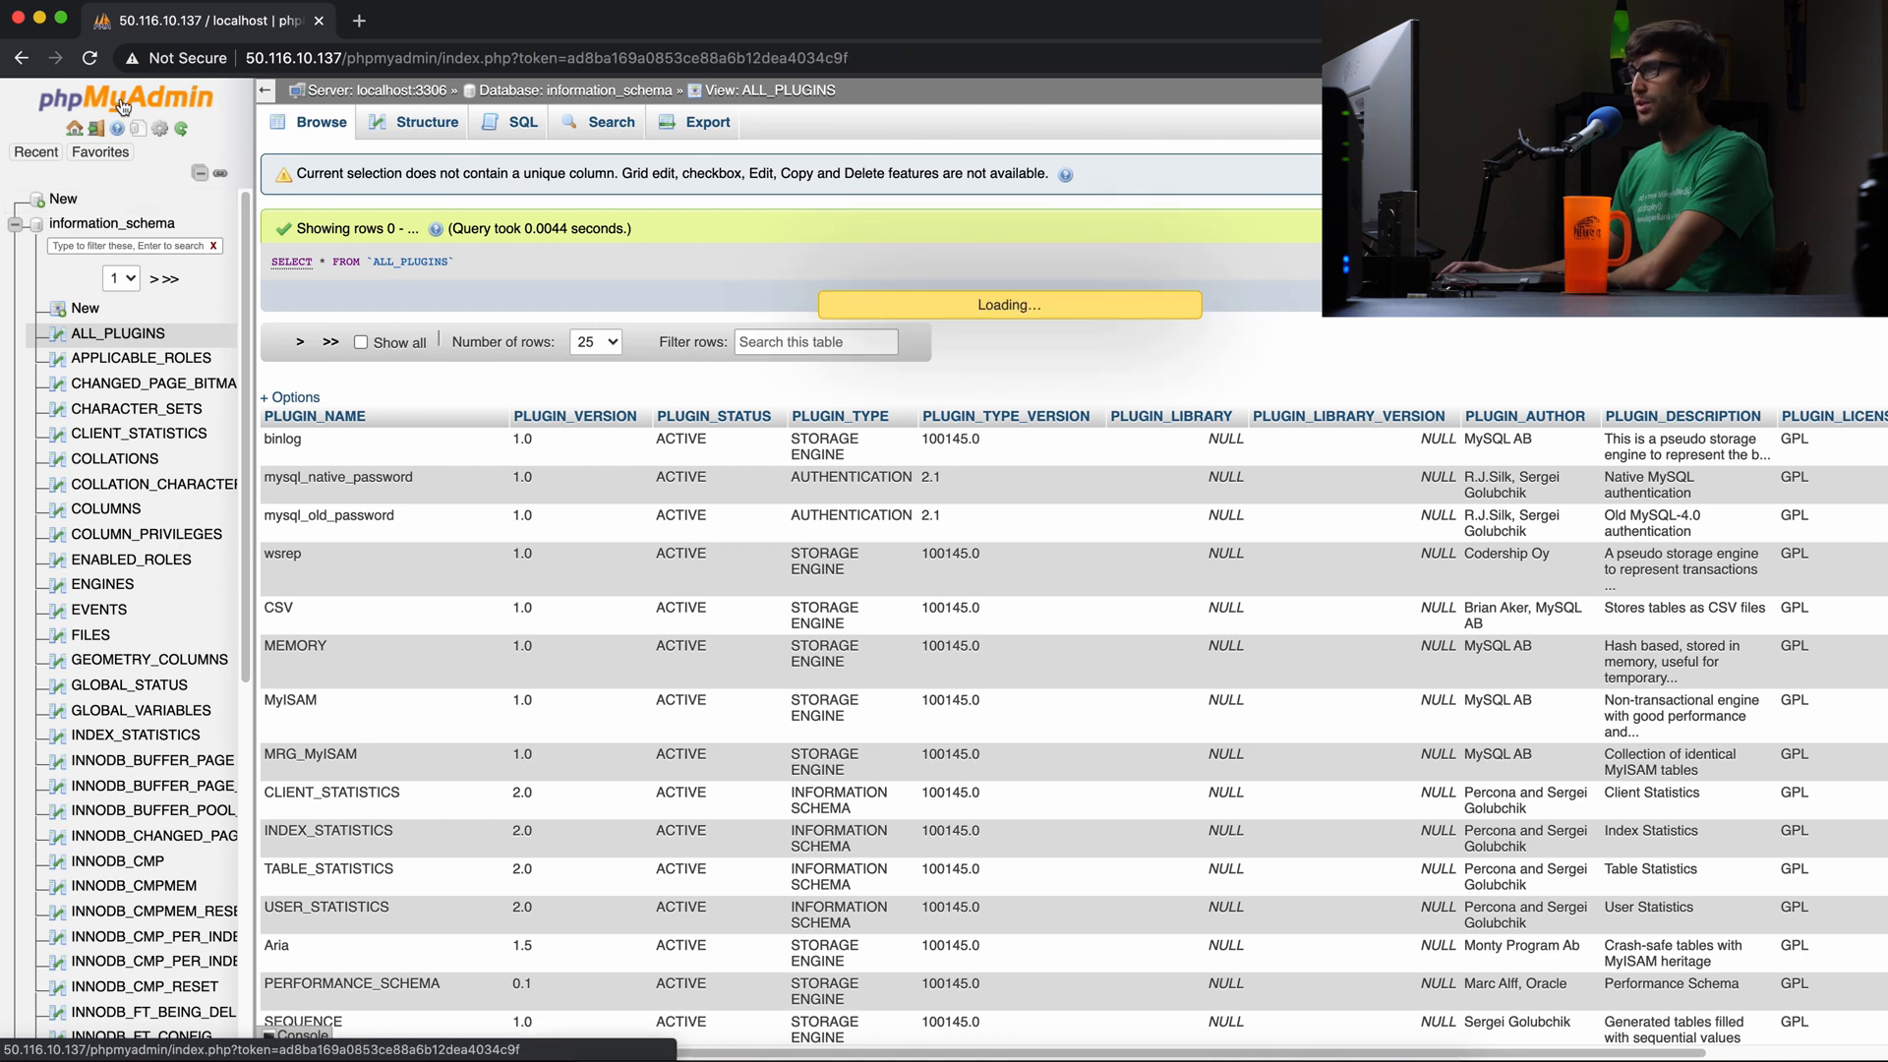
pyautogui.click(73, 128)
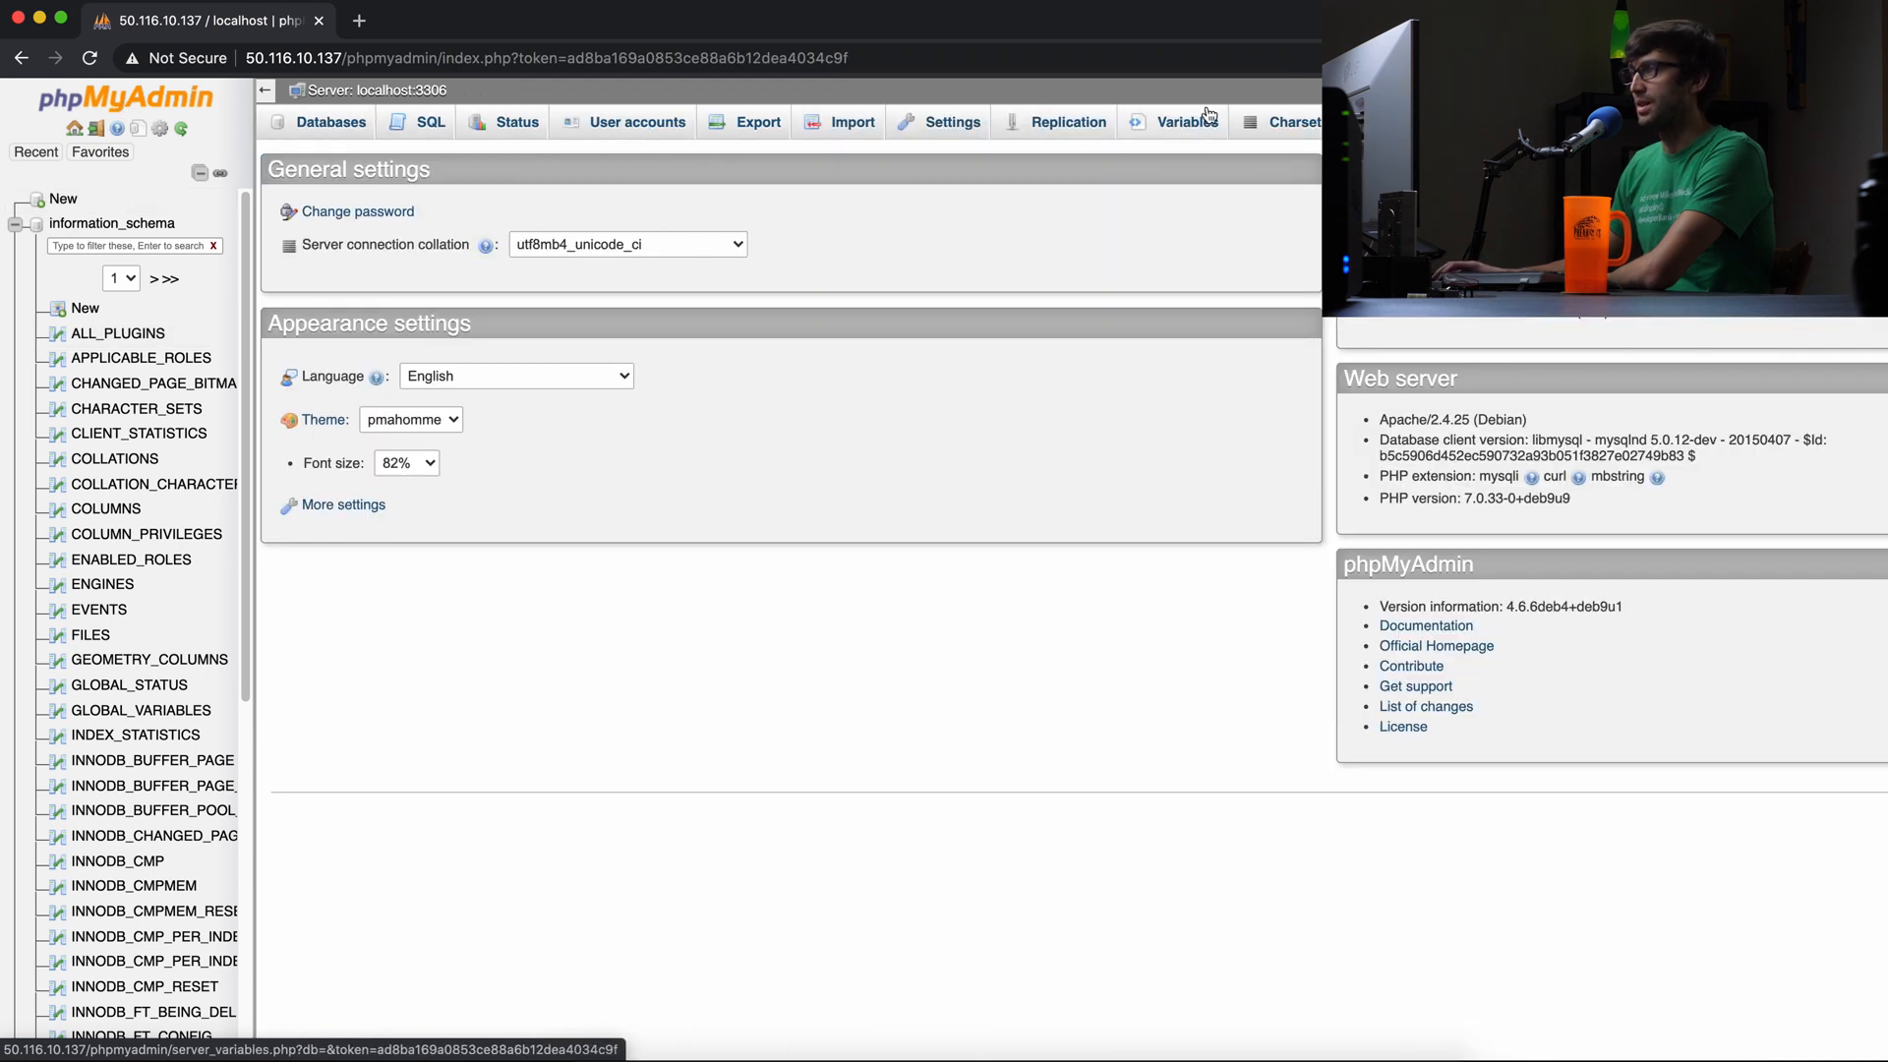